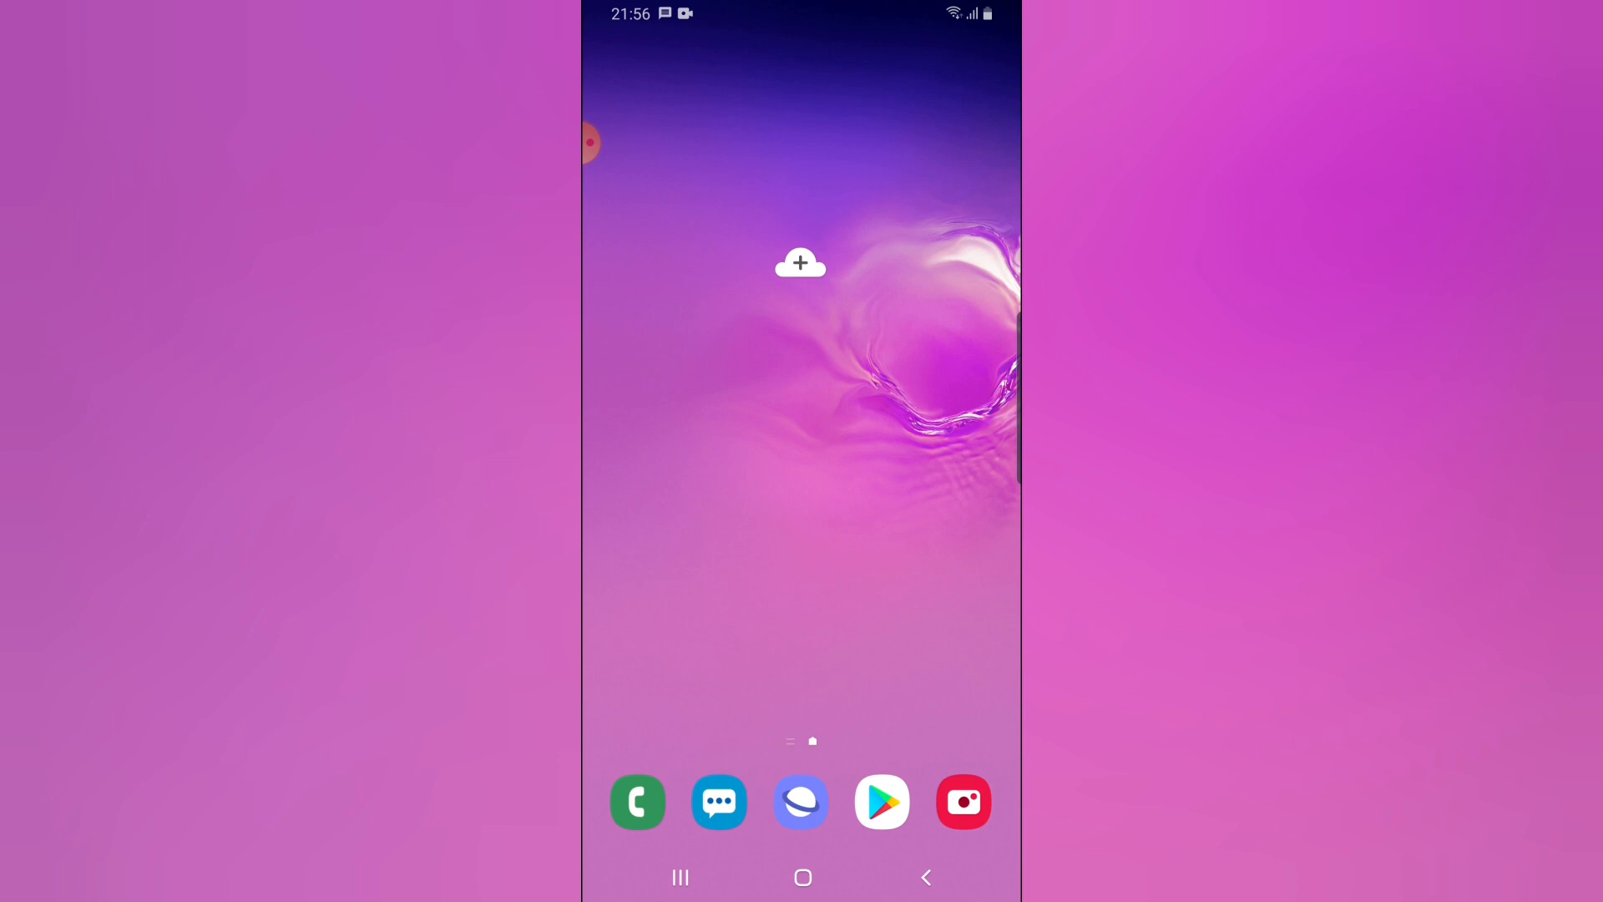
# Step: Launch WhatsApp Business from the app drawer, landing on a chat with an away reply
pyautogui.scroll(3)
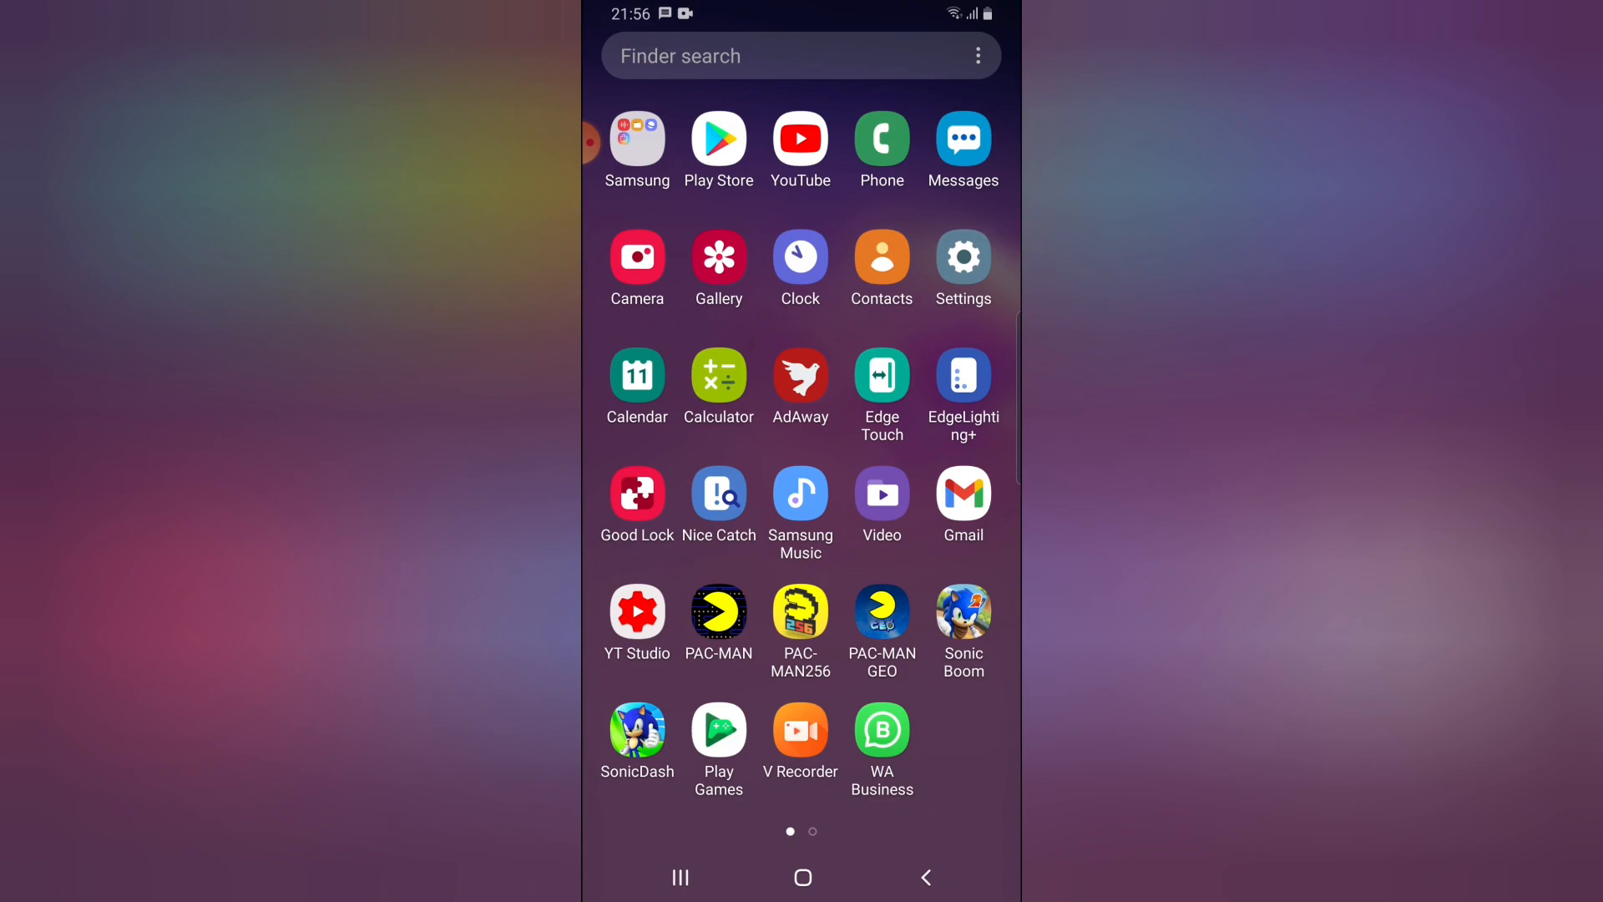
pyautogui.click(881, 729)
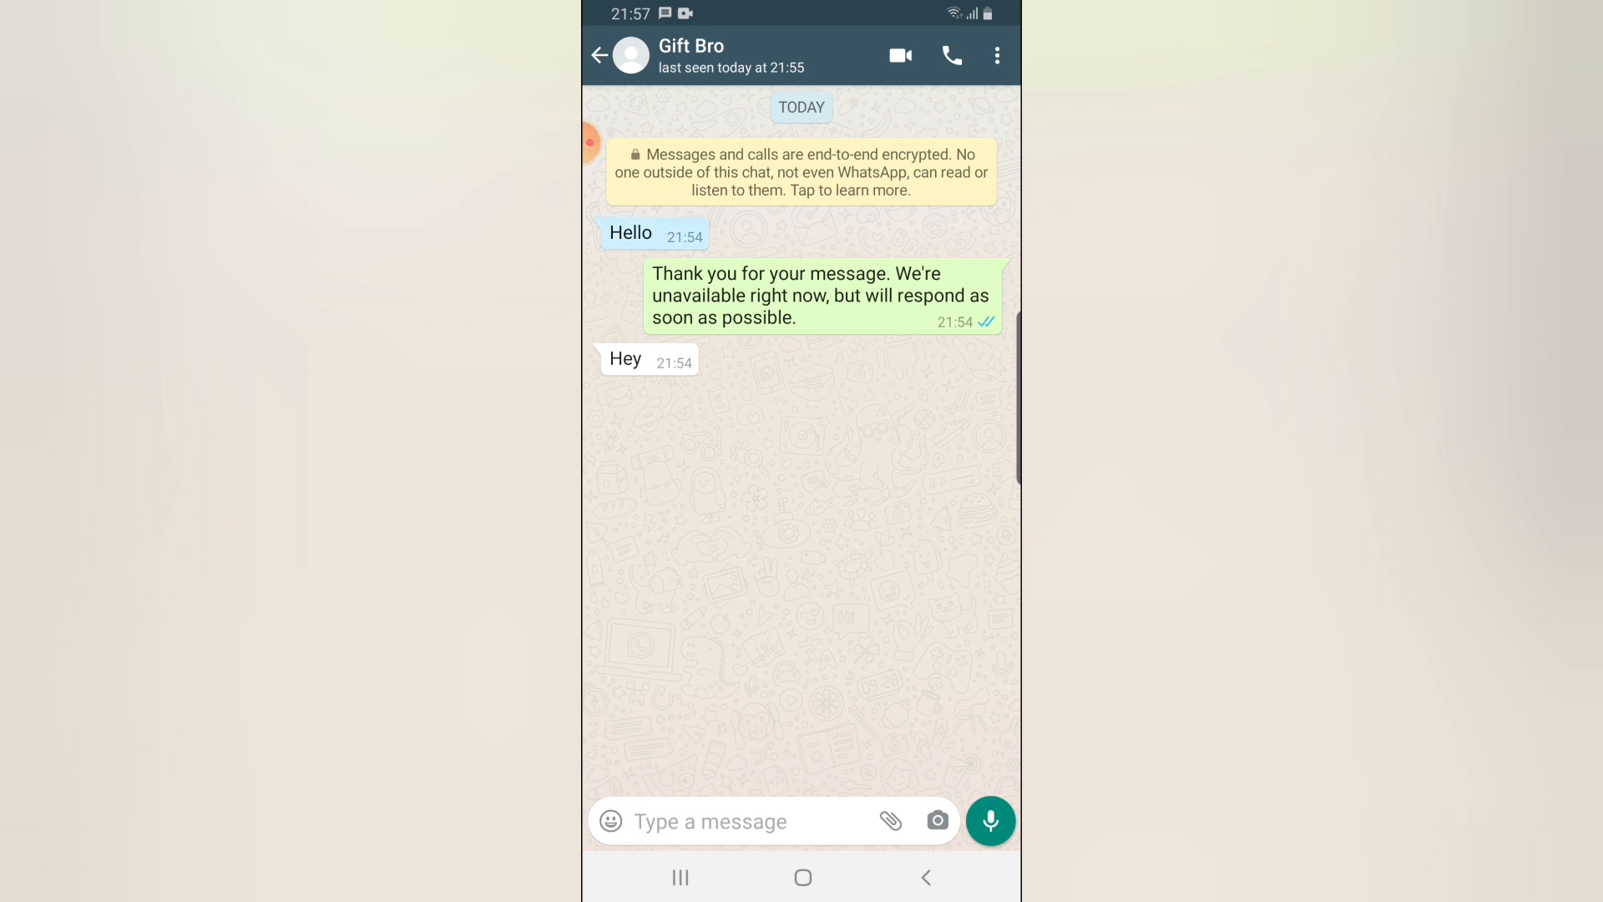
# Step: Select then deselect the chat messages and go back to the chats list
pyautogui.click(821, 295)
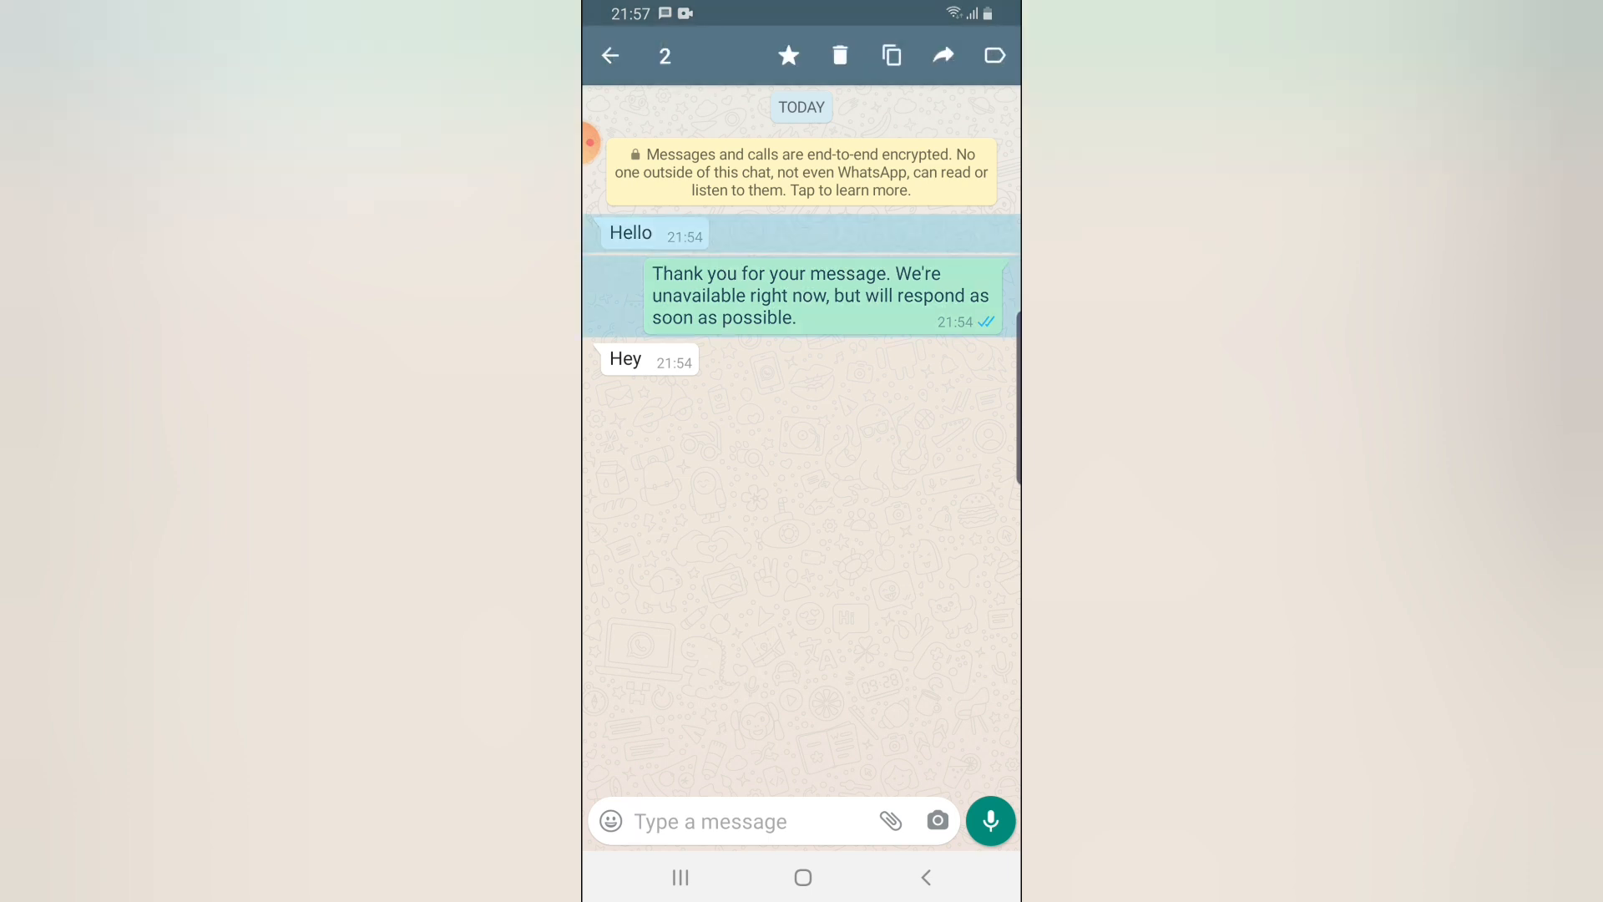
pyautogui.click(631, 233)
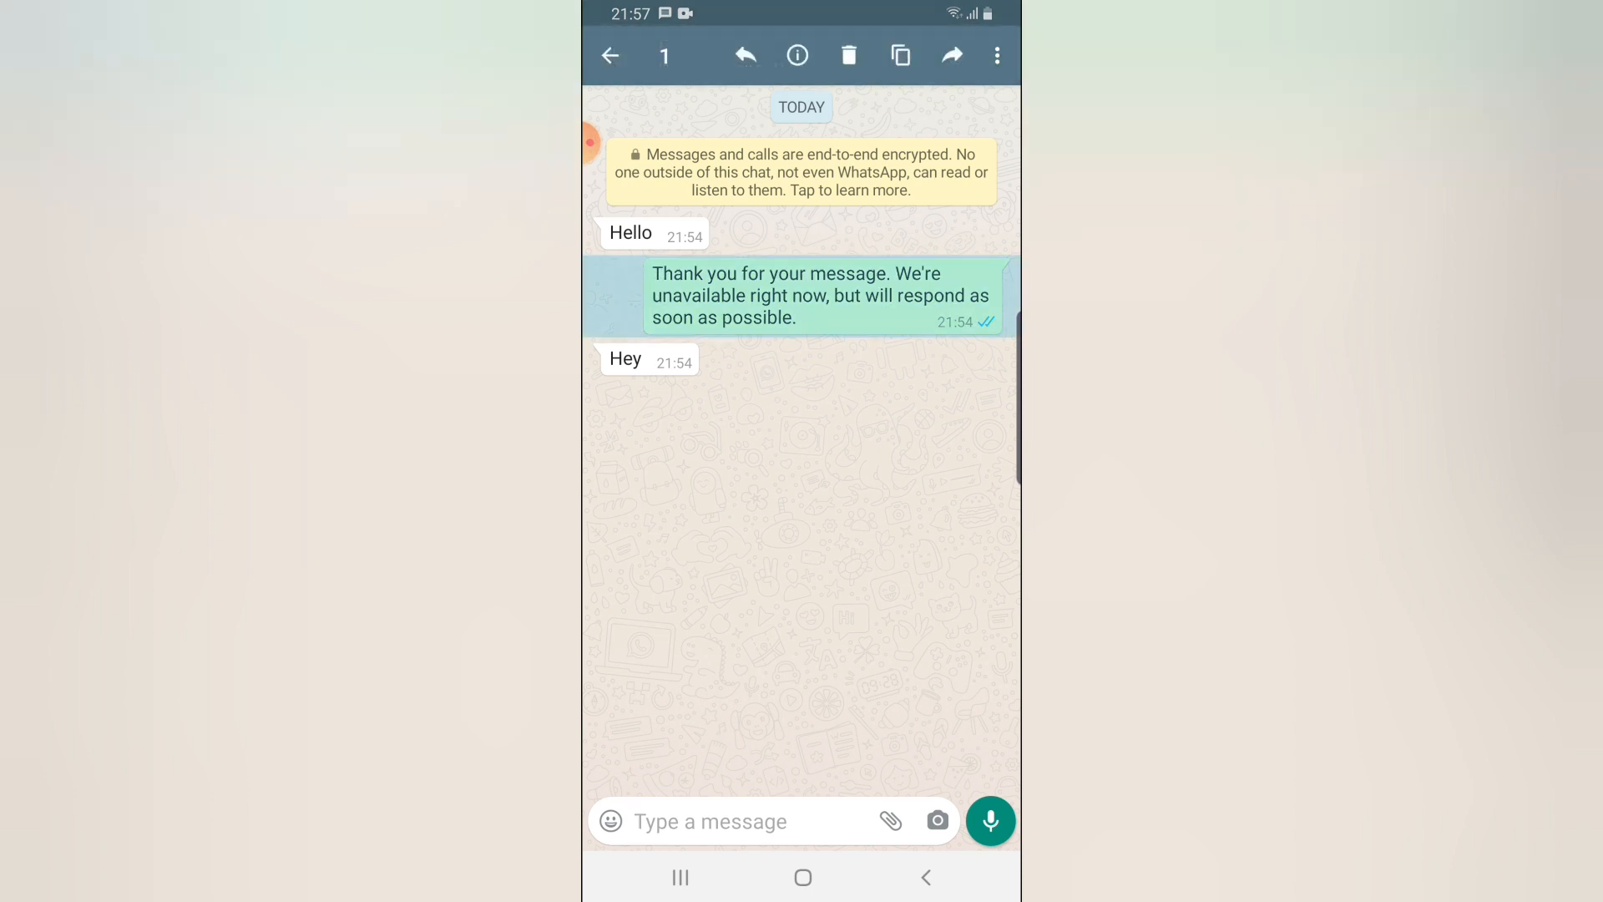
pyautogui.click(736, 821)
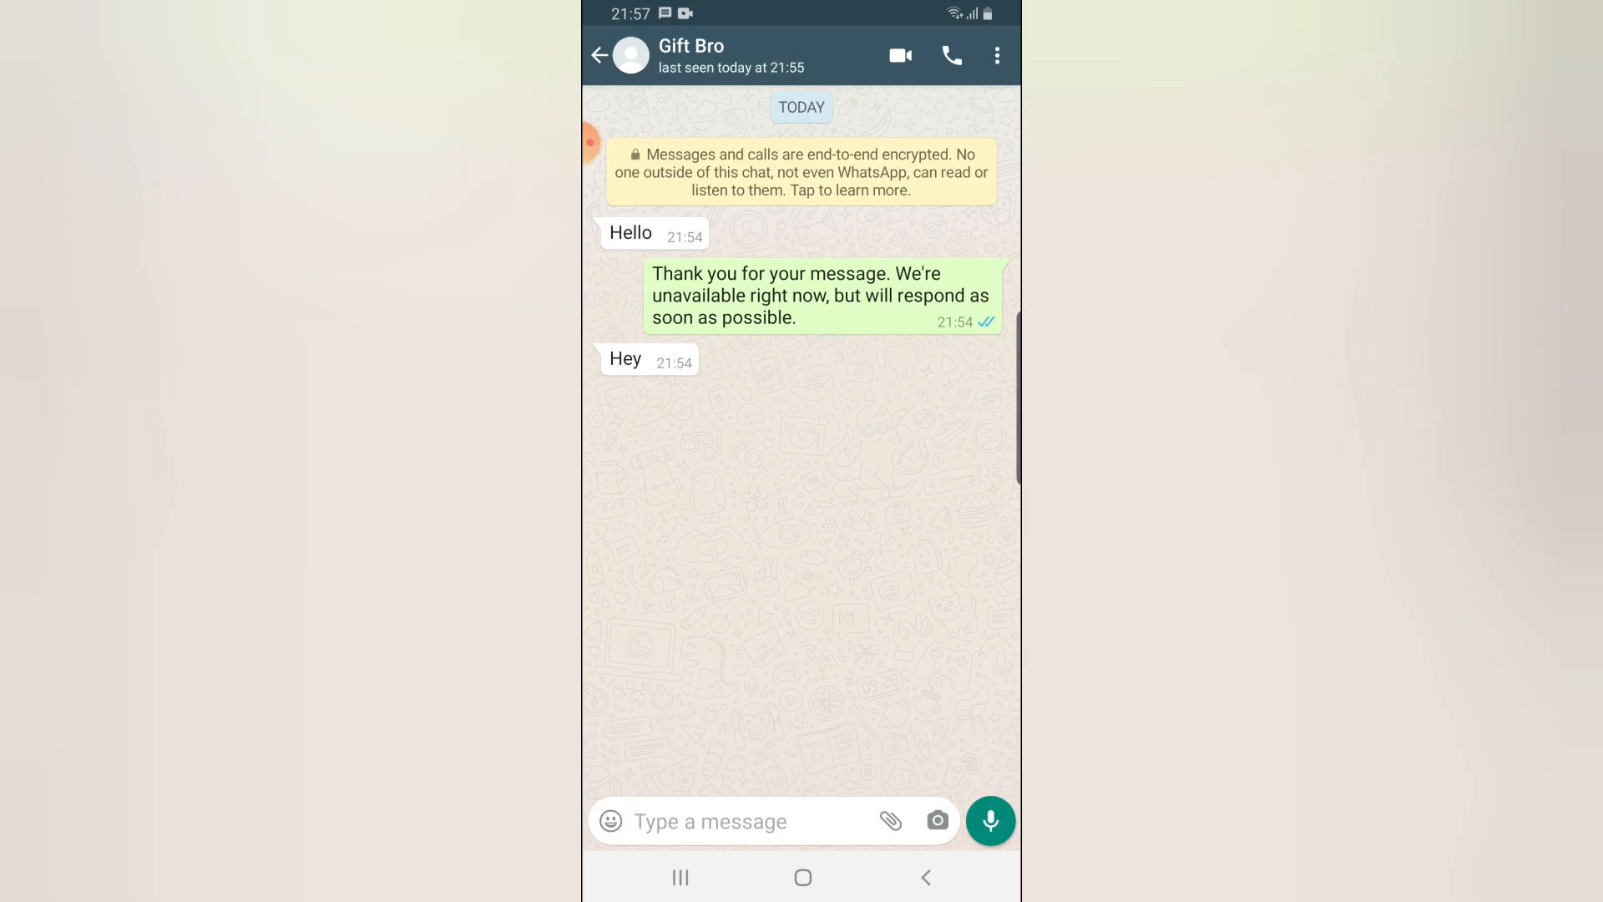
pyautogui.click(600, 55)
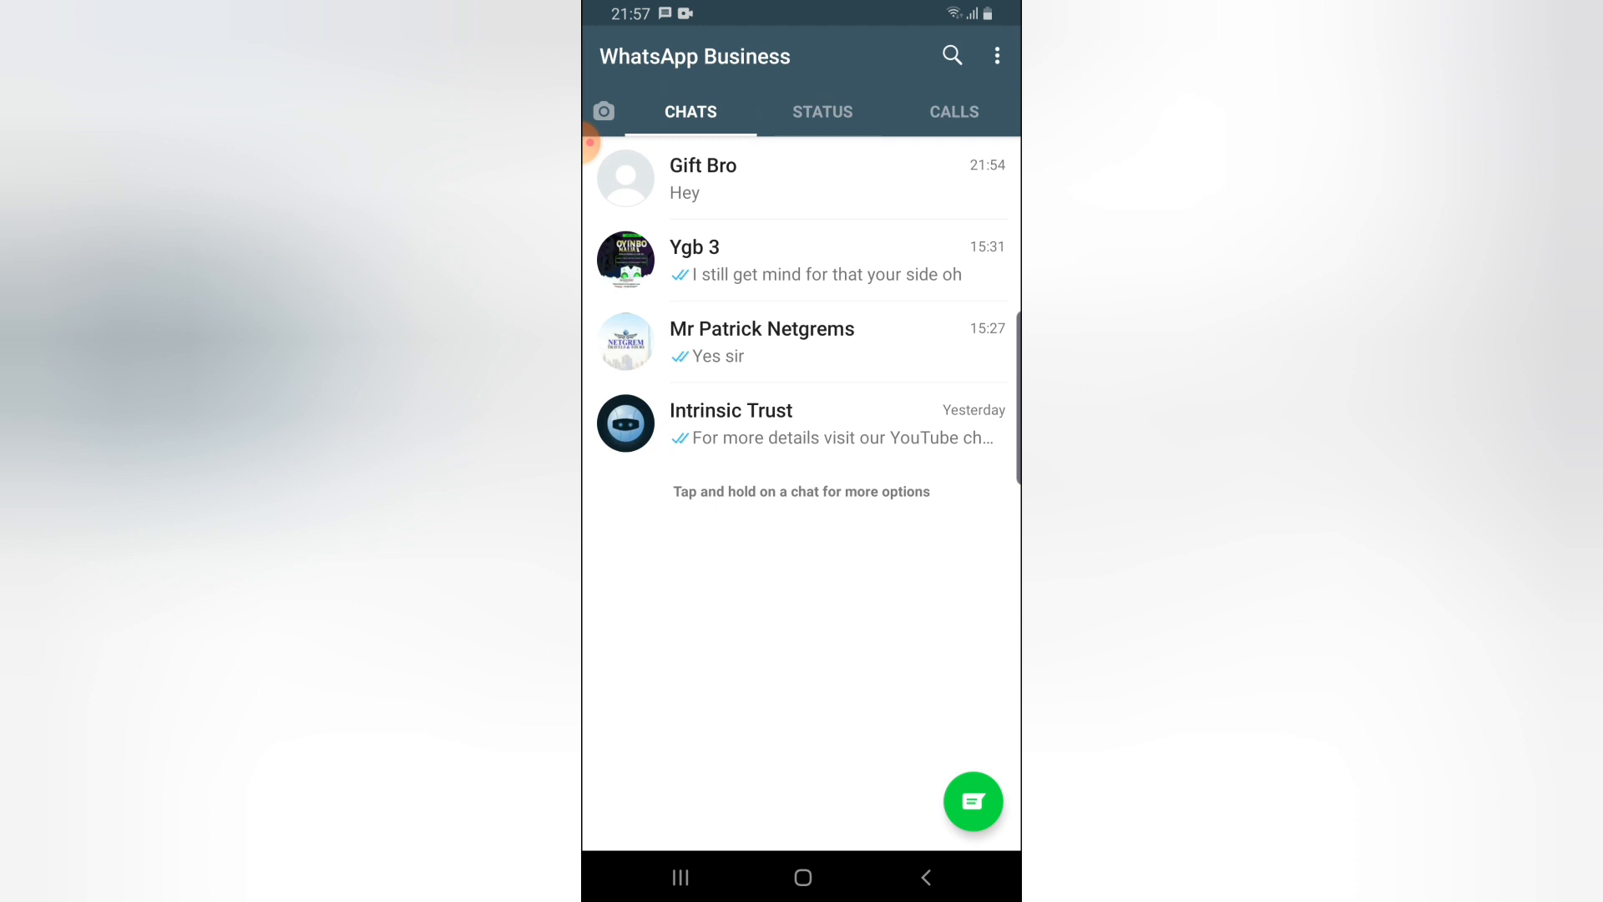
# Step: Navigate via the options menu and Business tools to the Away message settings
pyautogui.click(997, 55)
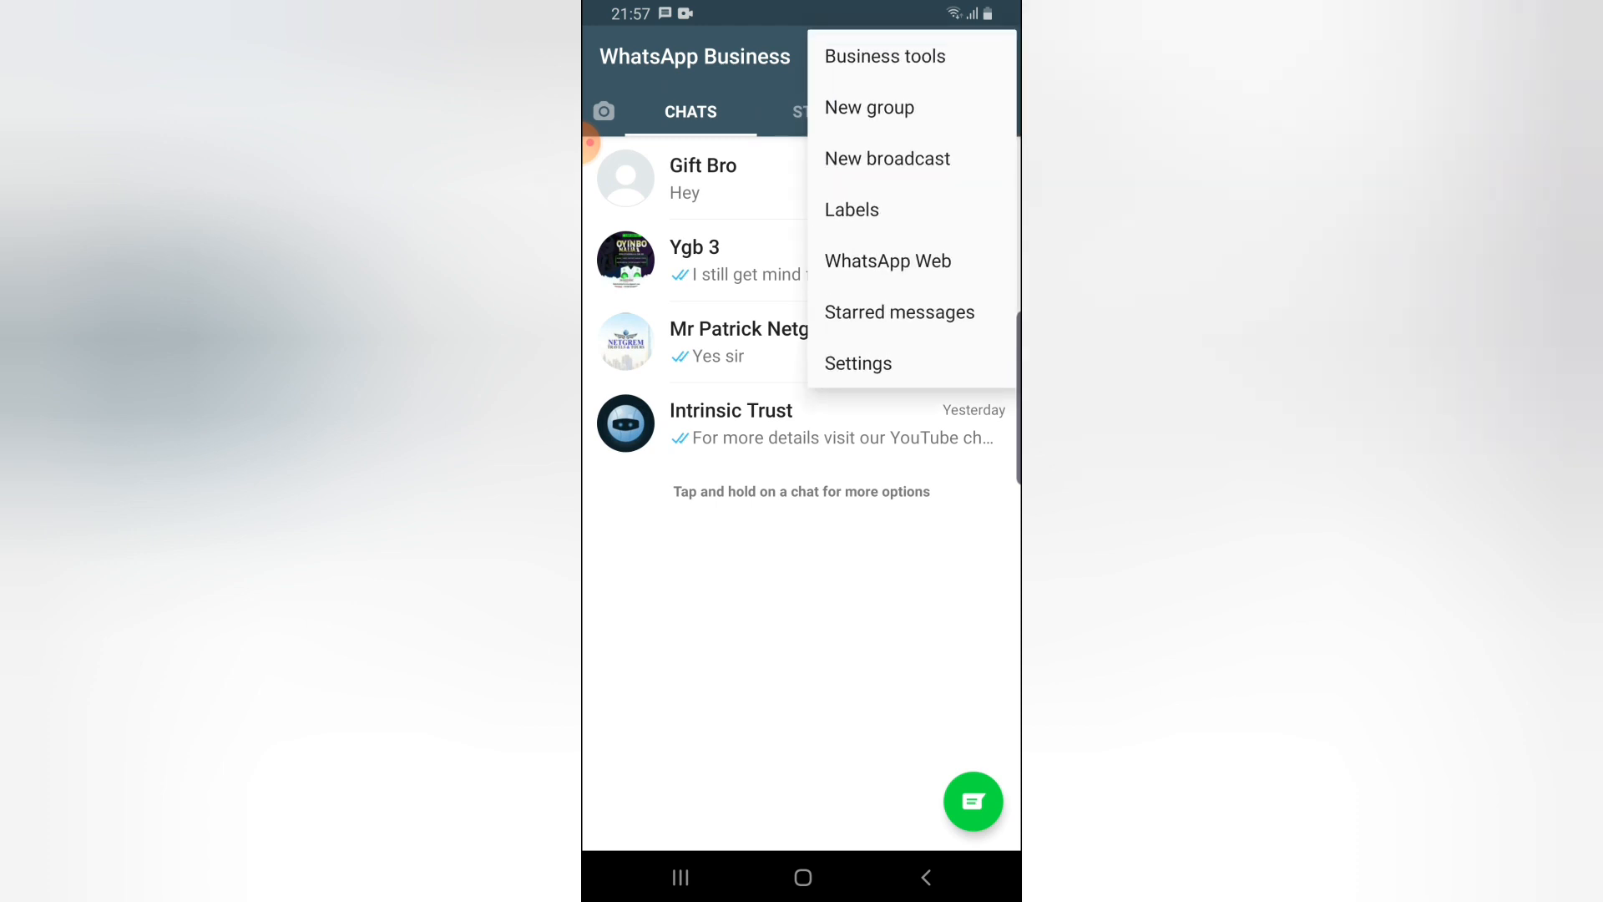
pyautogui.click(858, 364)
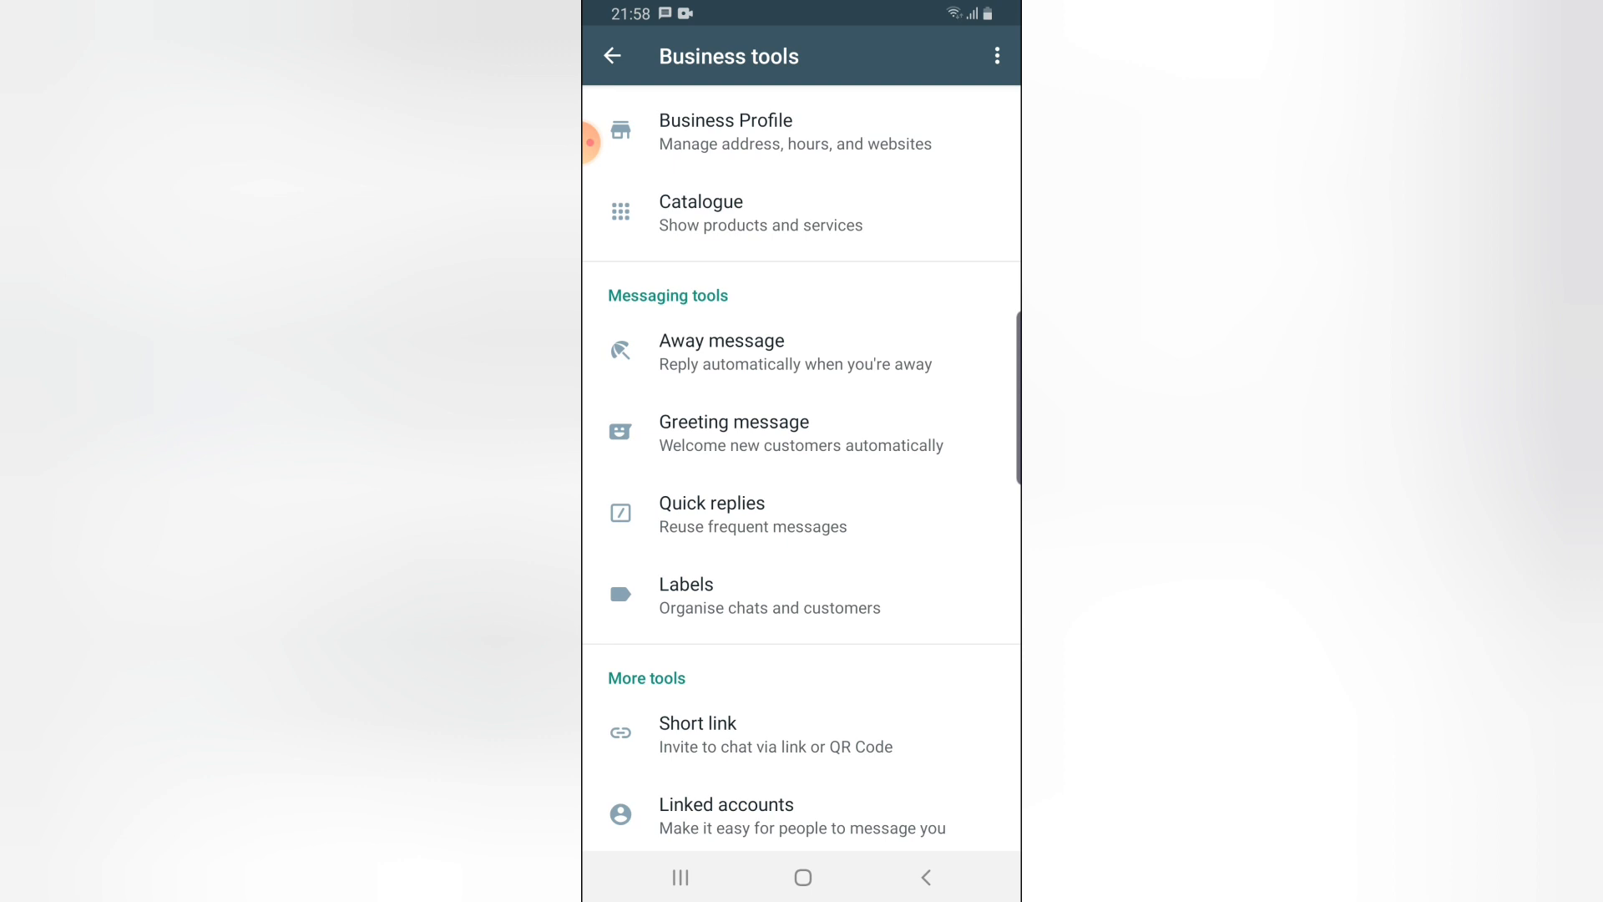
pyautogui.click(712, 514)
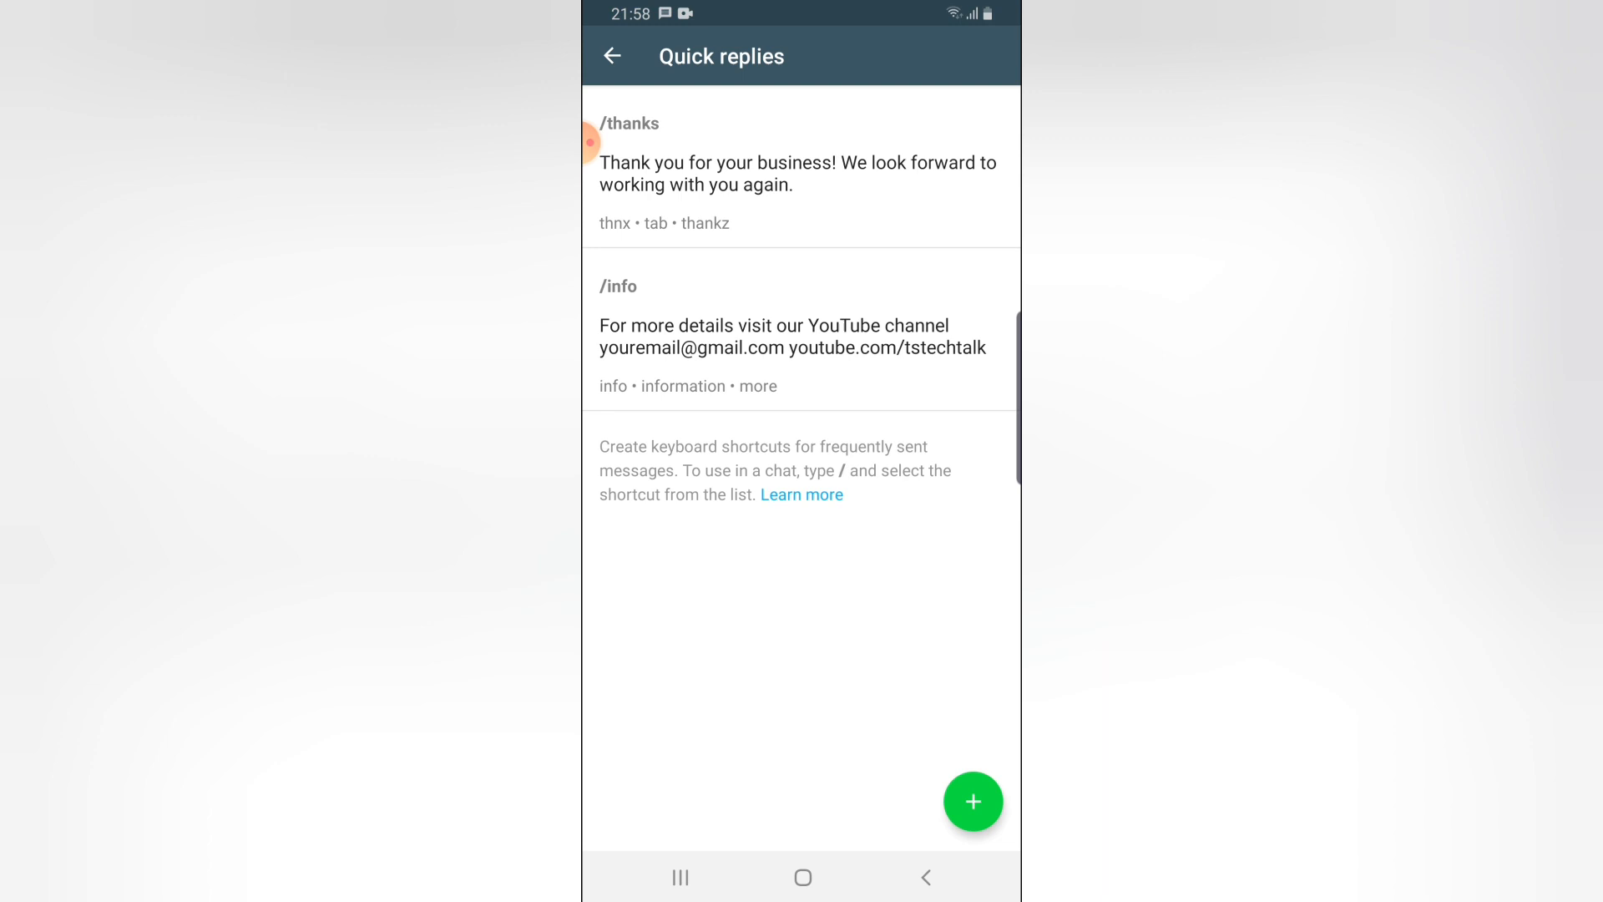
pyautogui.click(611, 56)
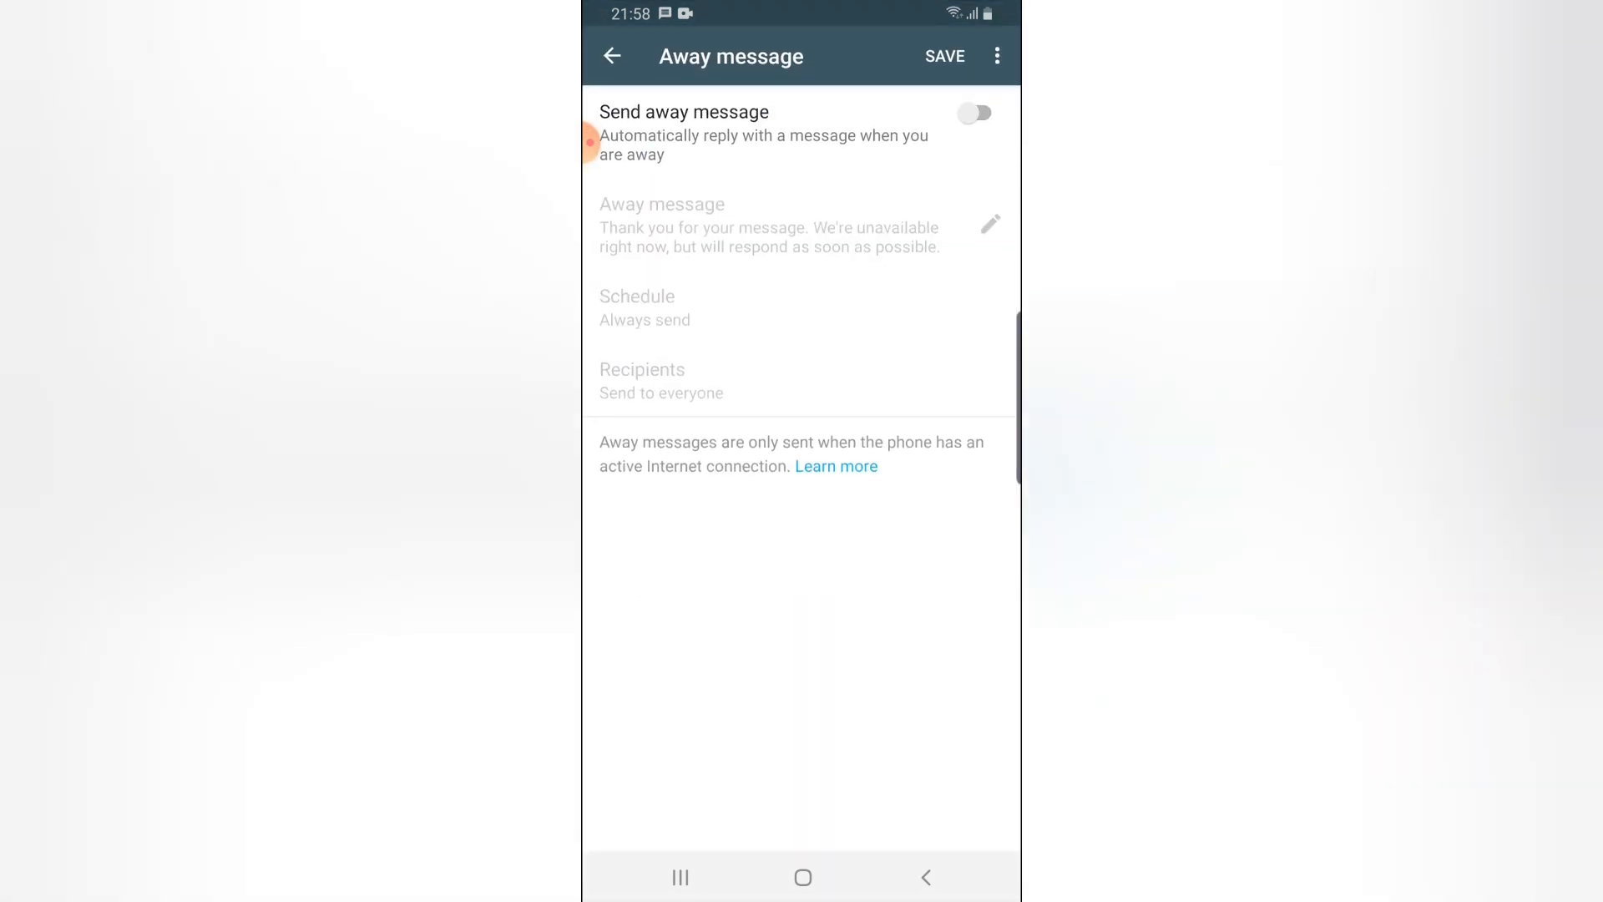
# Step: Enable Send away message and open the away message text editor
pyautogui.click(972, 113)
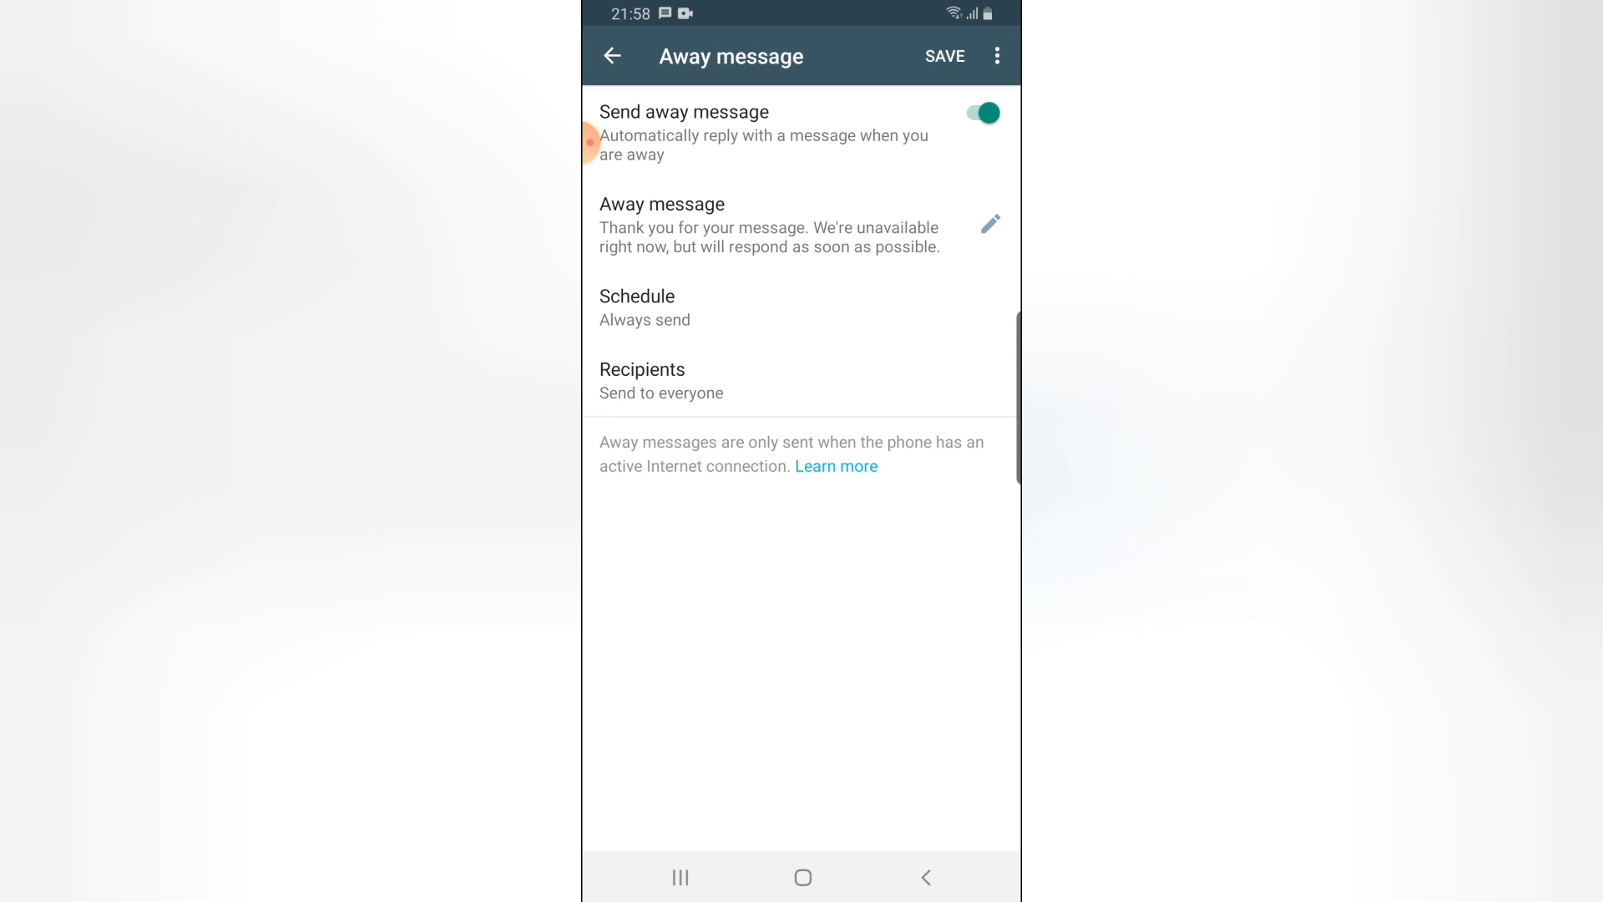
pyautogui.click(988, 223)
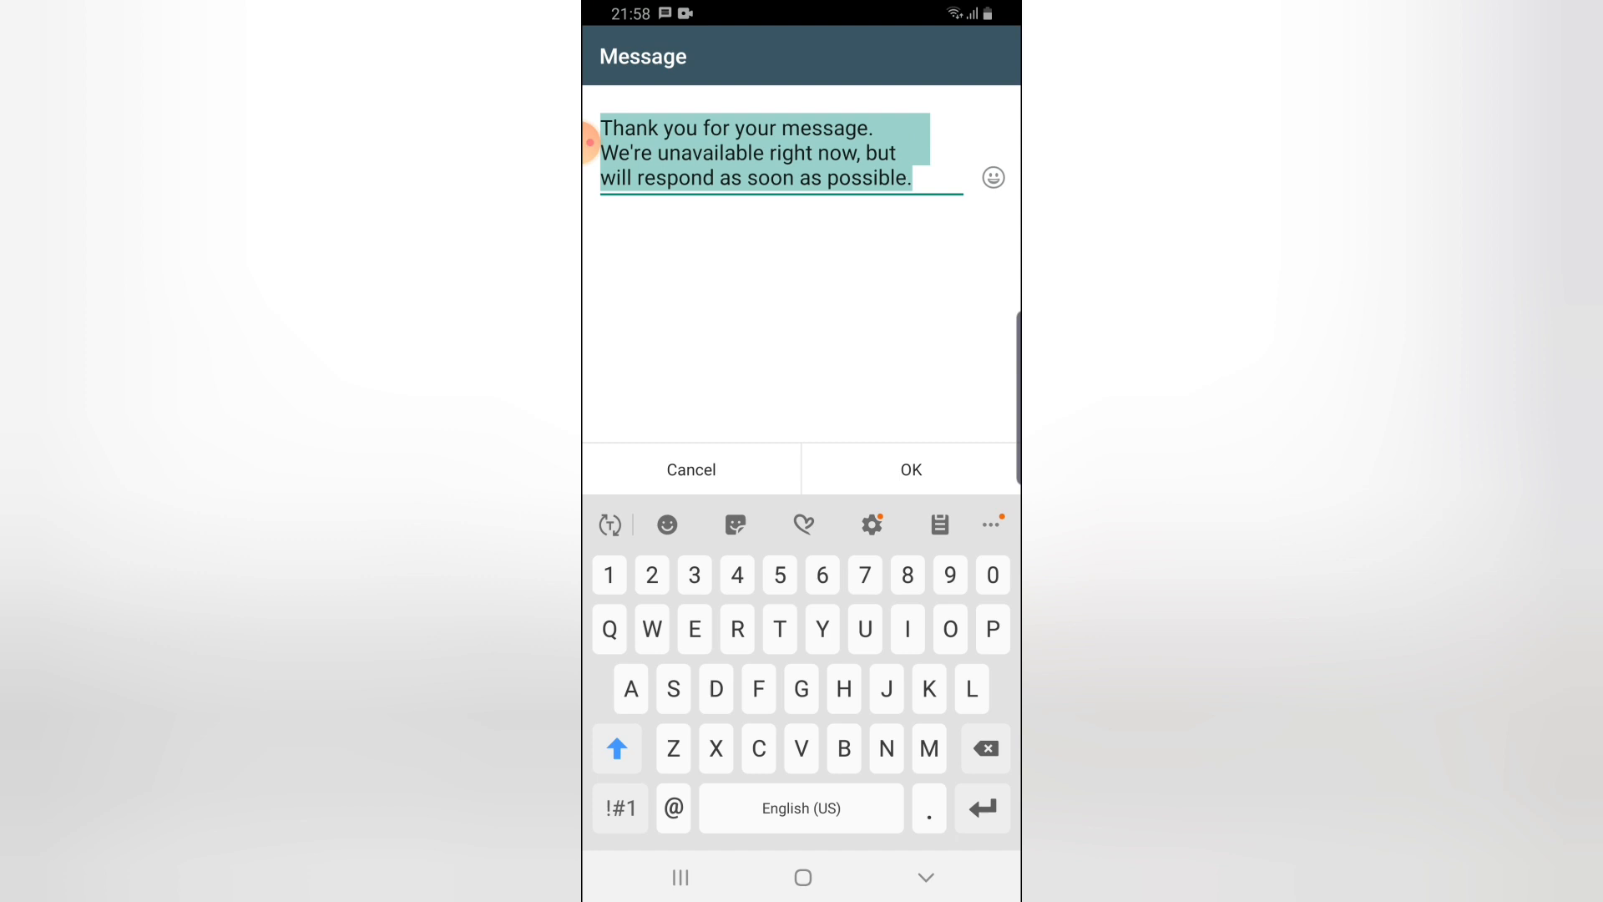
# Step: Insert a smiley after 'message.' and a neutral-face emoji after 'unavailable'
pyautogui.click(770, 178)
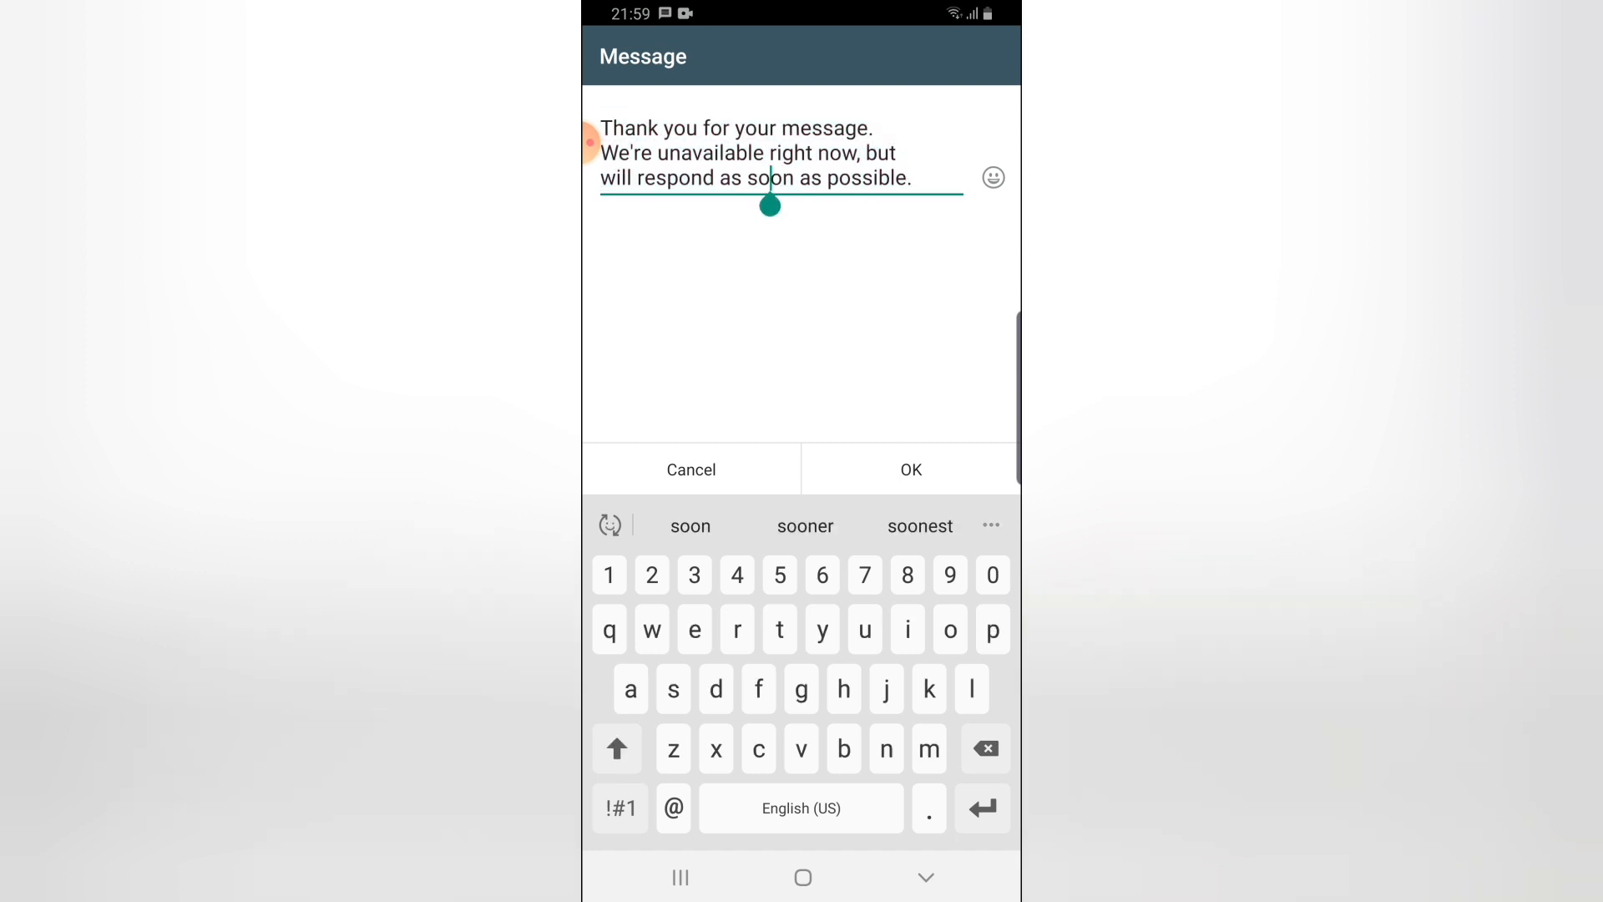
pyautogui.click(913, 177)
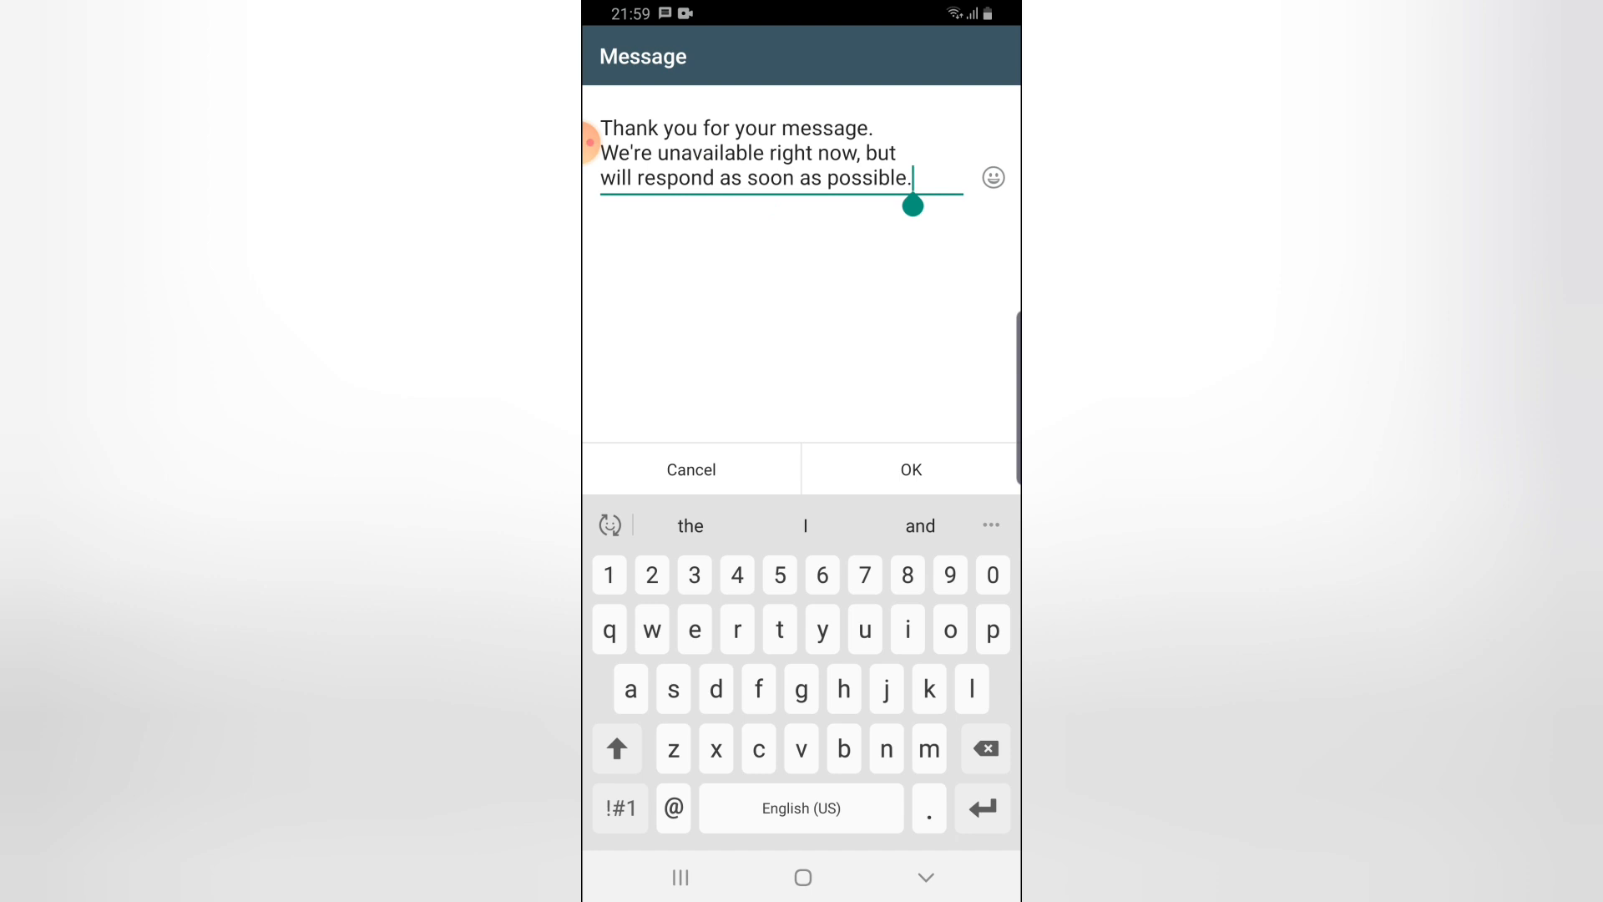
pyautogui.click(992, 177)
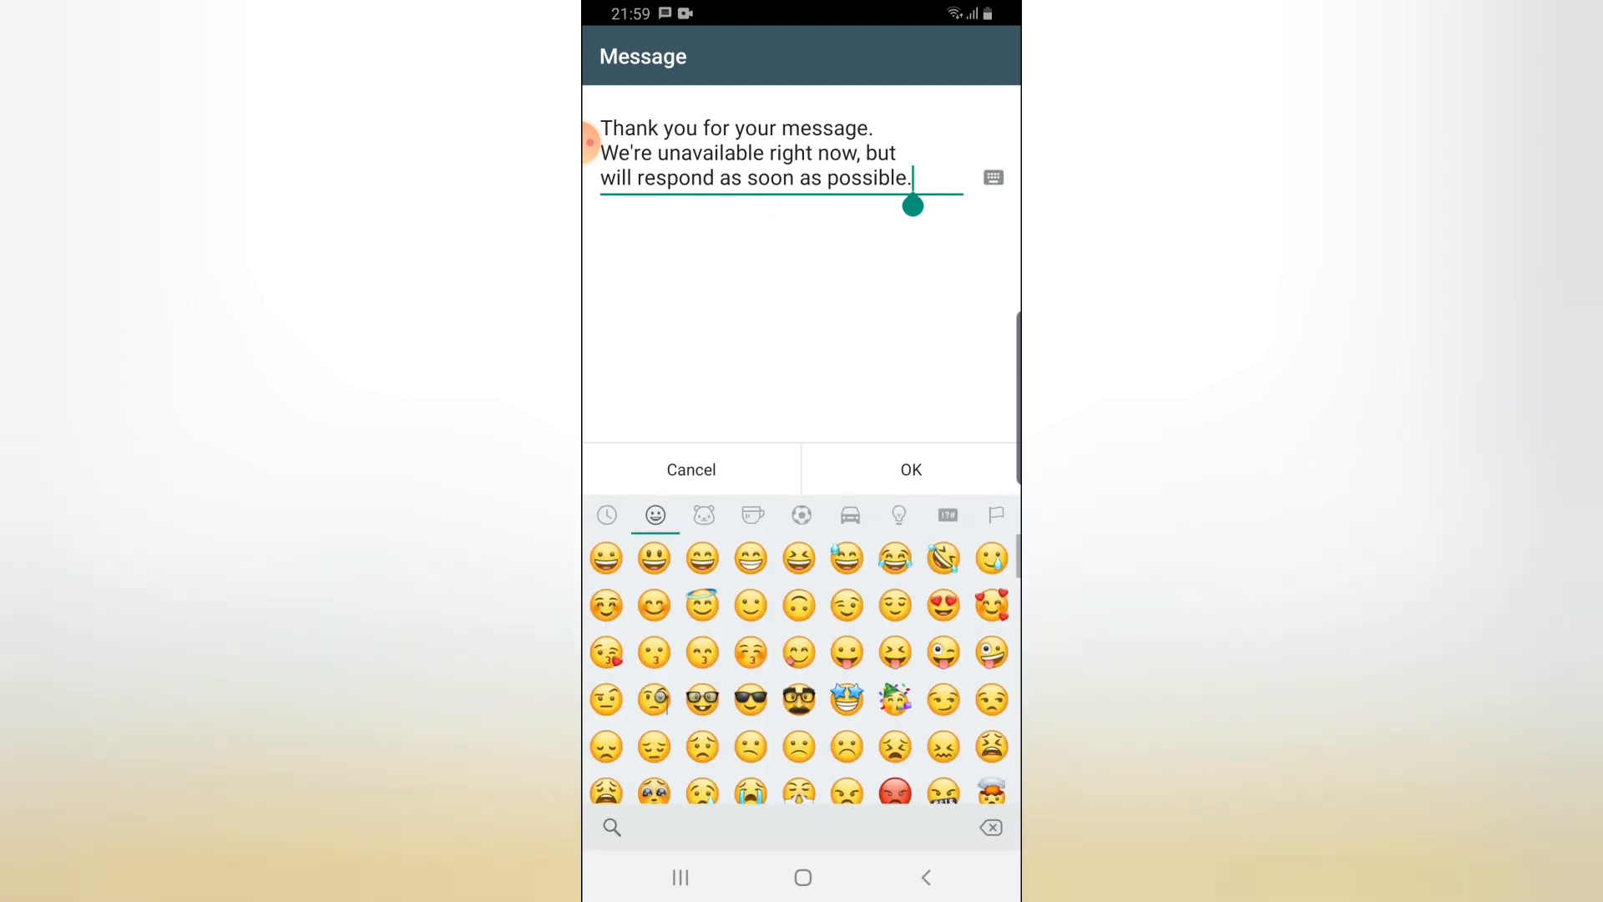
pyautogui.click(992, 177)
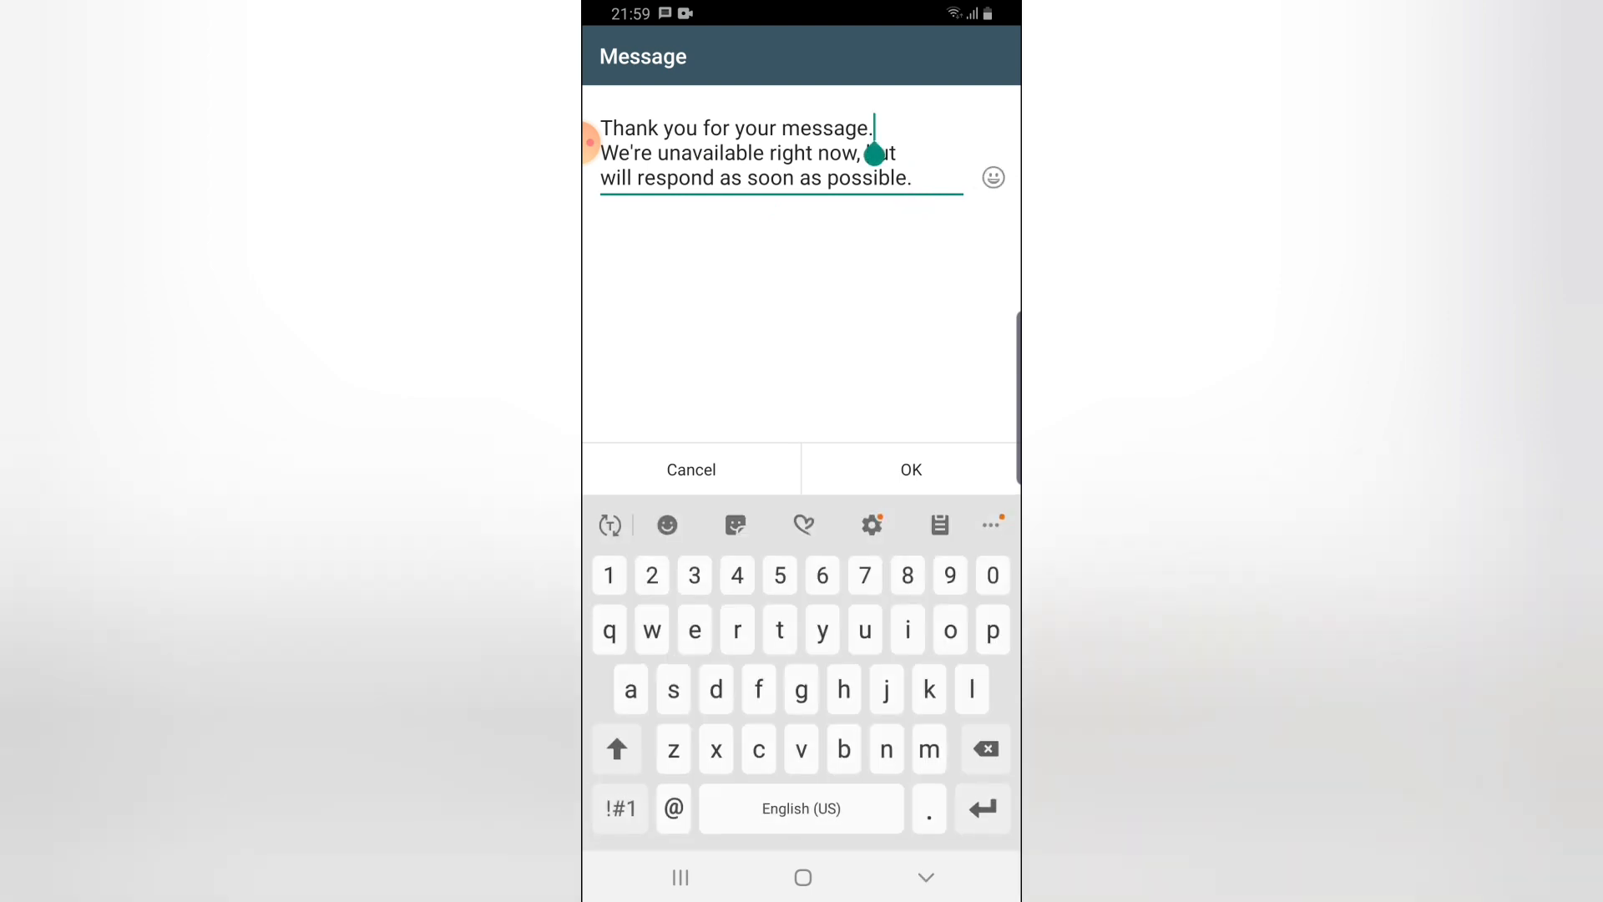
pyautogui.click(992, 177)
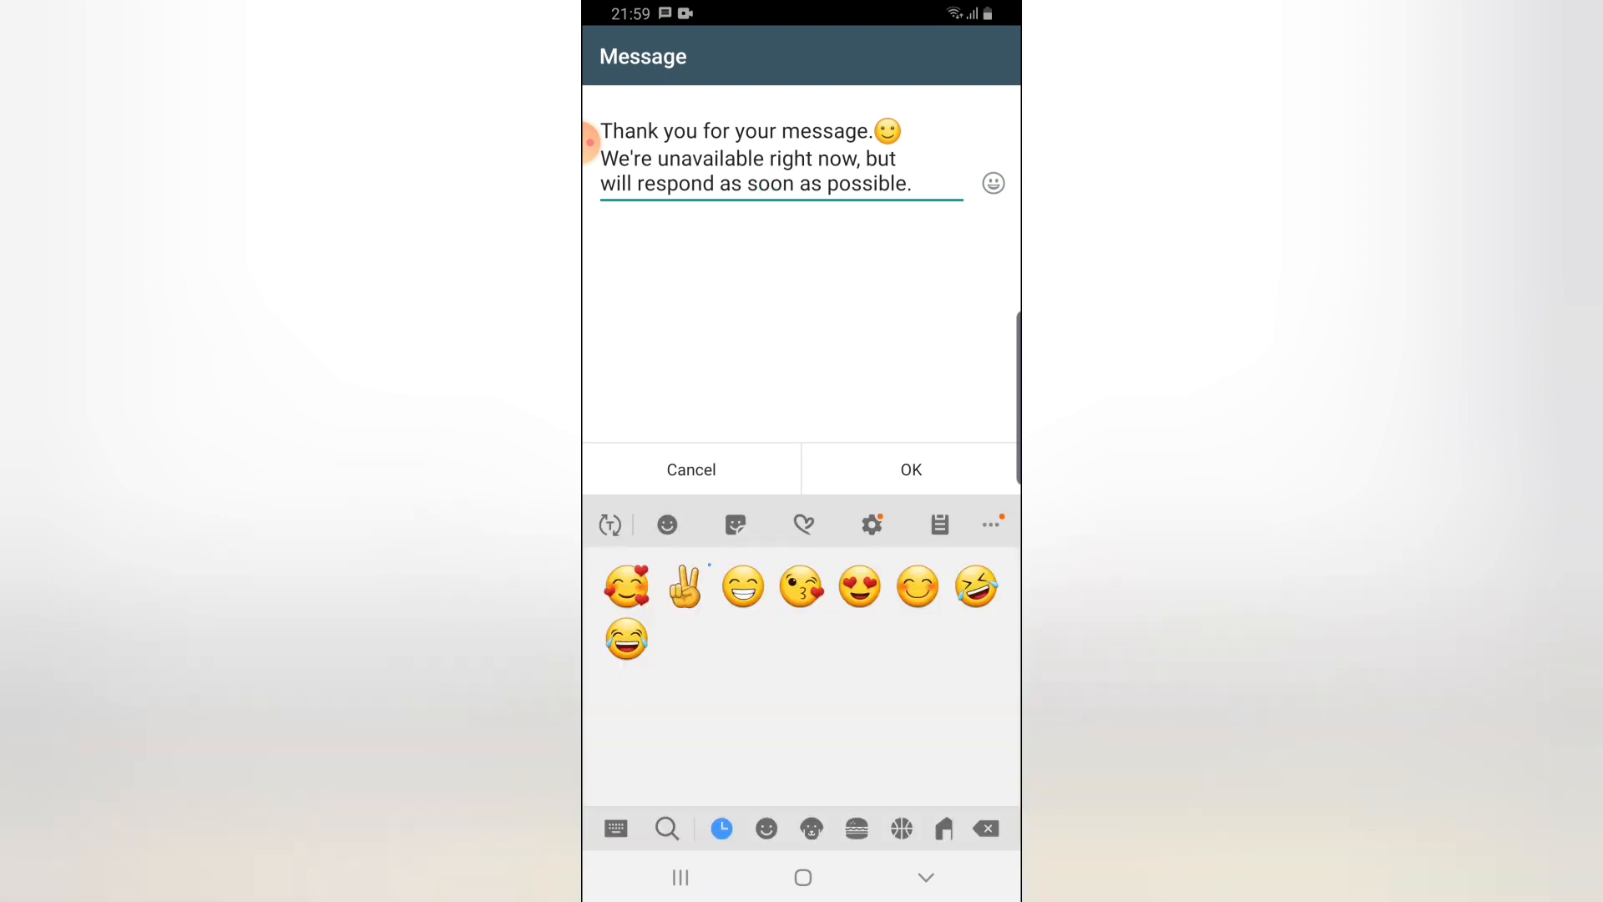
pyautogui.click(765, 829)
pyautogui.write('😑')
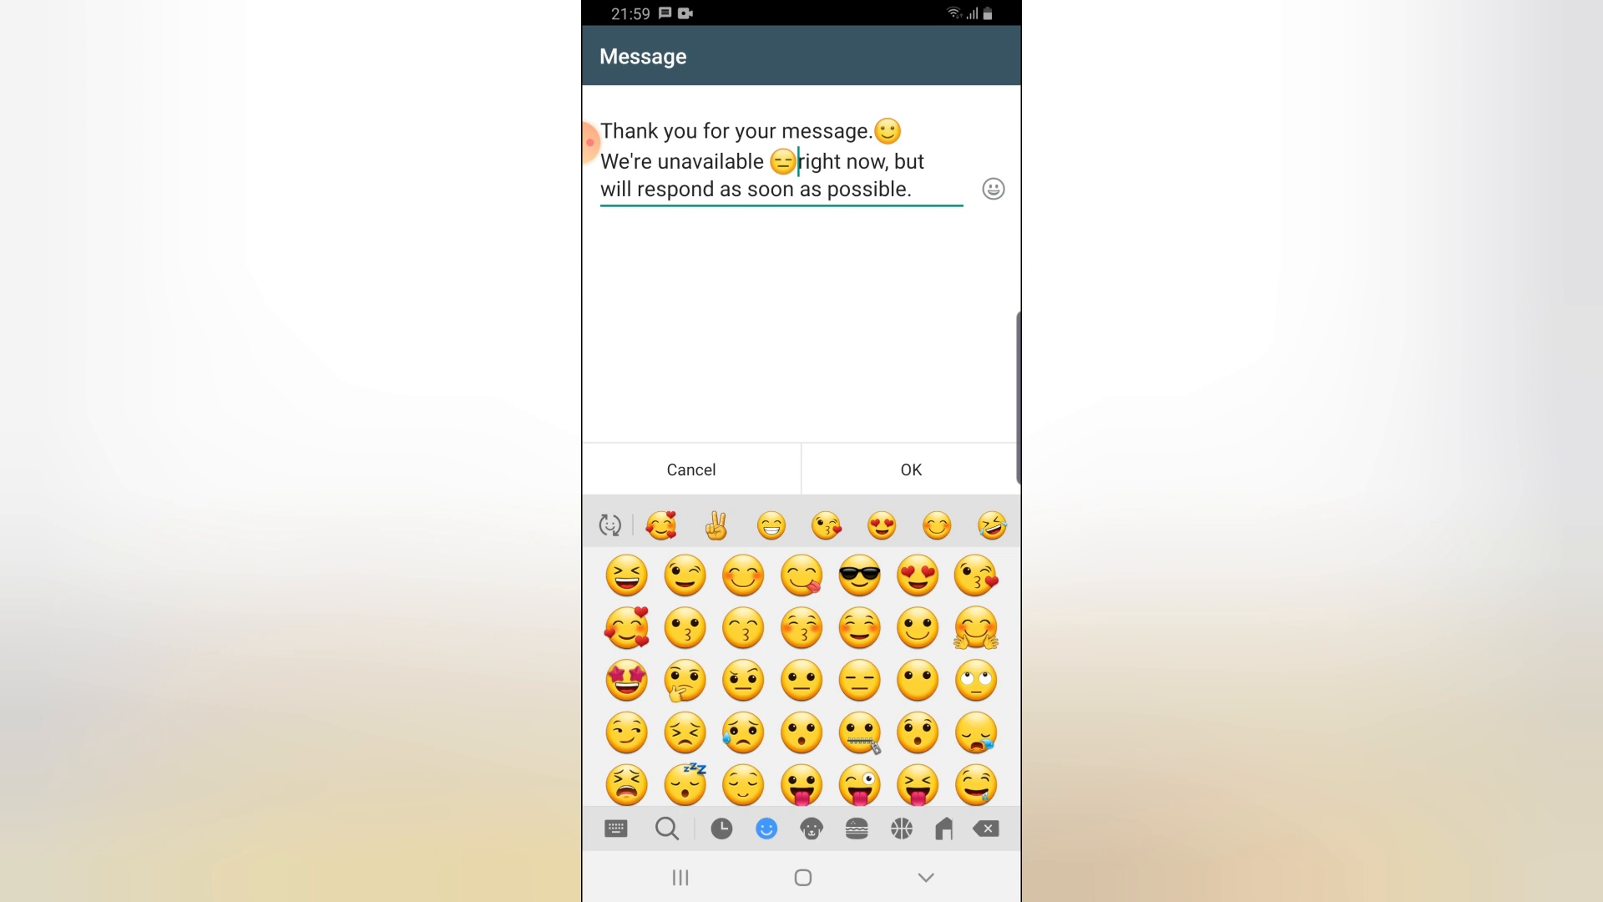
pyautogui.click(614, 828)
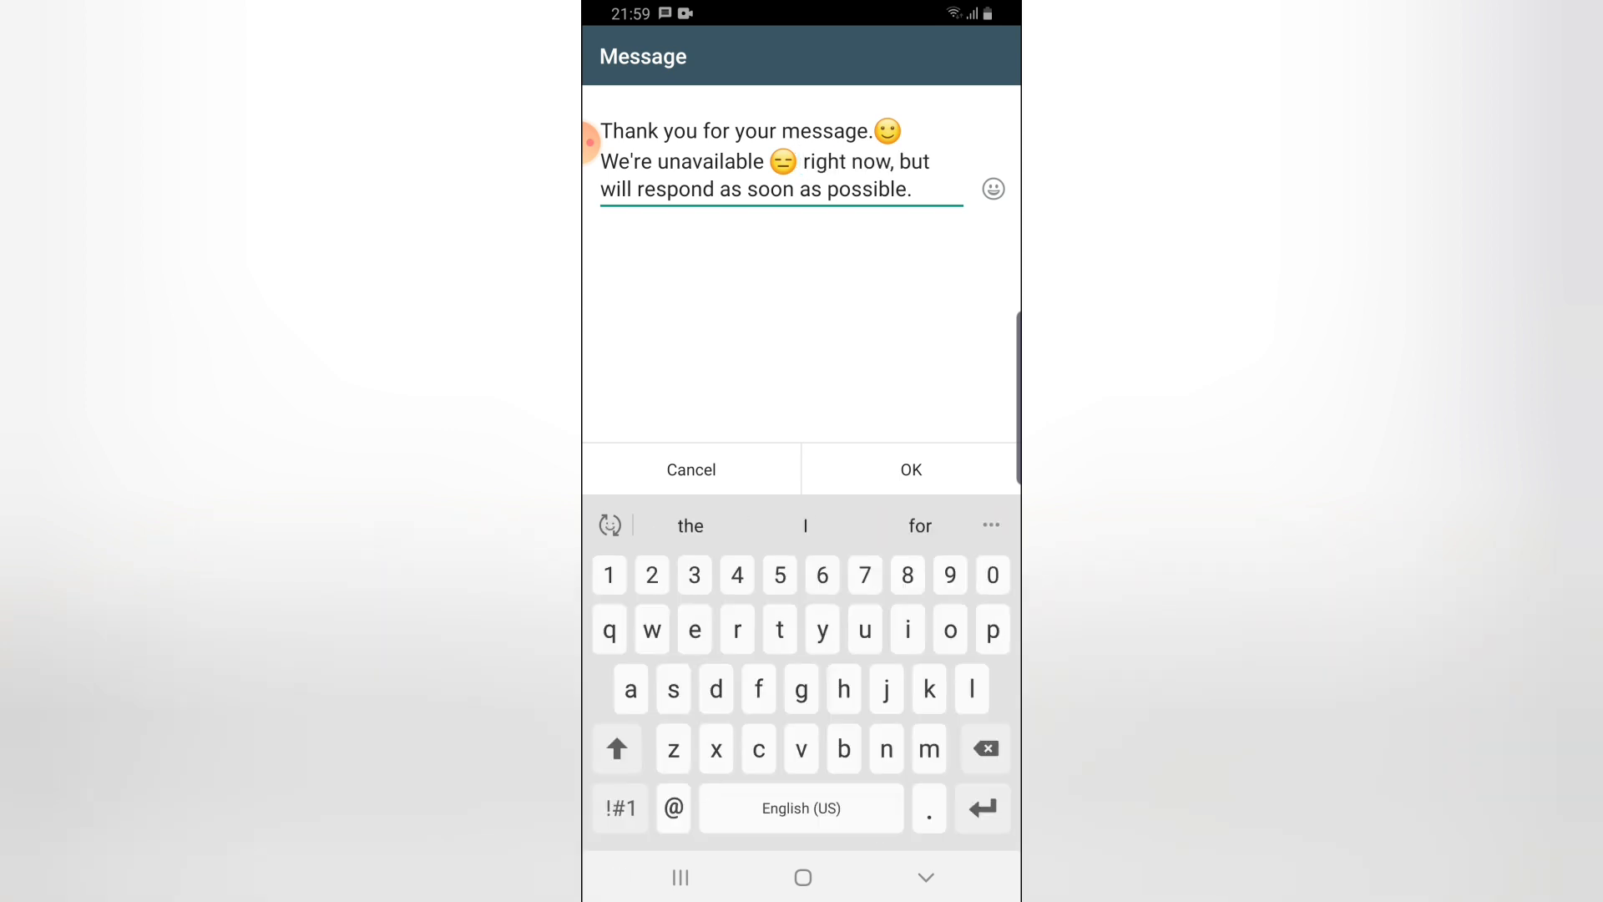
pyautogui.click(904, 188)
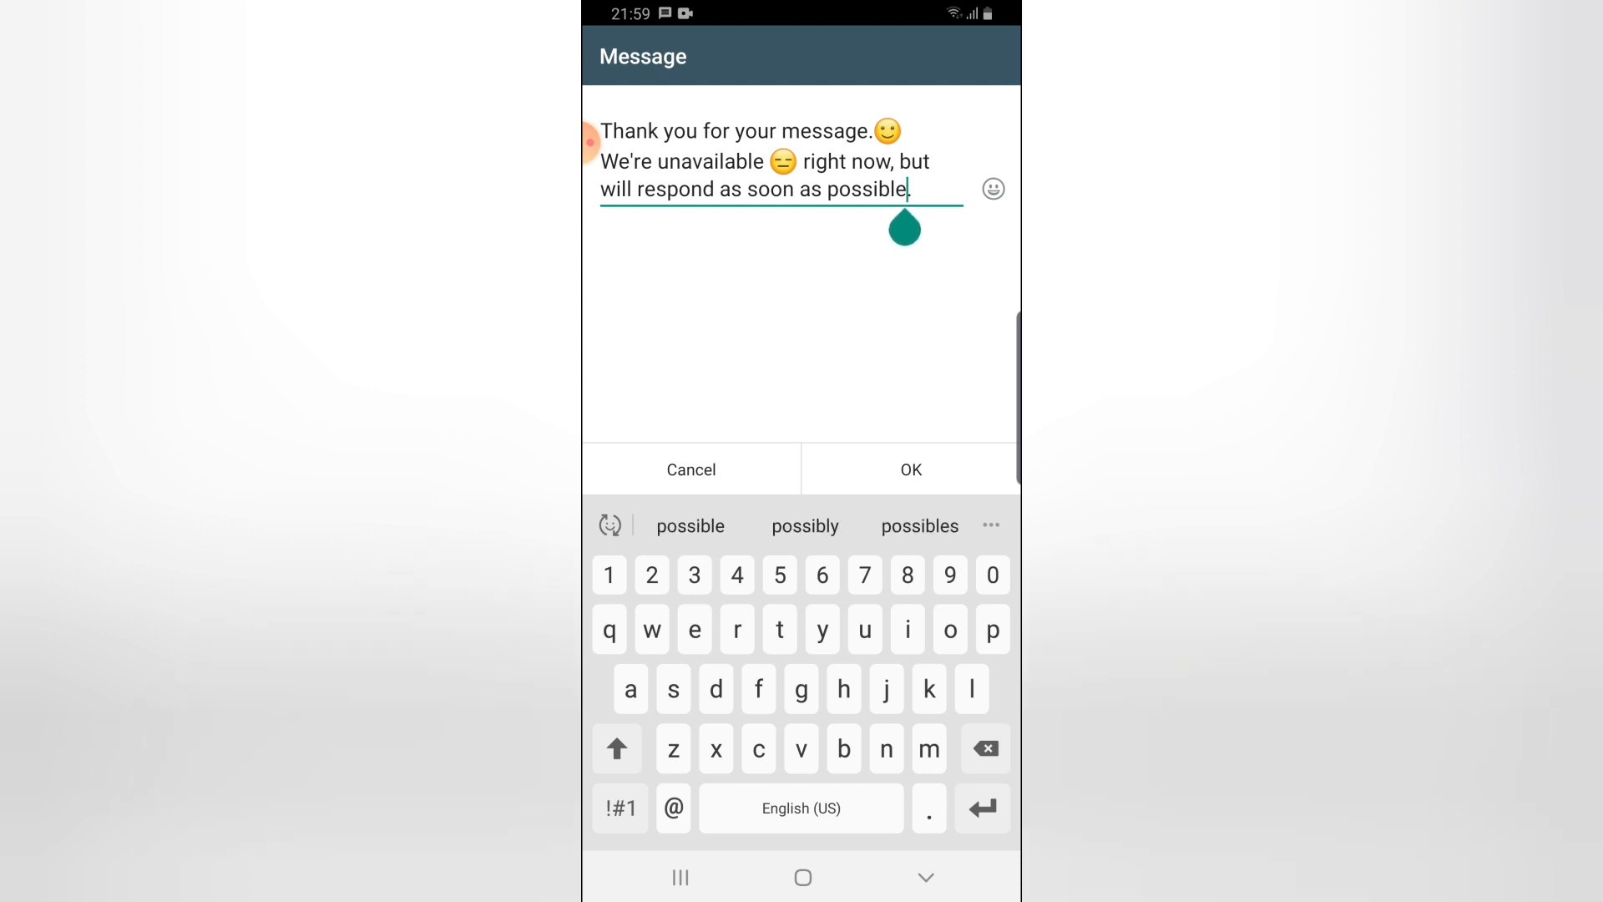
# Step: End the away message with smiley and victory-hand emojis and confirm the text
pyautogui.click(991, 188)
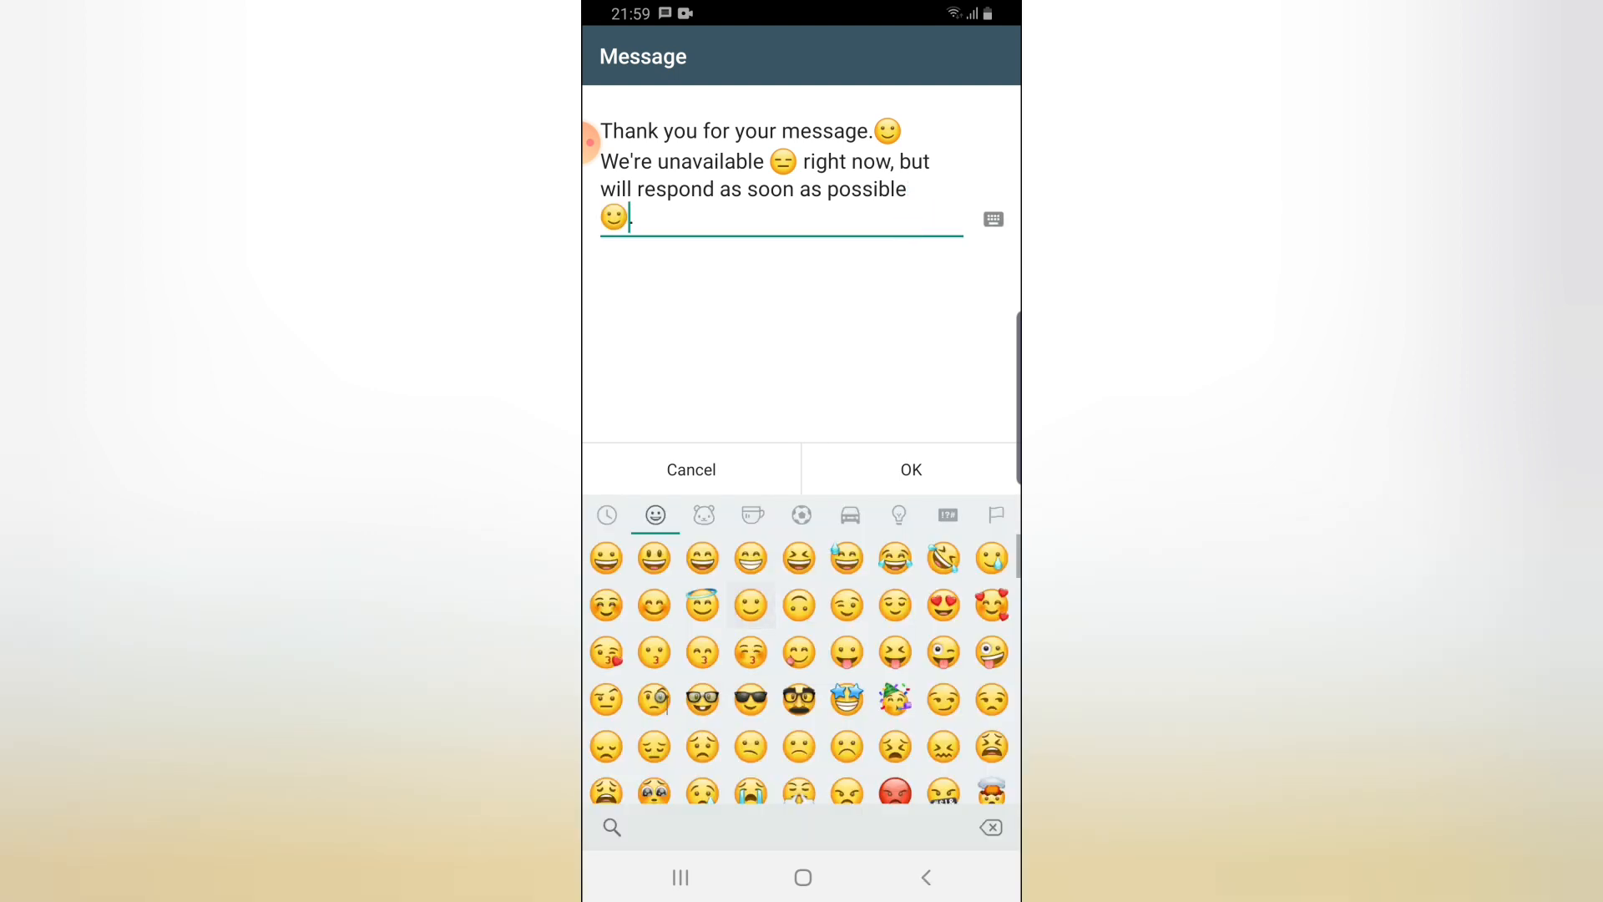
pyautogui.scroll(-3)
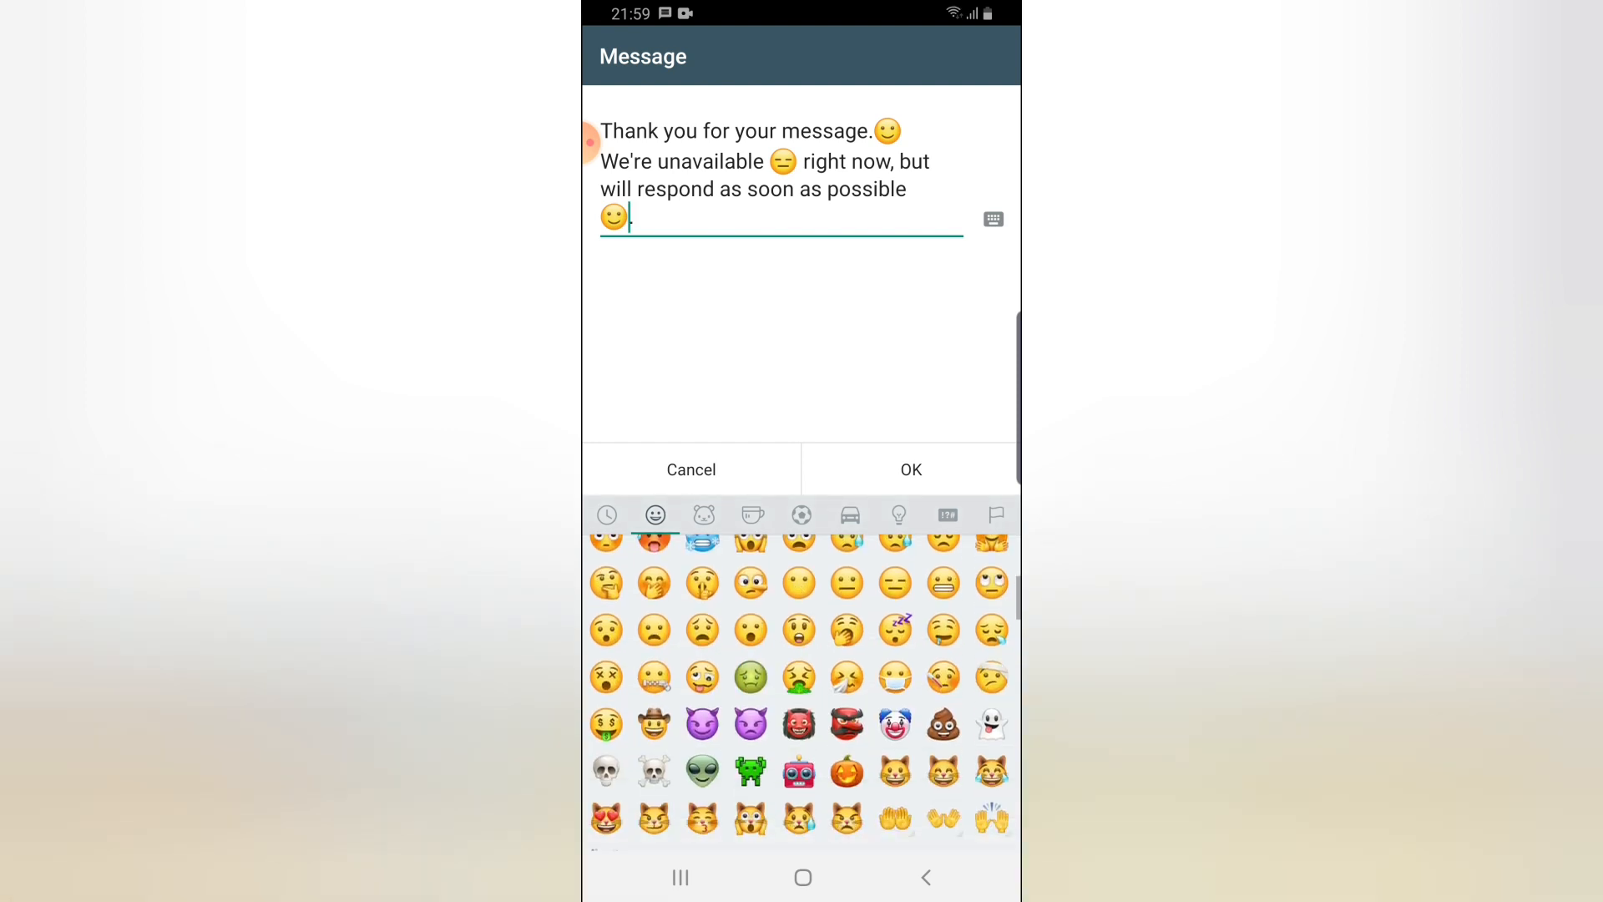
pyautogui.scroll(-3)
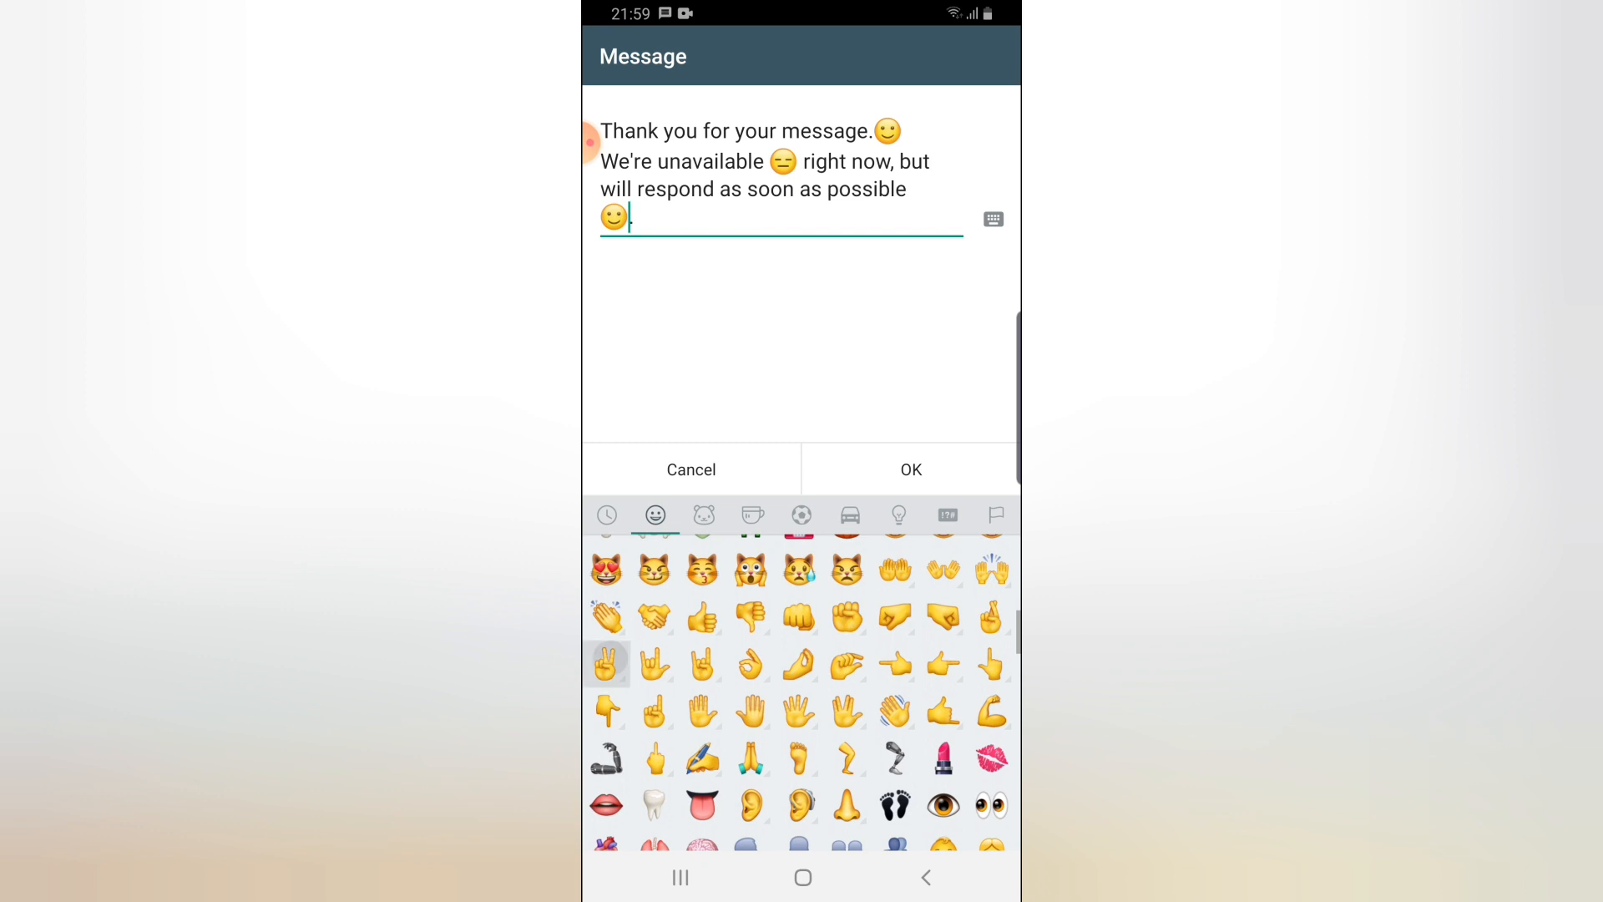
pyautogui.write('.')
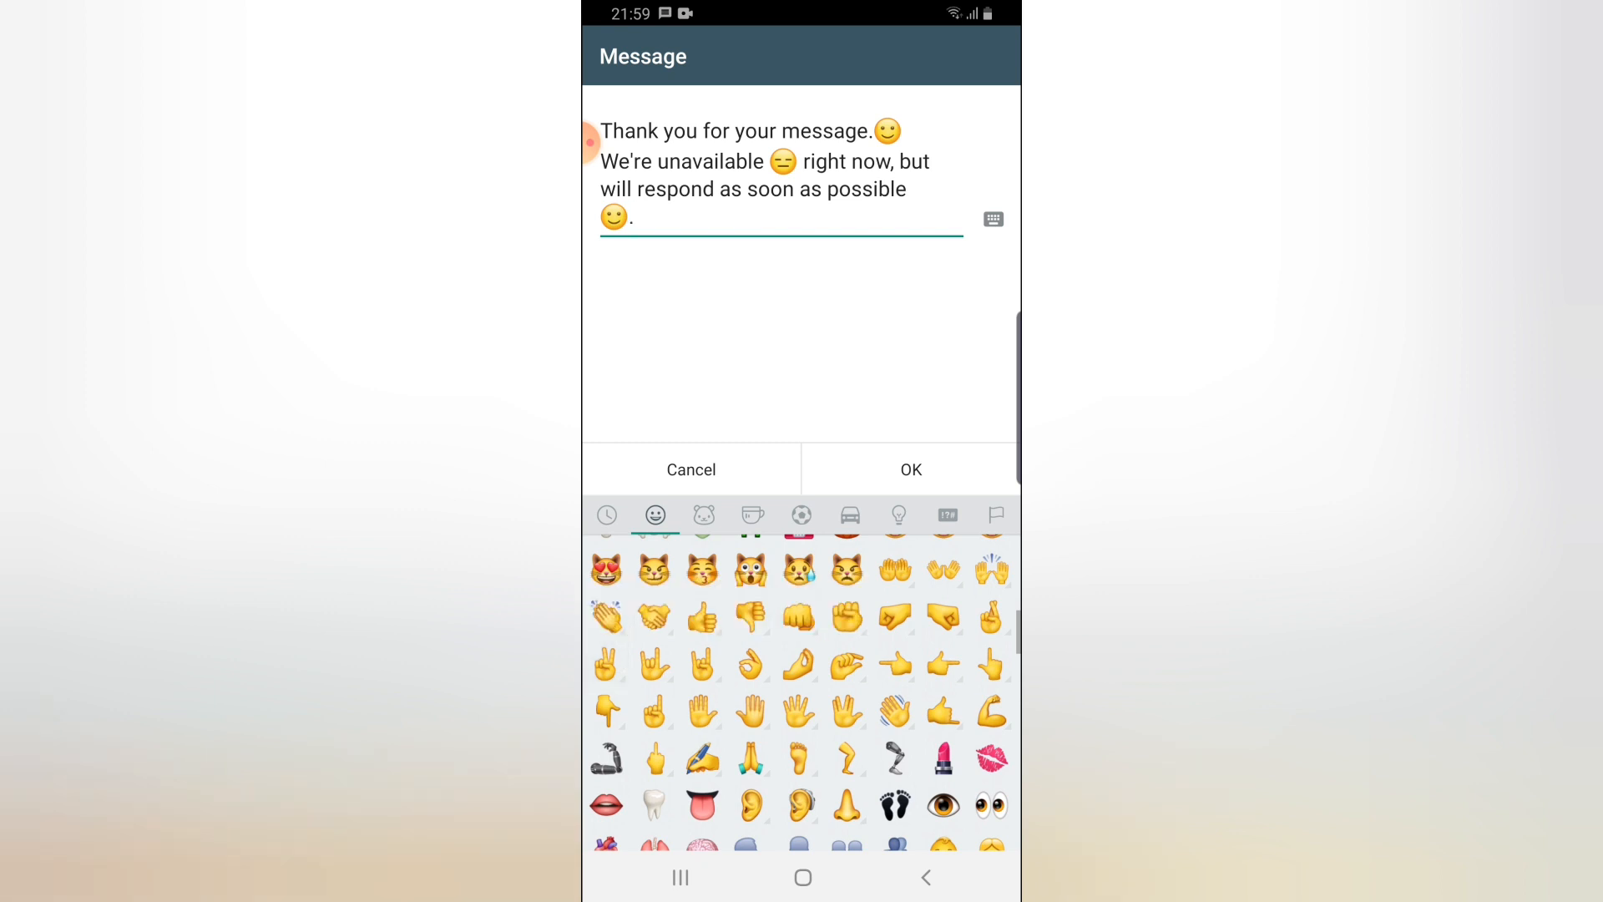
pyautogui.click(606, 664)
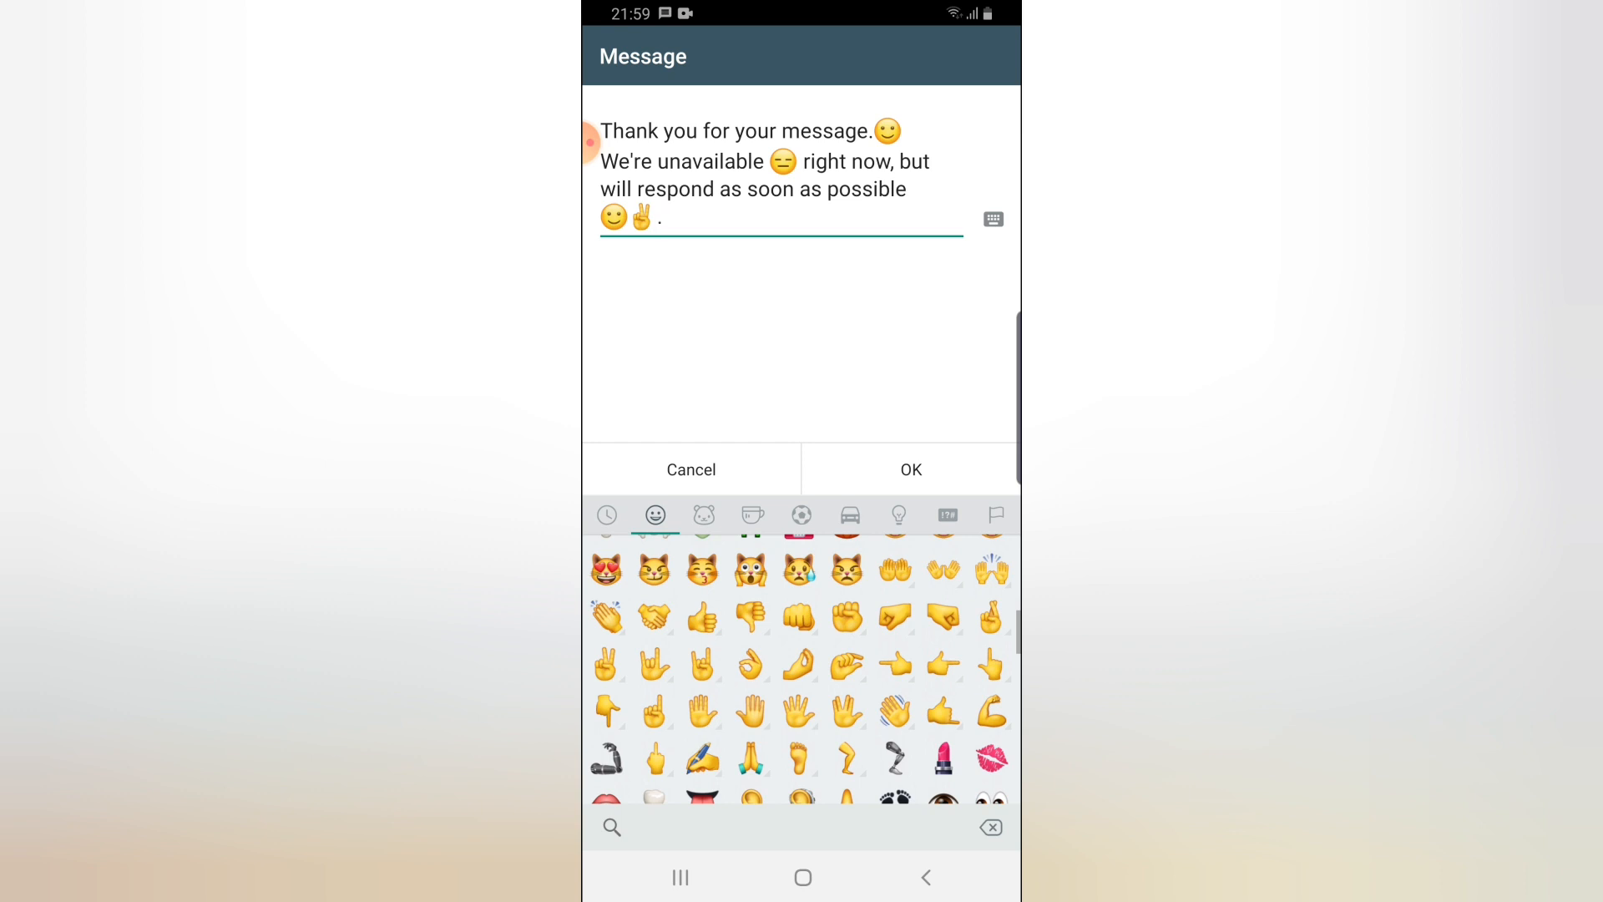
pyautogui.click(908, 469)
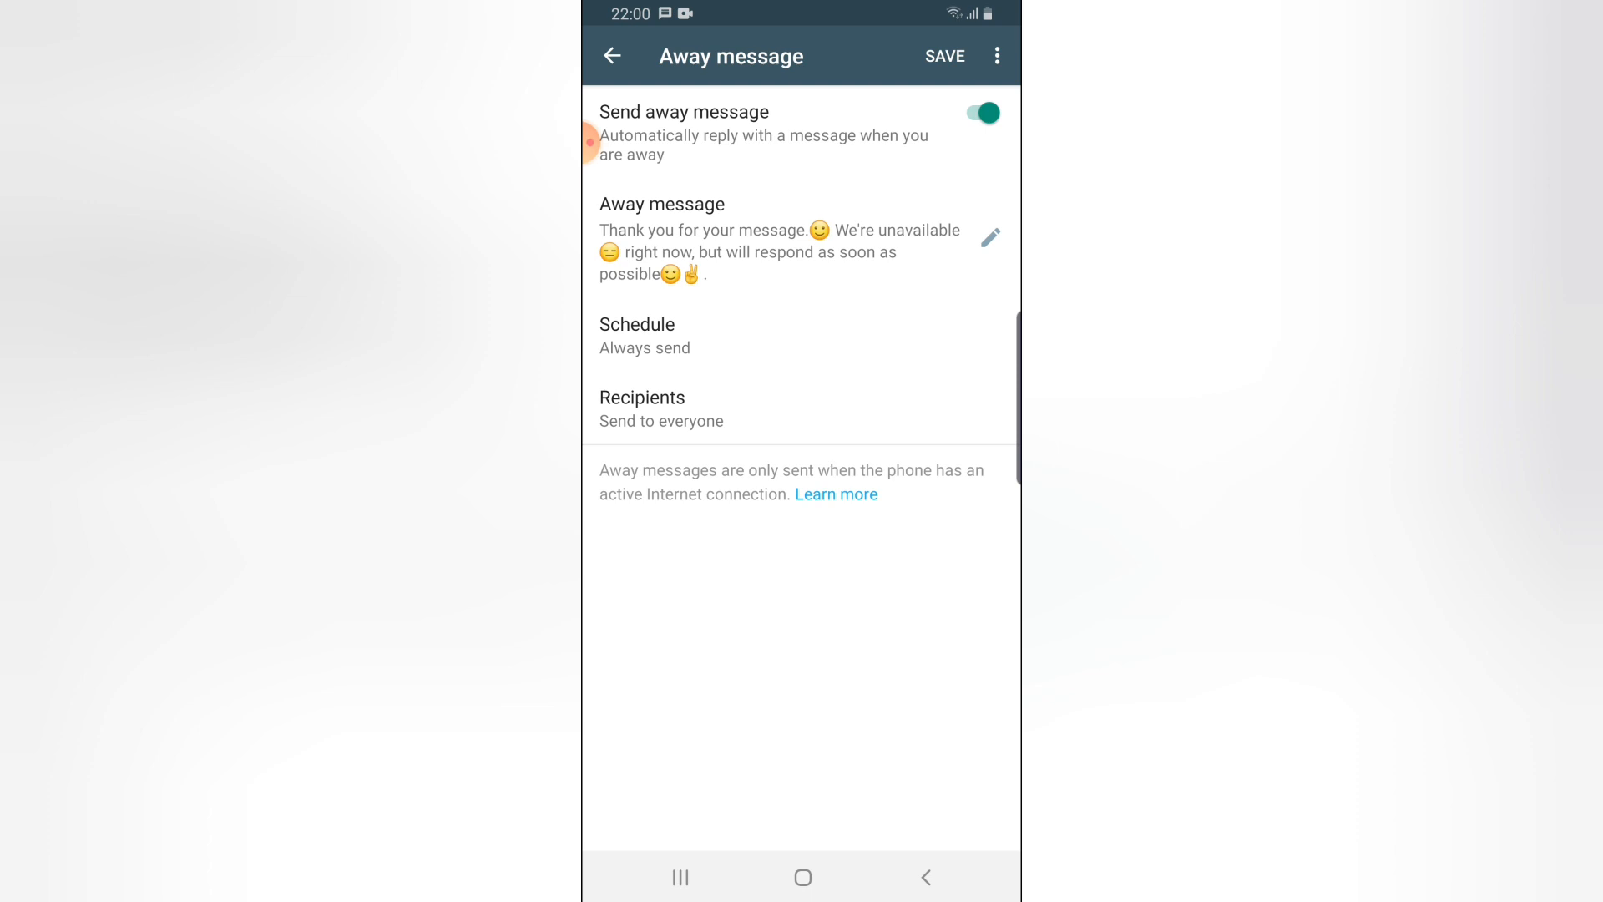
# Step: Try a custom schedule, keep Always send, and save the away message settings
pyautogui.click(638, 336)
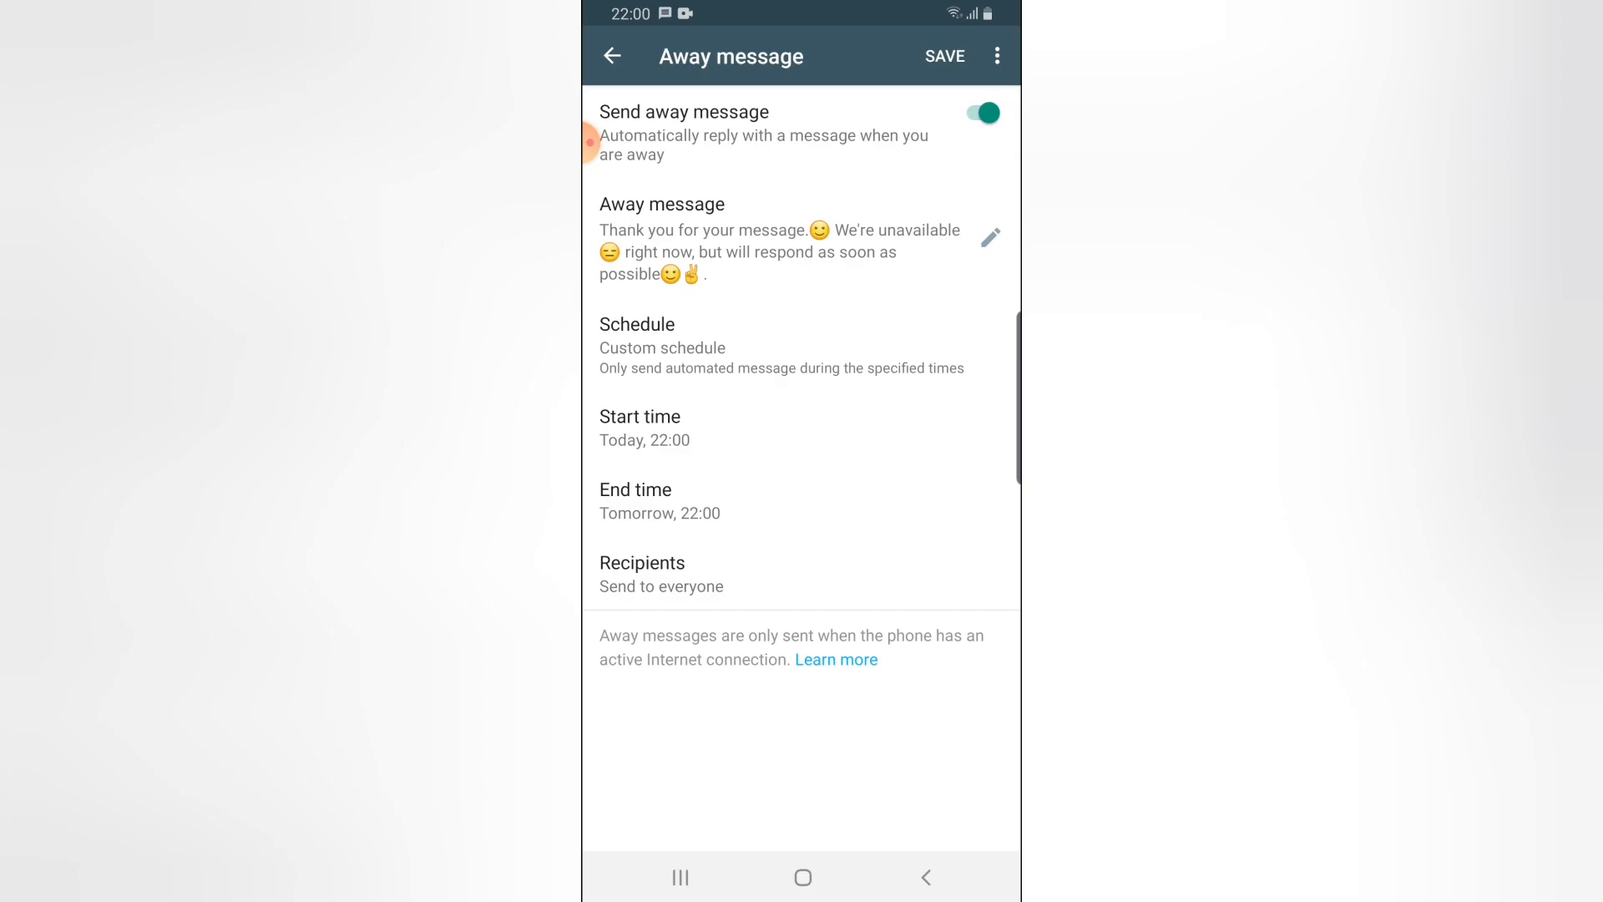
pyautogui.click(644, 427)
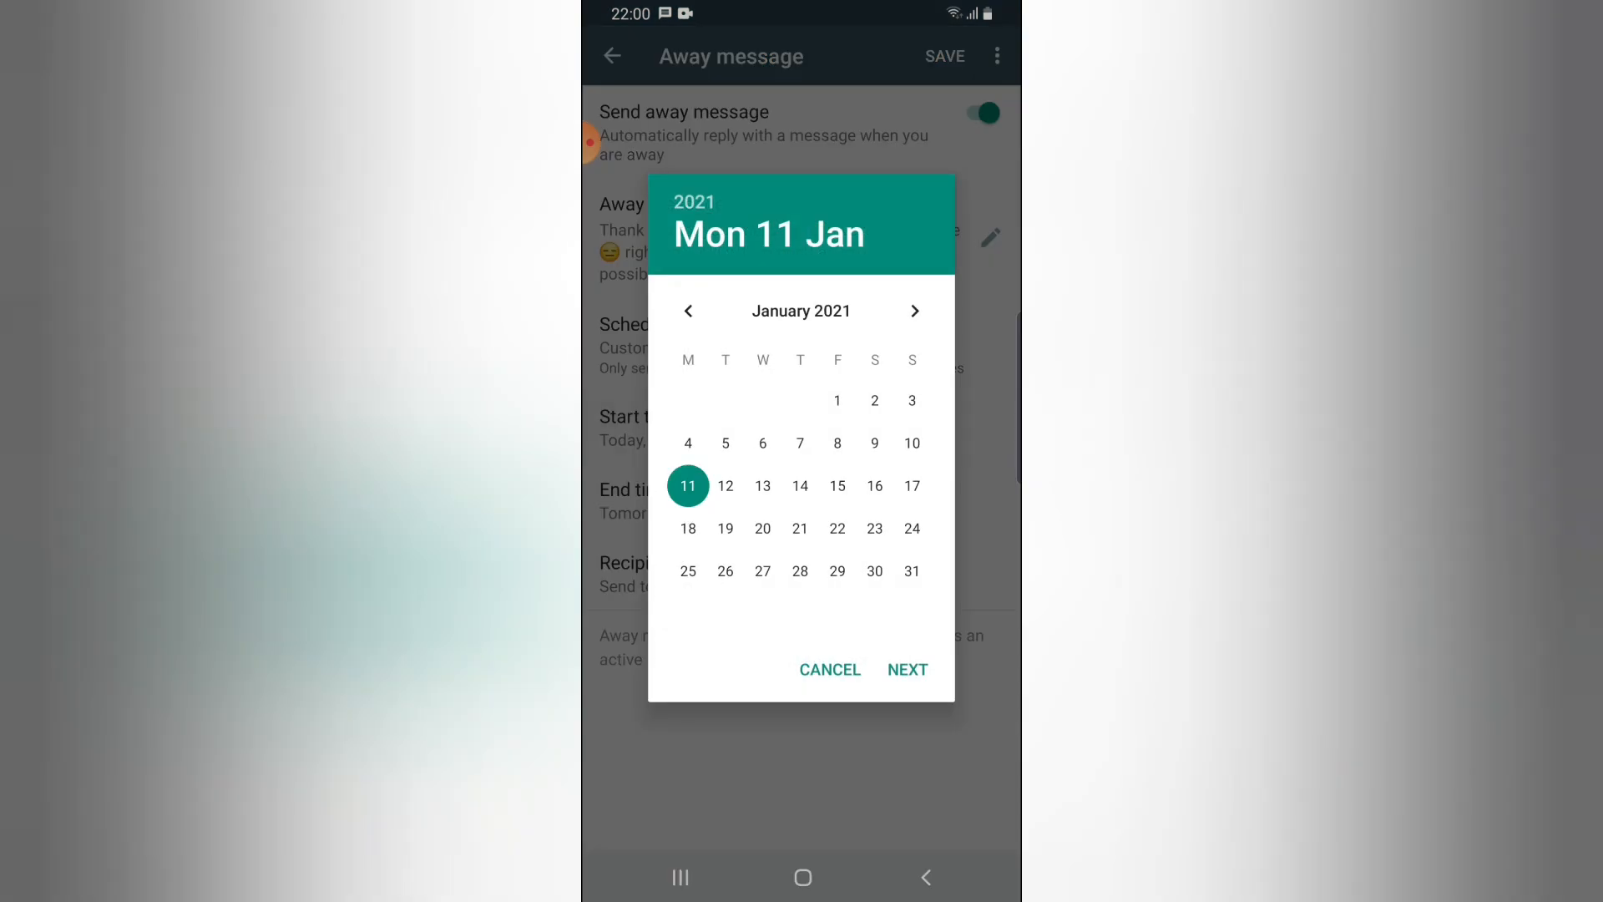
pyautogui.click(830, 669)
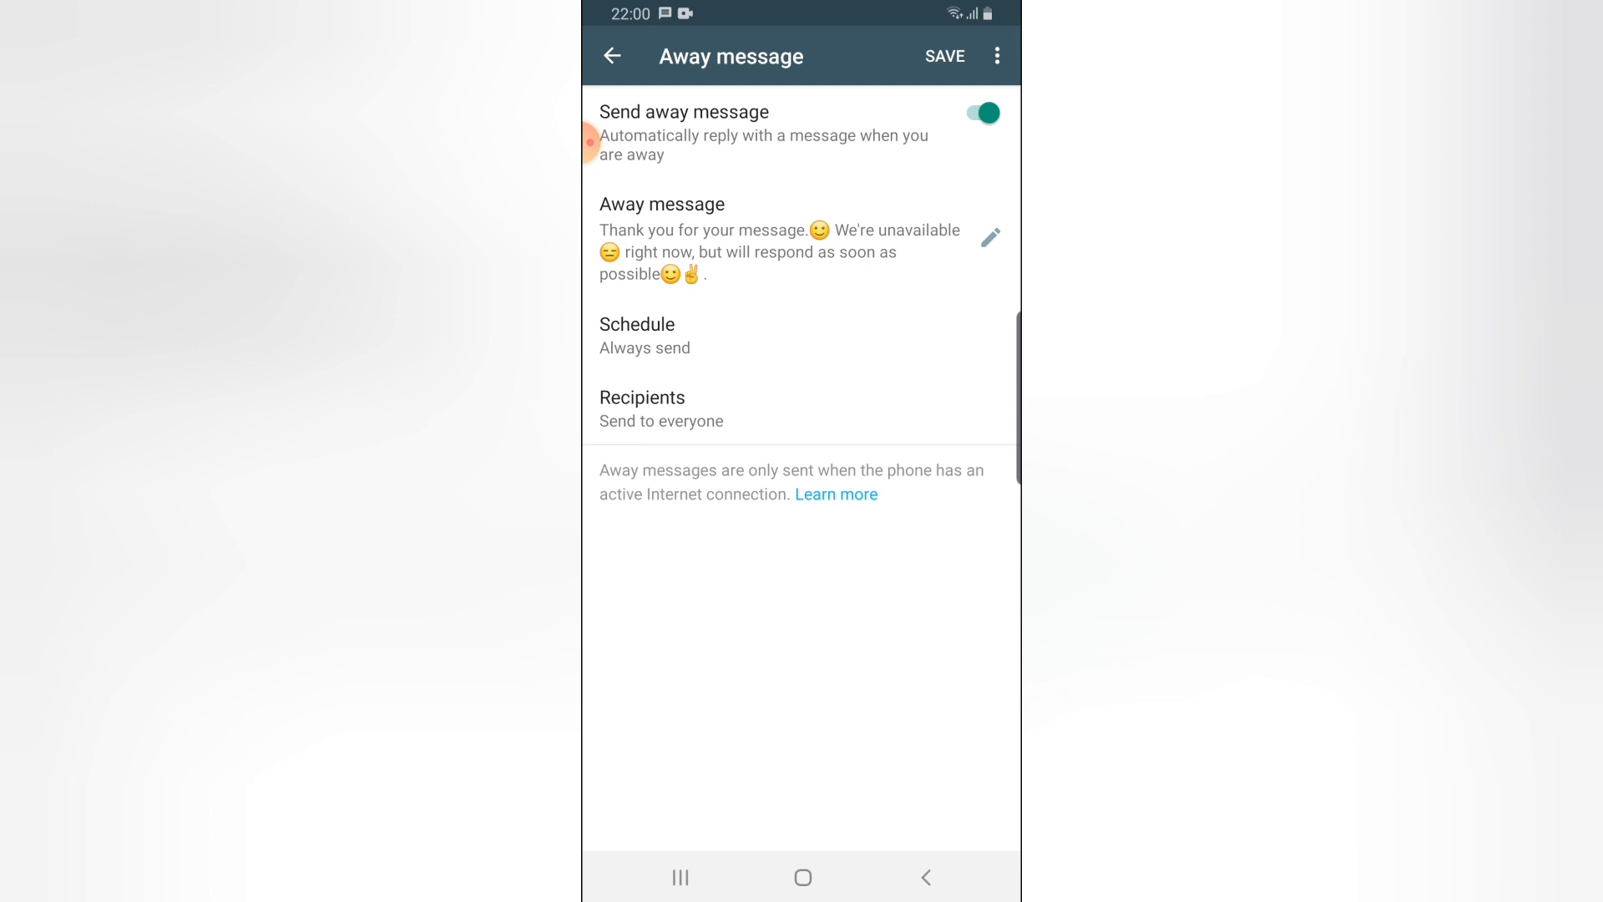
pyautogui.click(943, 56)
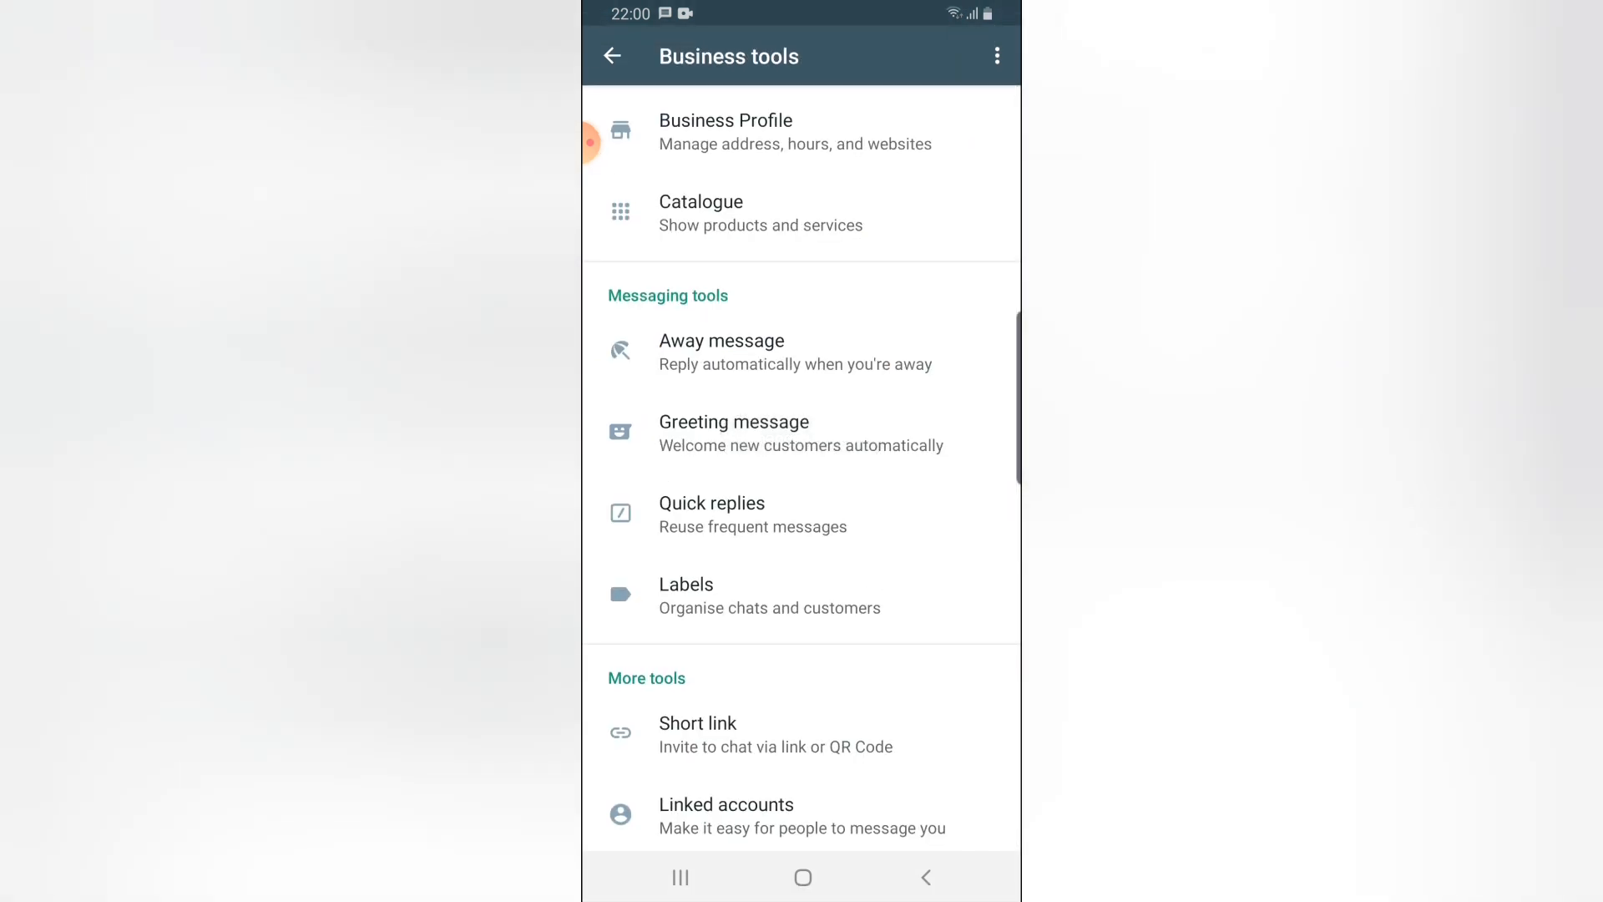
# Step: Switch on the greeting message and add two emojis after the greeting sentence
pyautogui.click(733, 433)
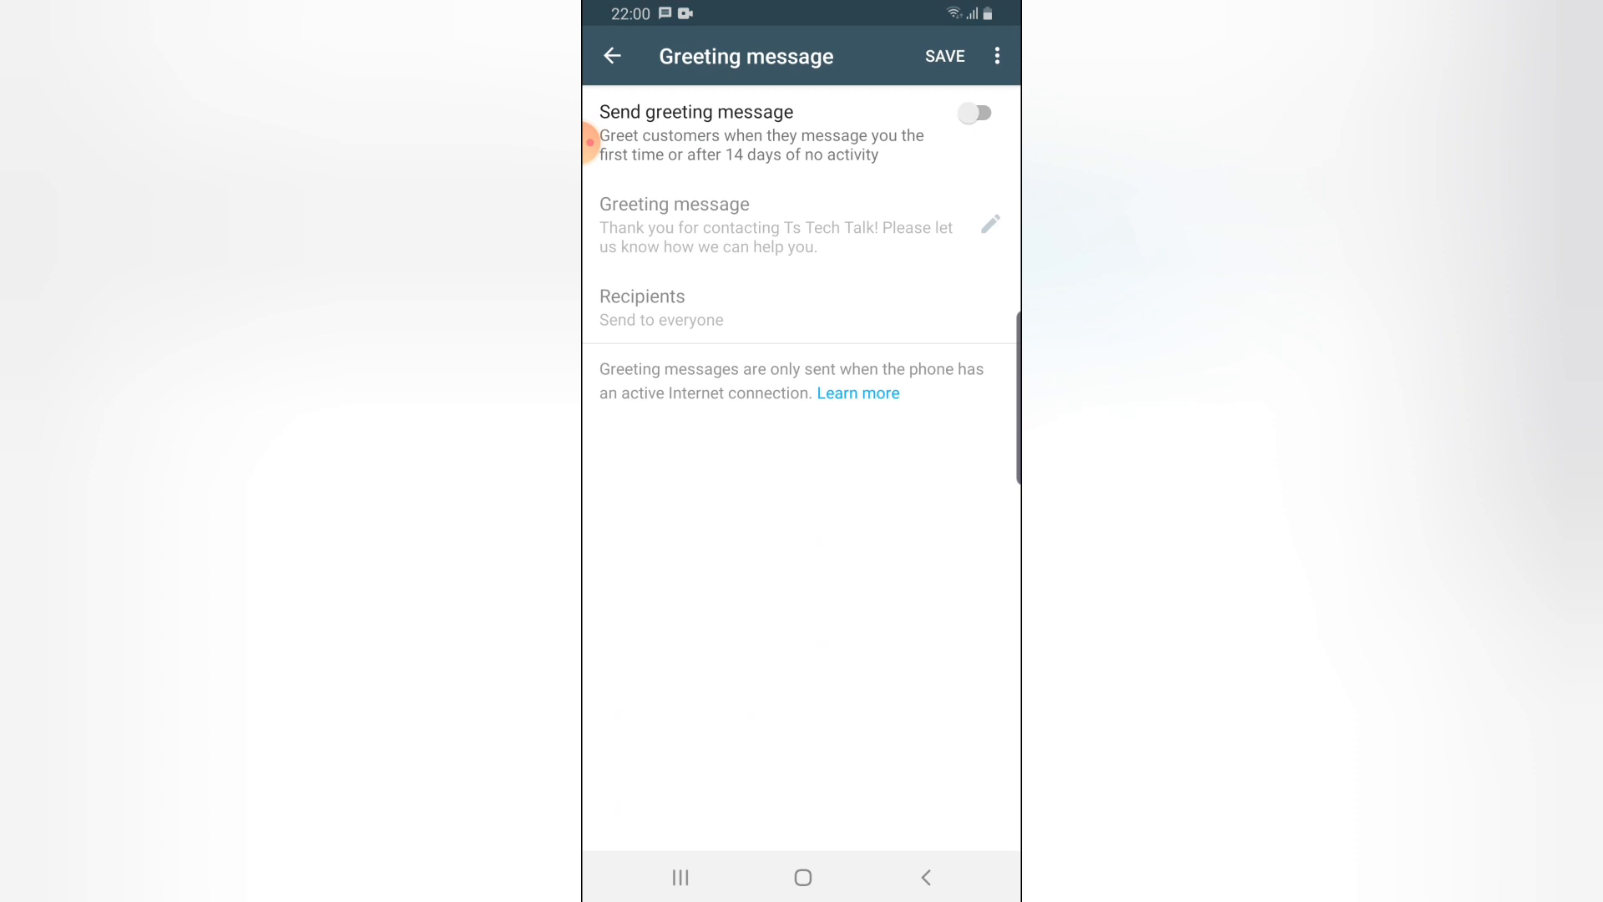
pyautogui.click(974, 113)
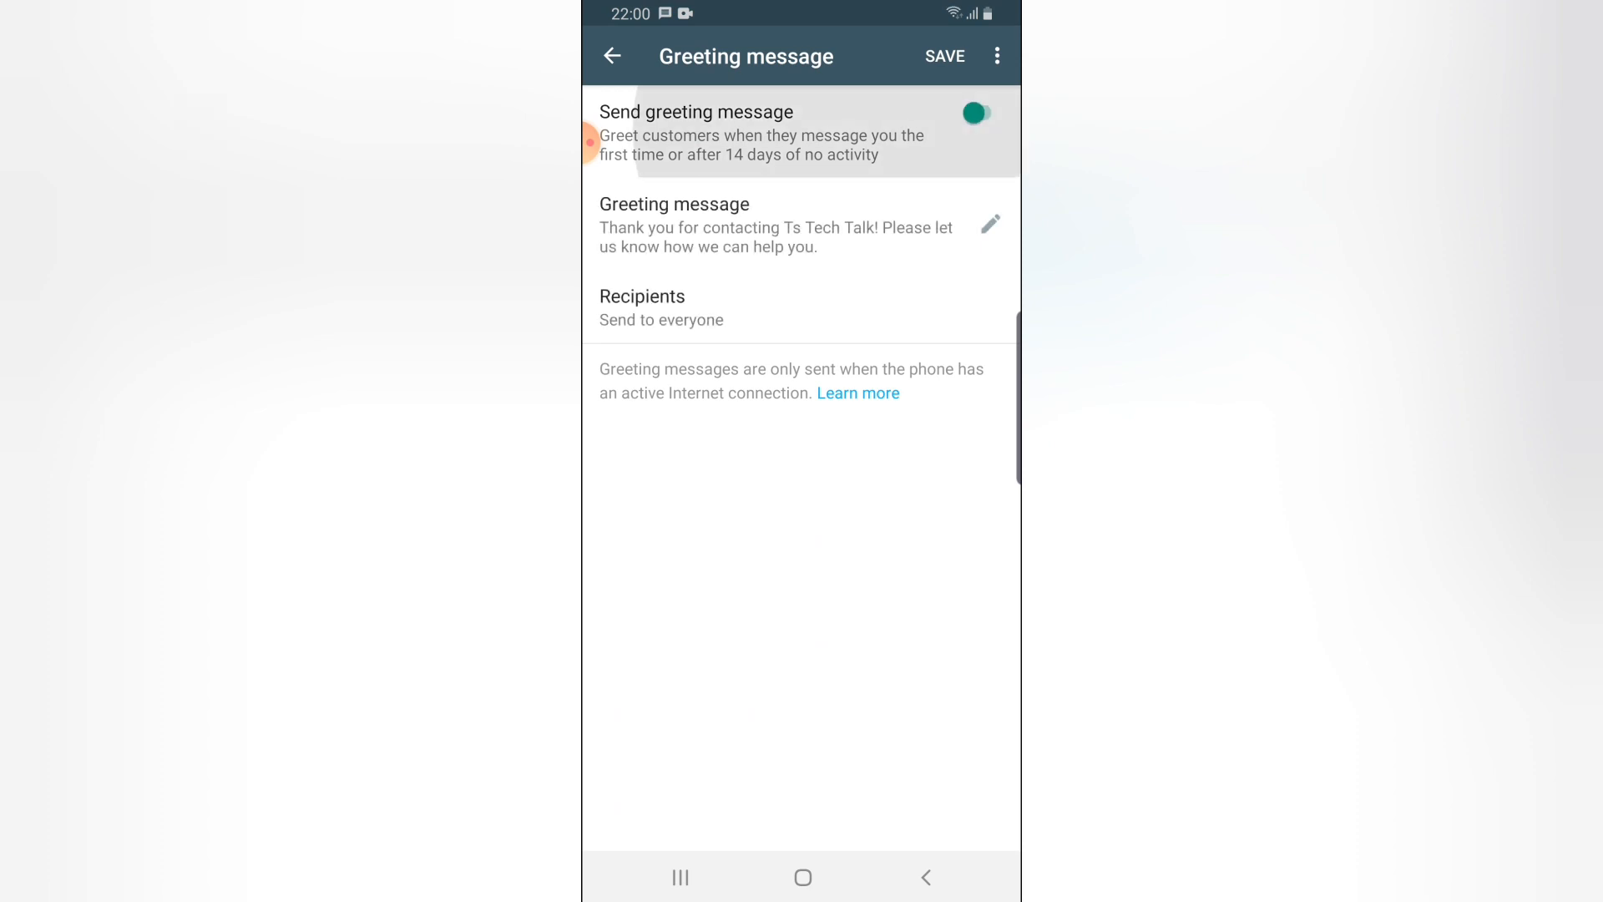
pyautogui.click(976, 113)
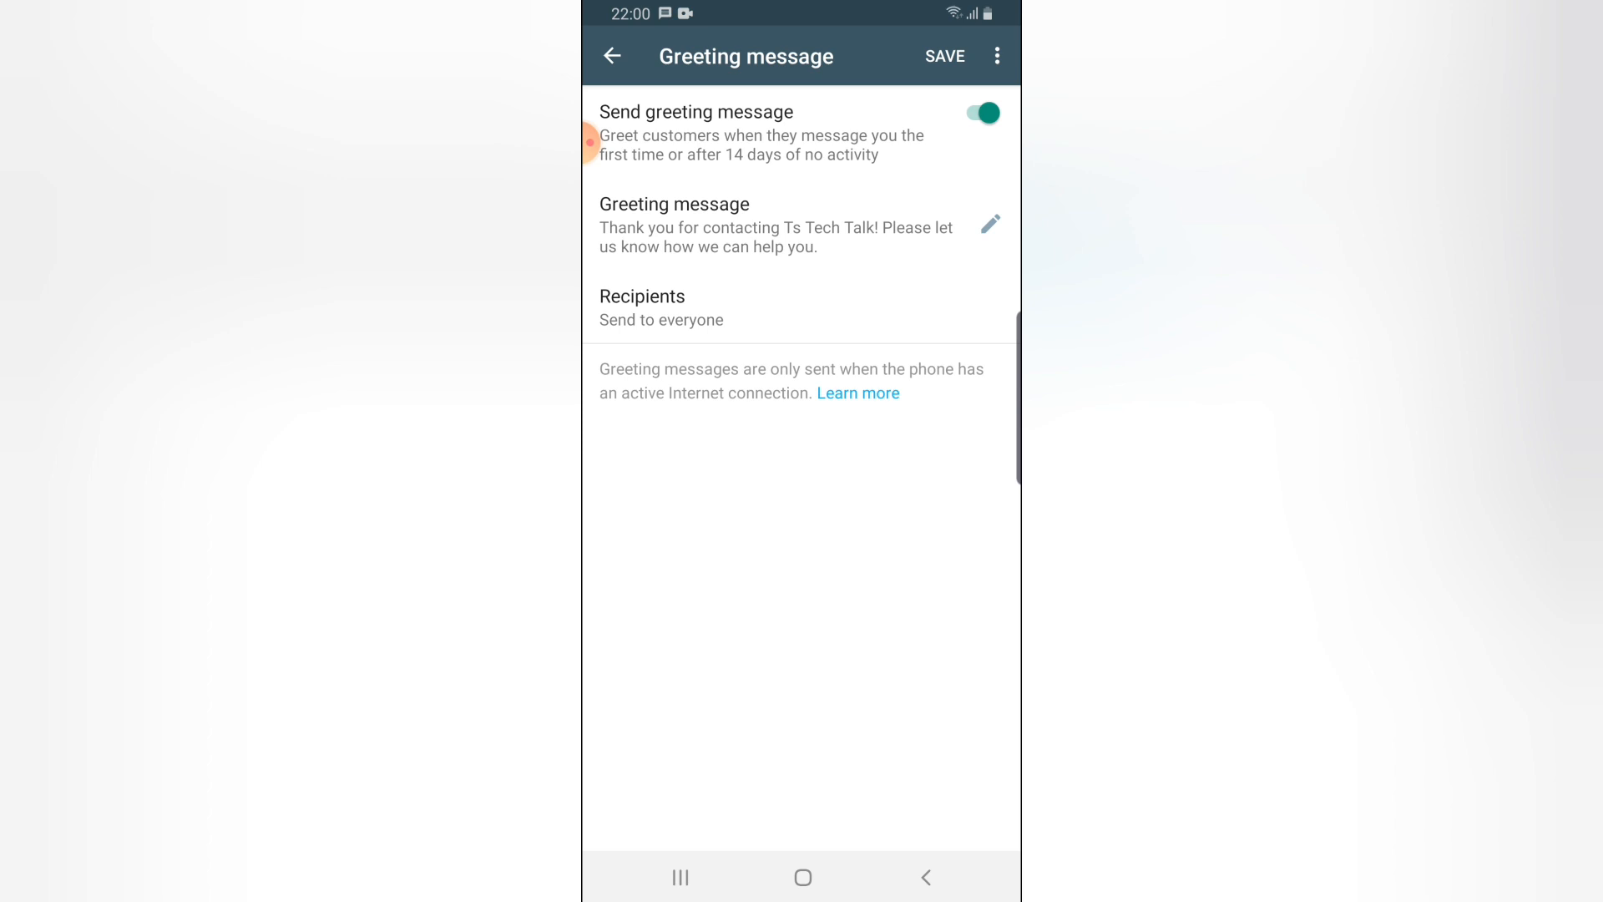
pyautogui.click(989, 224)
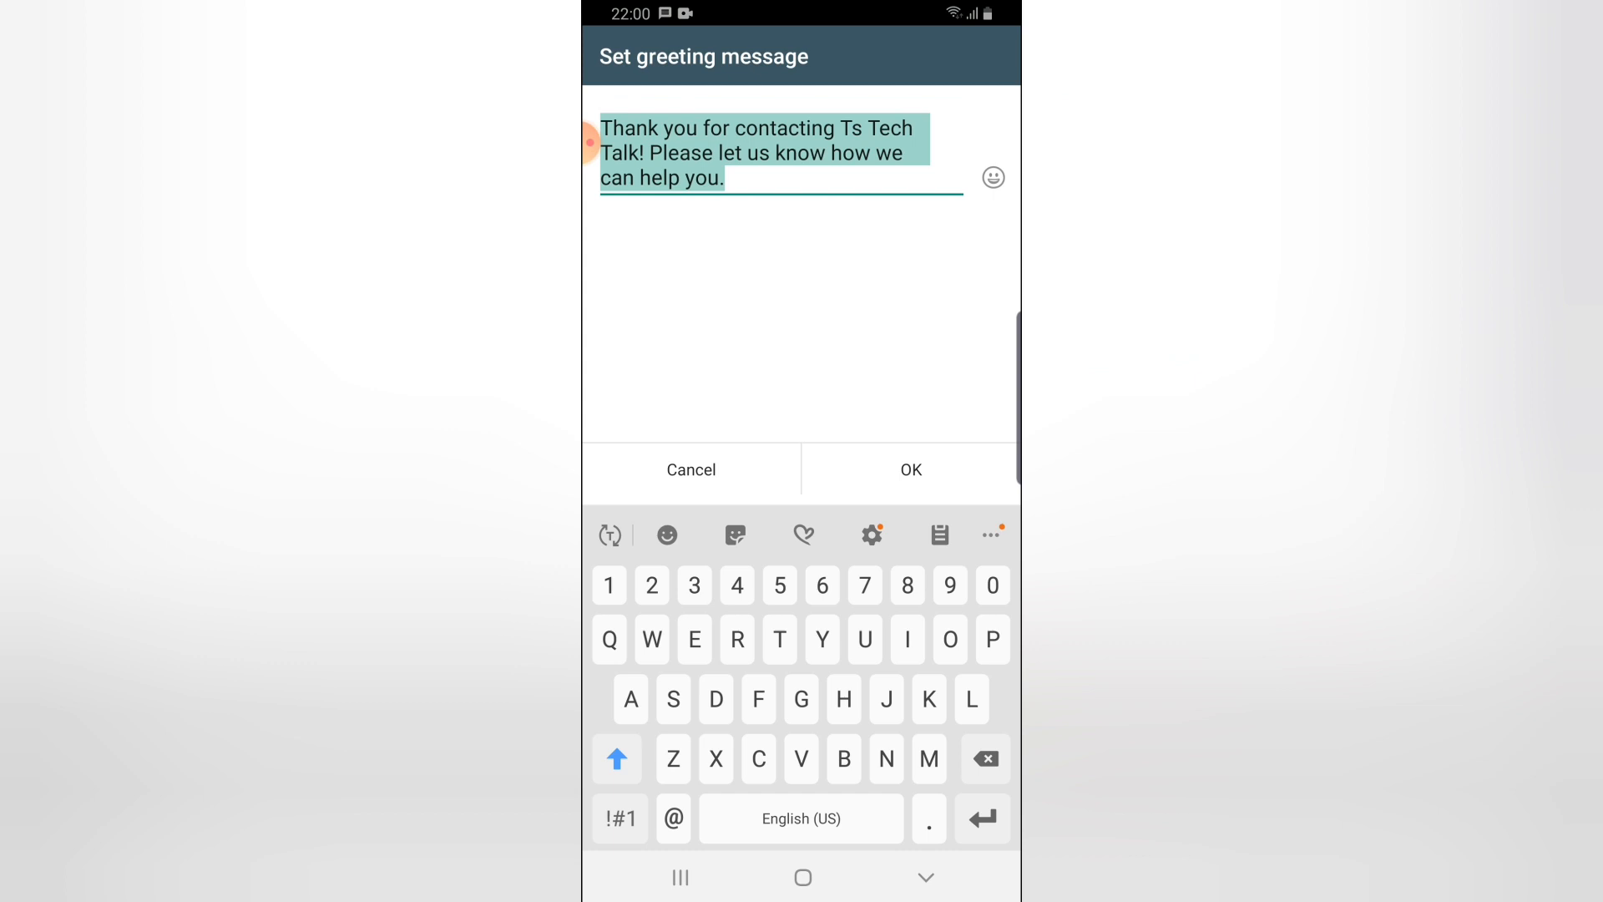
pyautogui.click(724, 178)
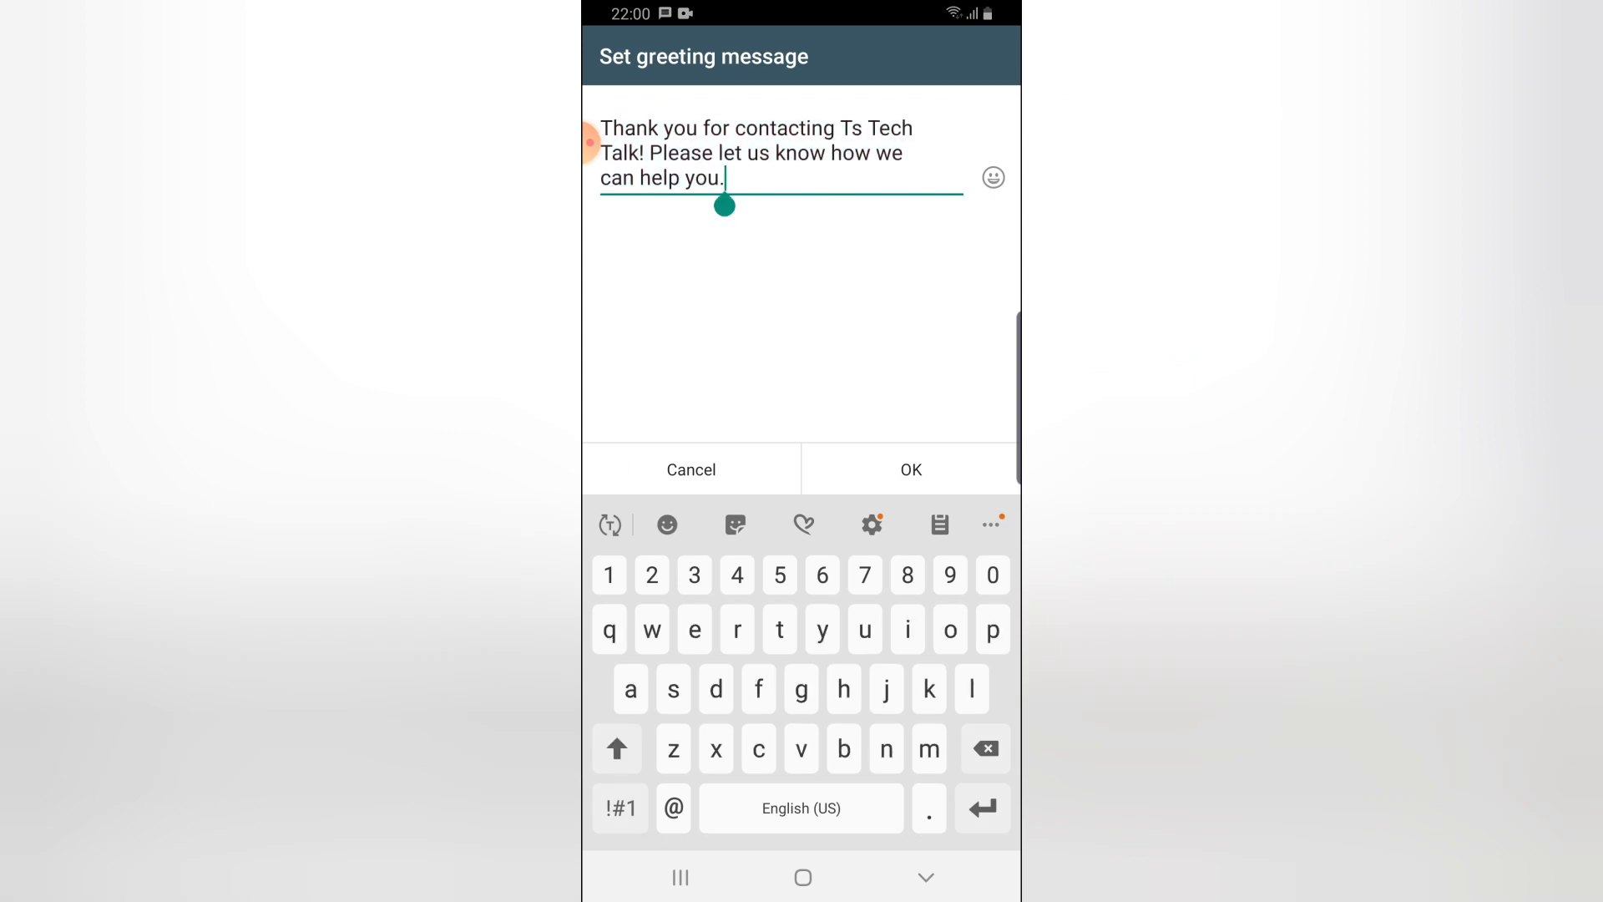
pyautogui.click(666, 524)
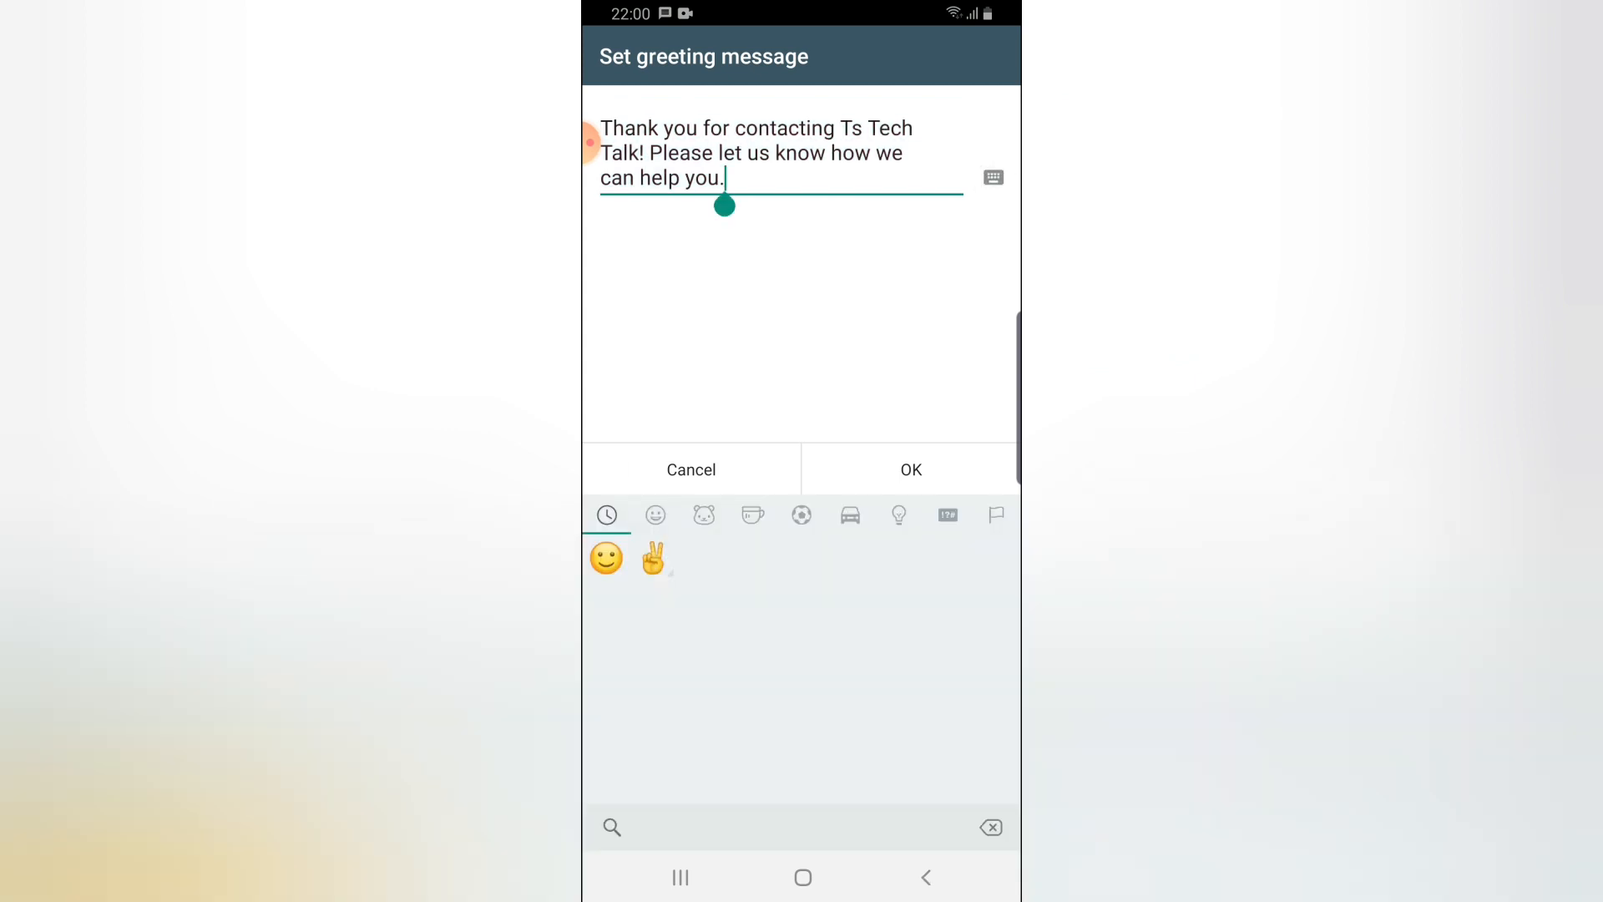
pyautogui.click(653, 558)
pyautogui.write('For')
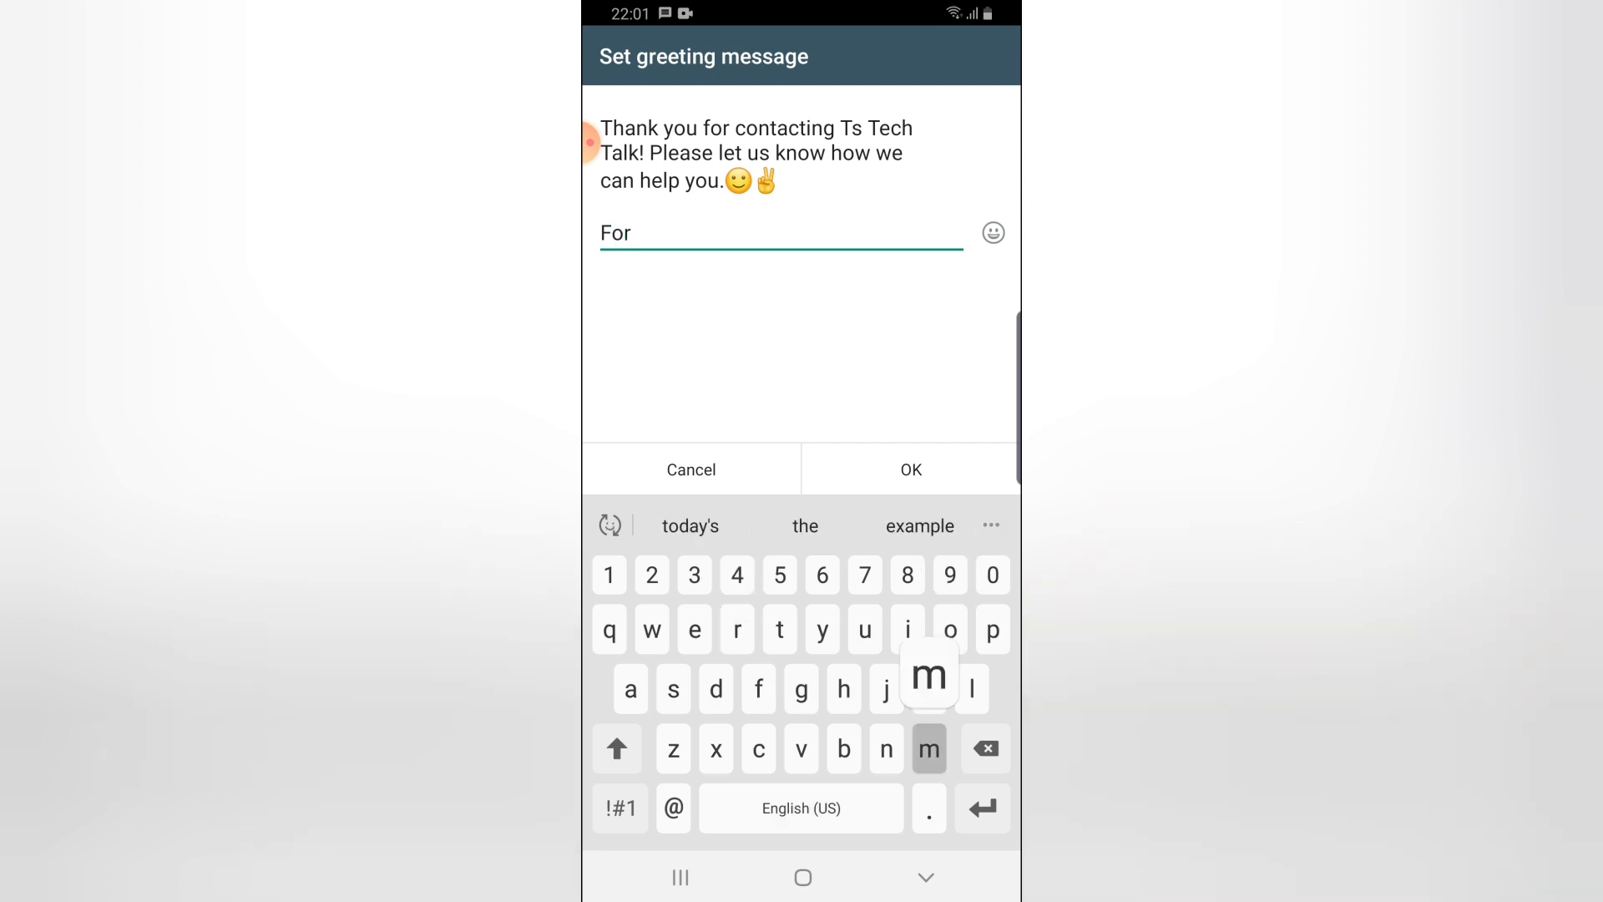
# Step: Add a more-info line linking youtube.com/tstechtalk and confirm the greeting text
pyautogui.write('more info')
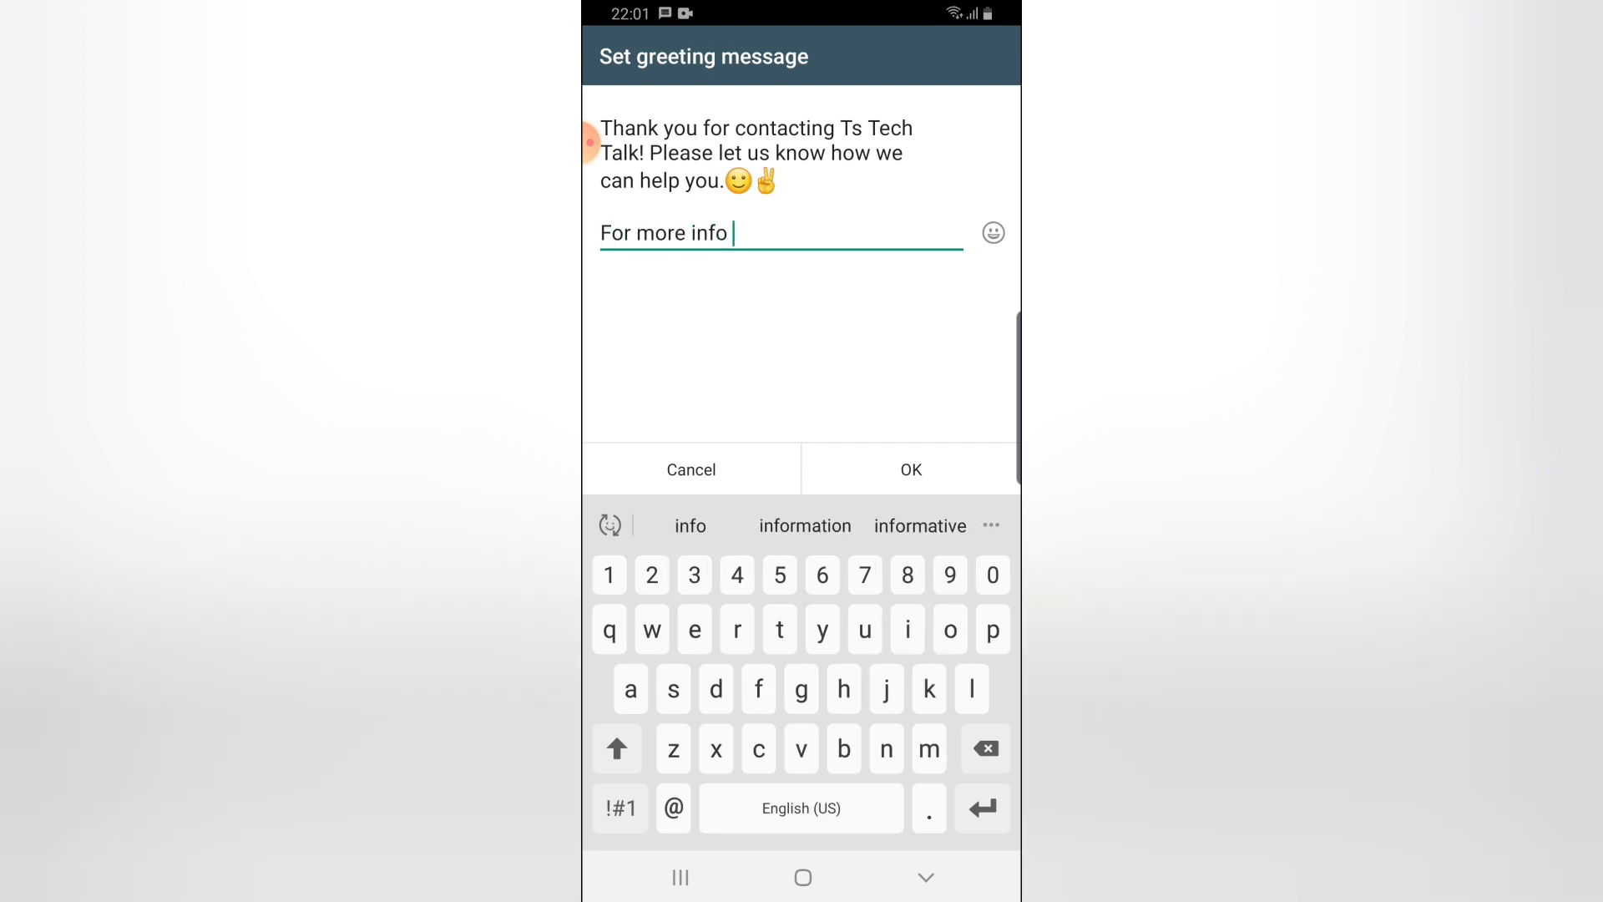
pyautogui.write('vis')
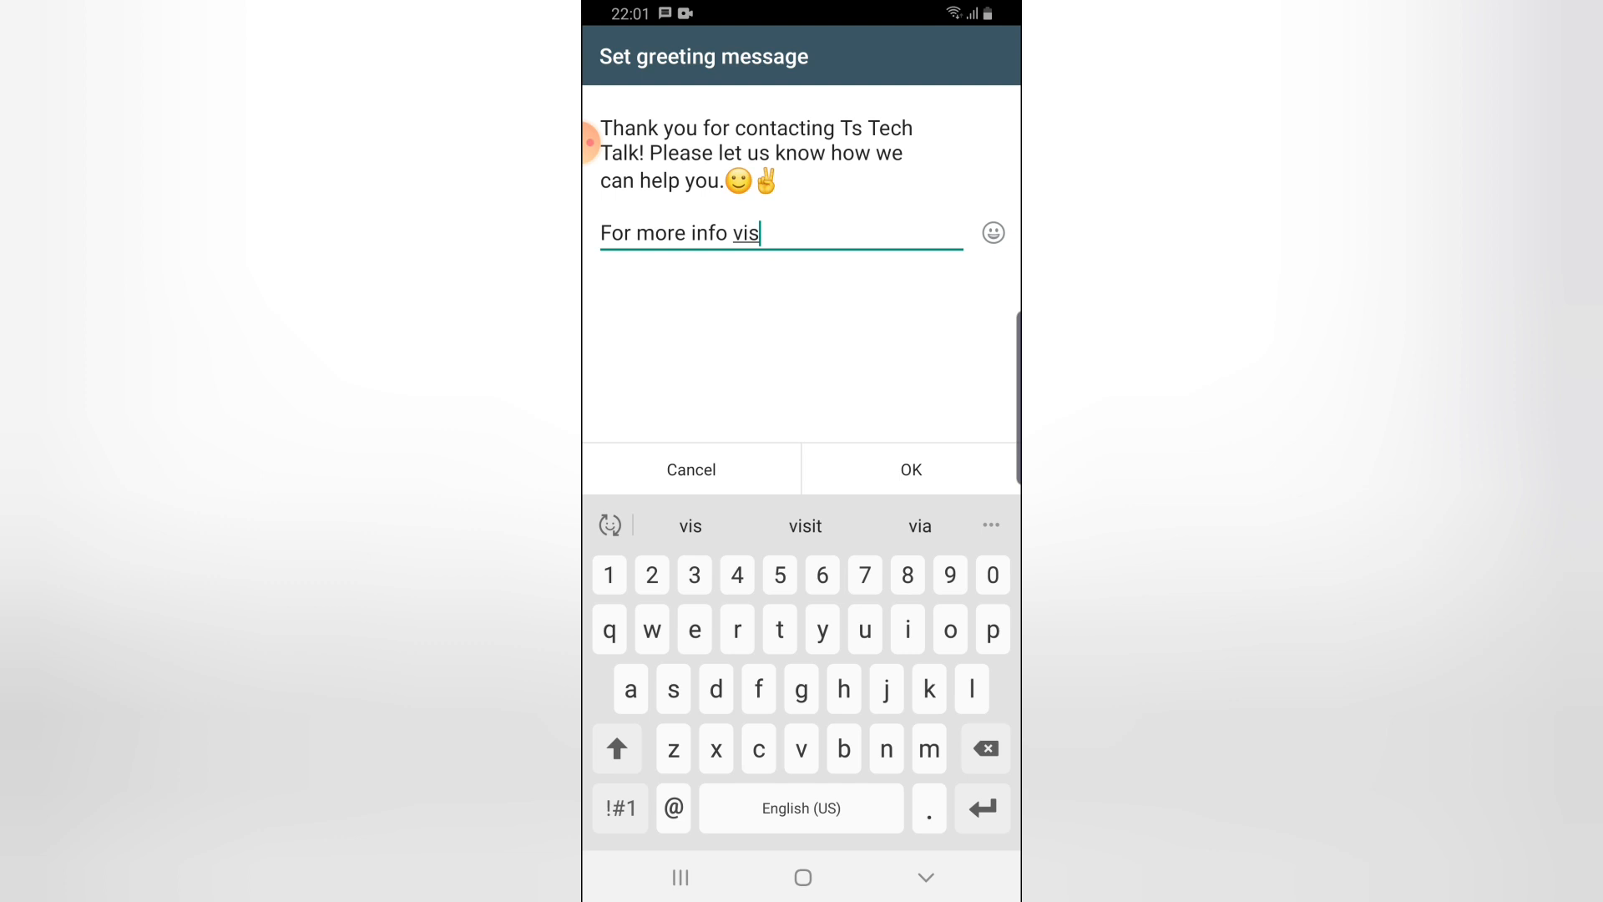
pyautogui.click(805, 525)
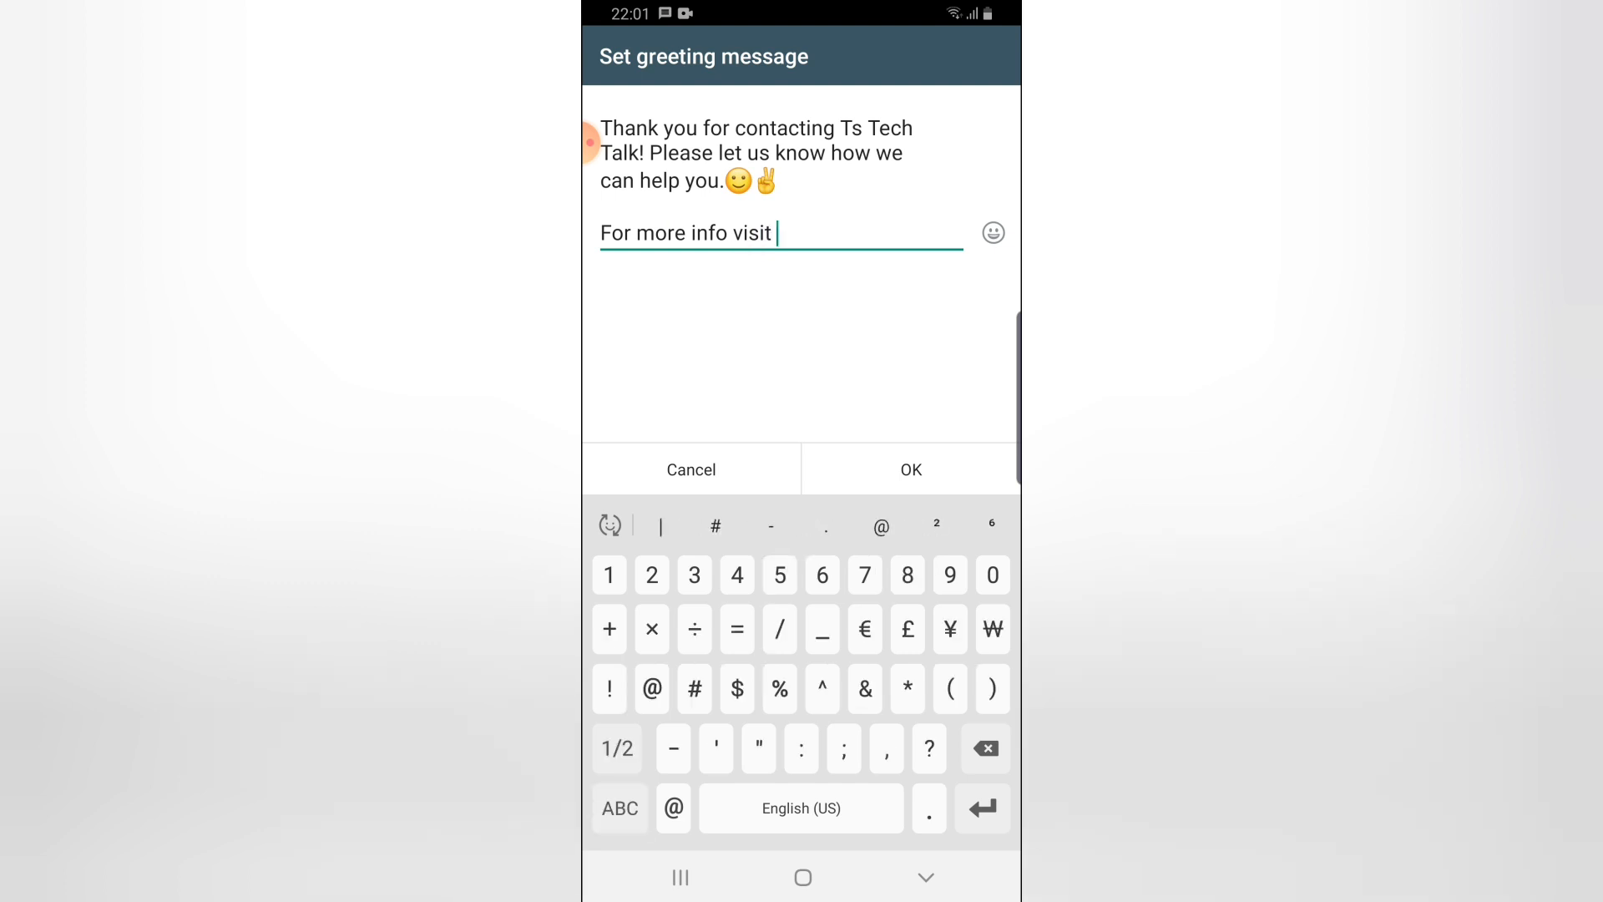
pyautogui.write(':')
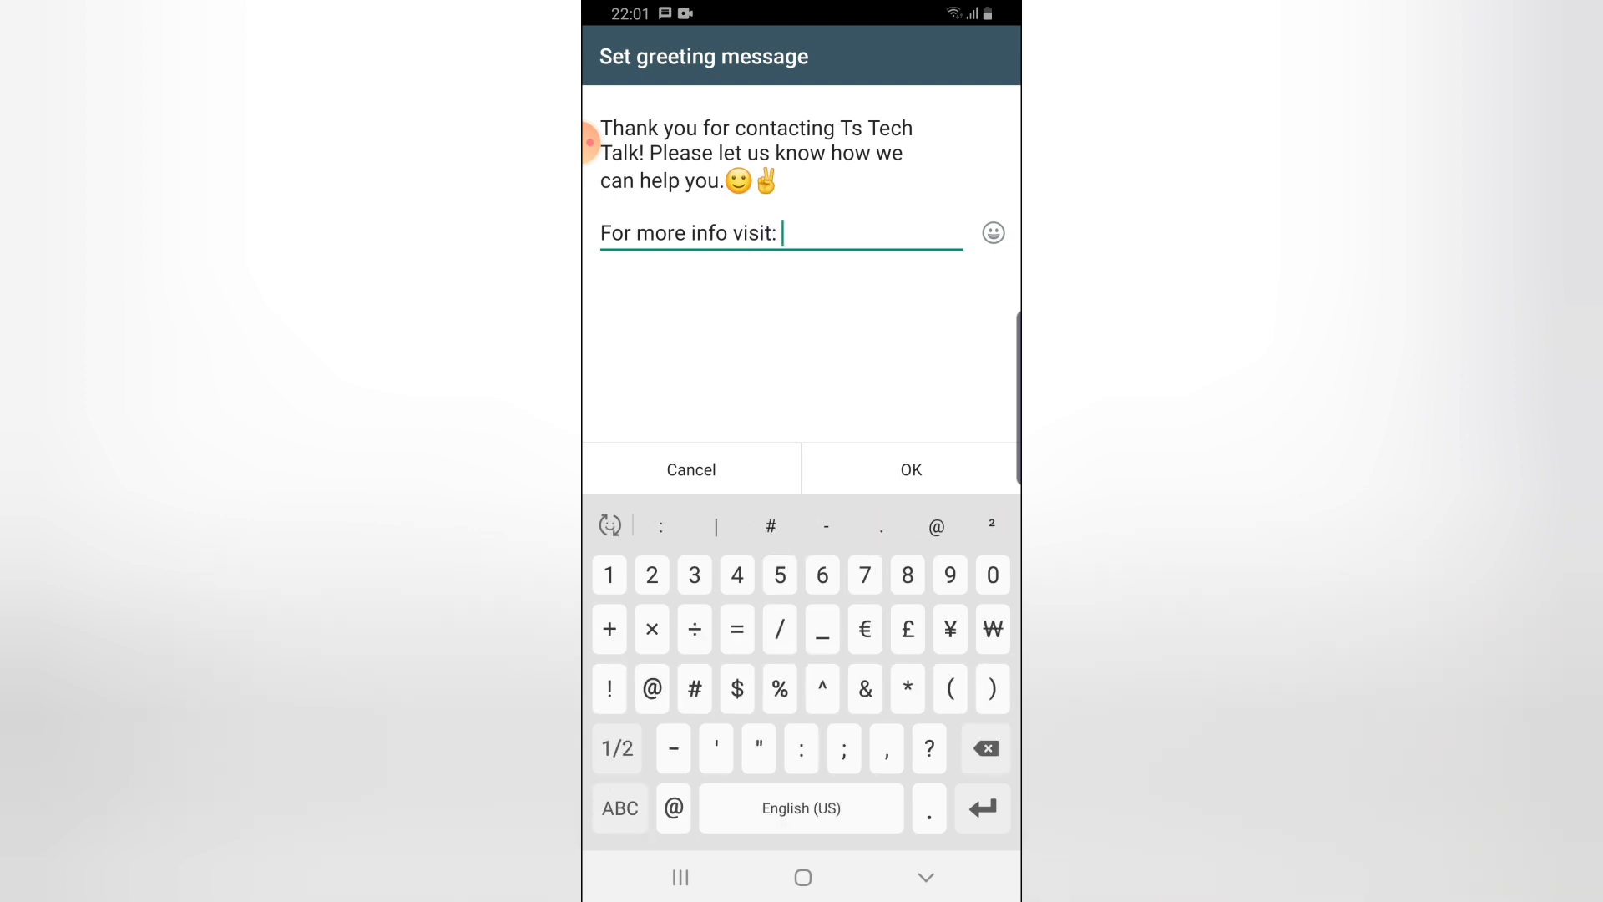
pyautogui.click(618, 808)
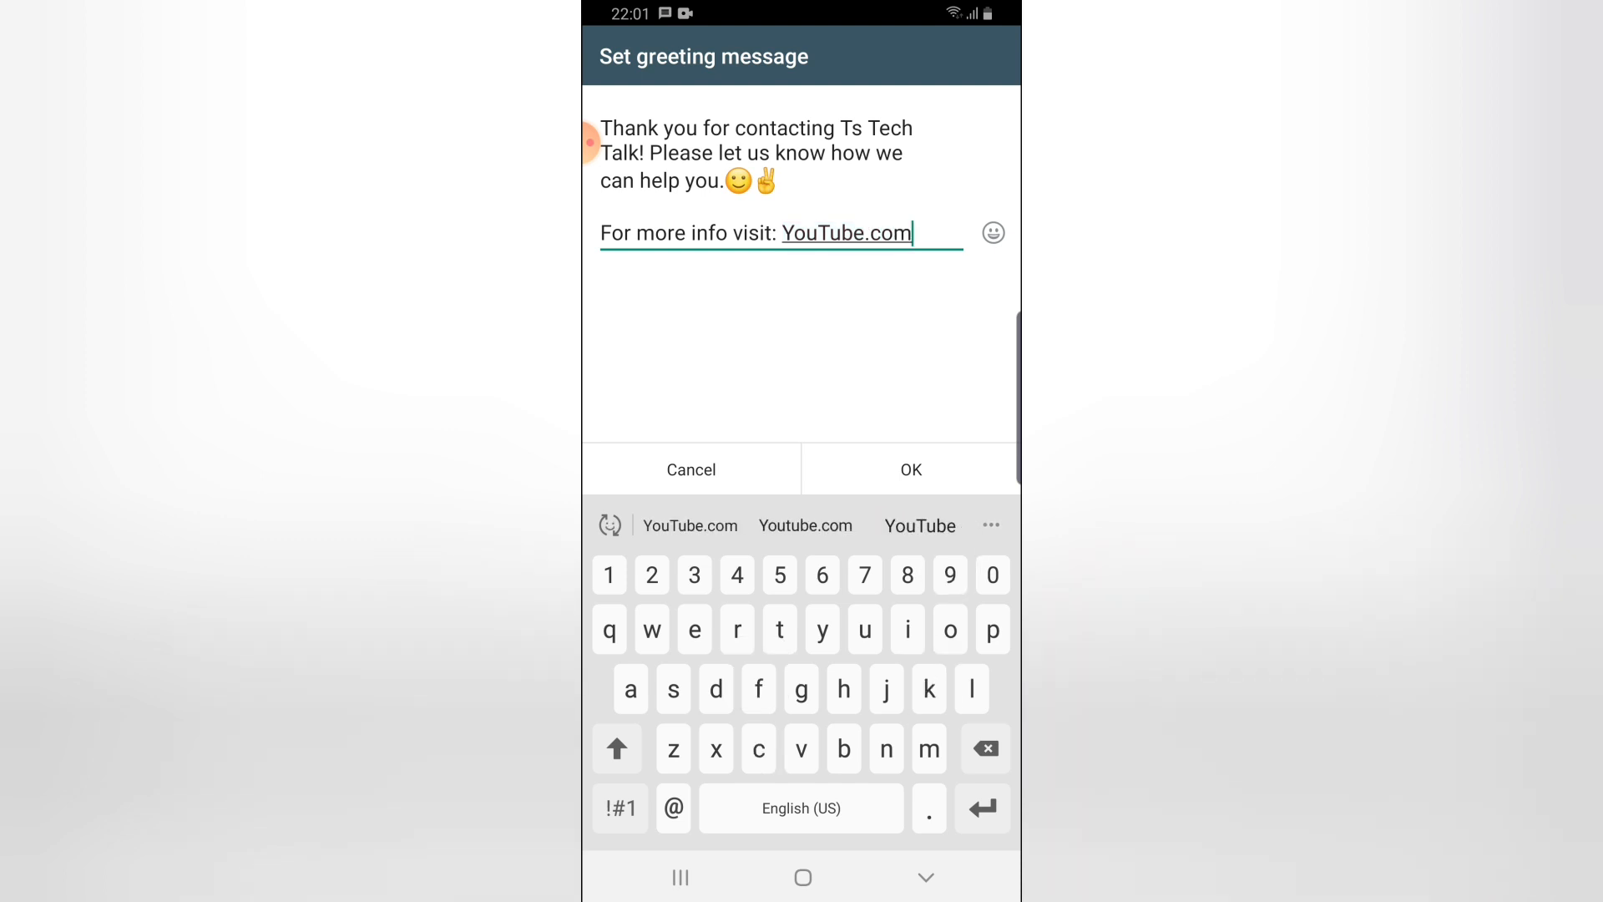
pyautogui.write('/')
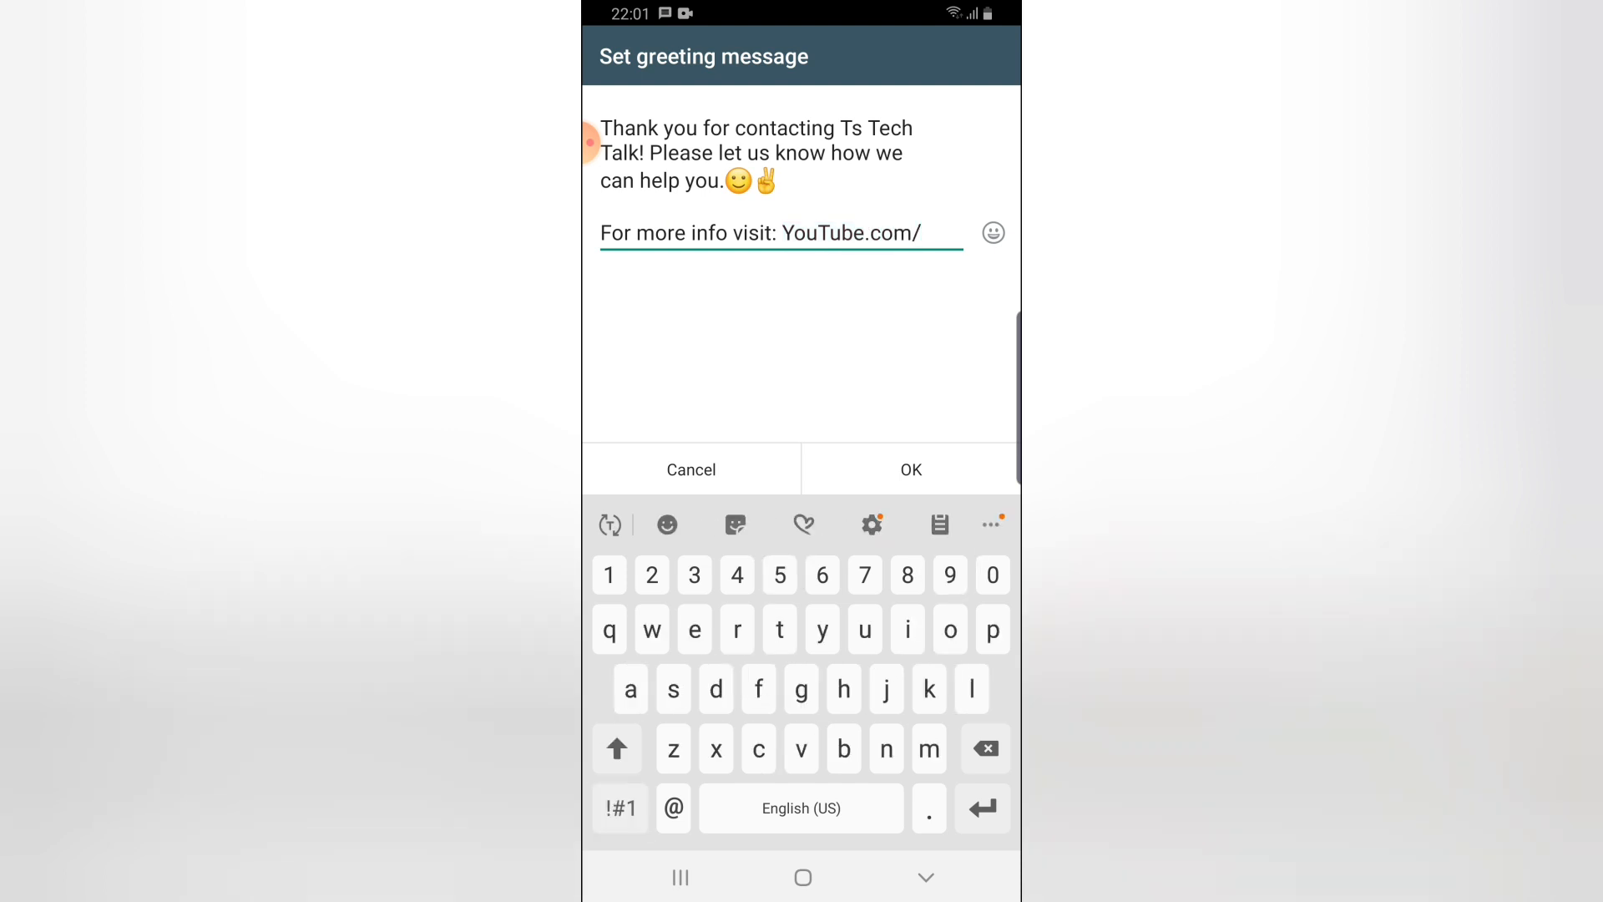
pyautogui.write('tstechtalk')
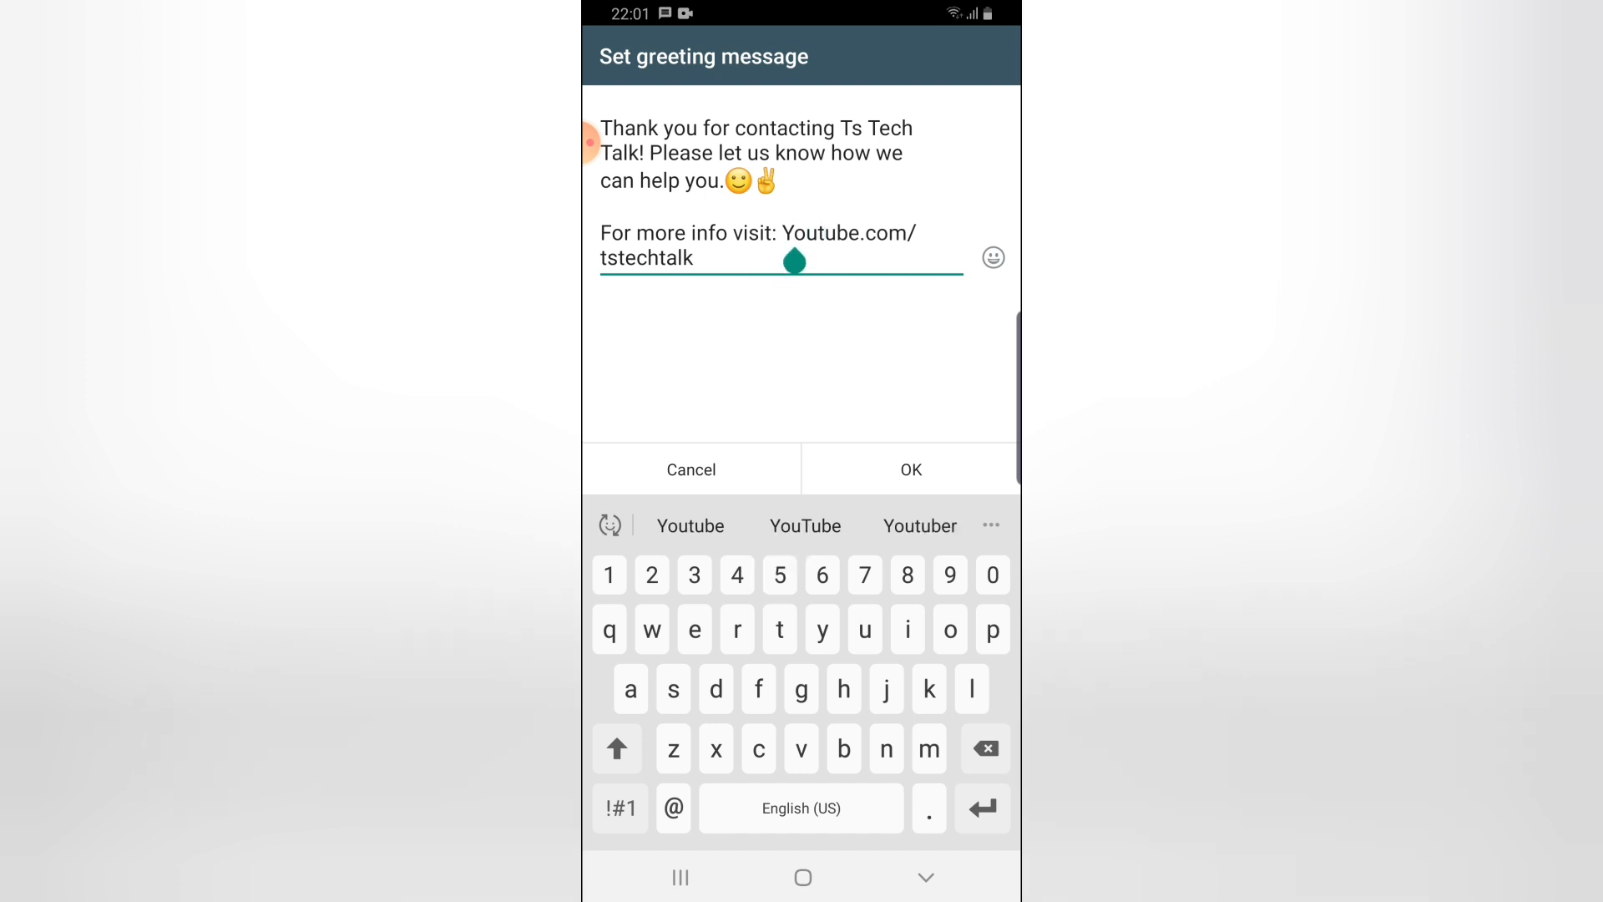
pyautogui.write('Y')
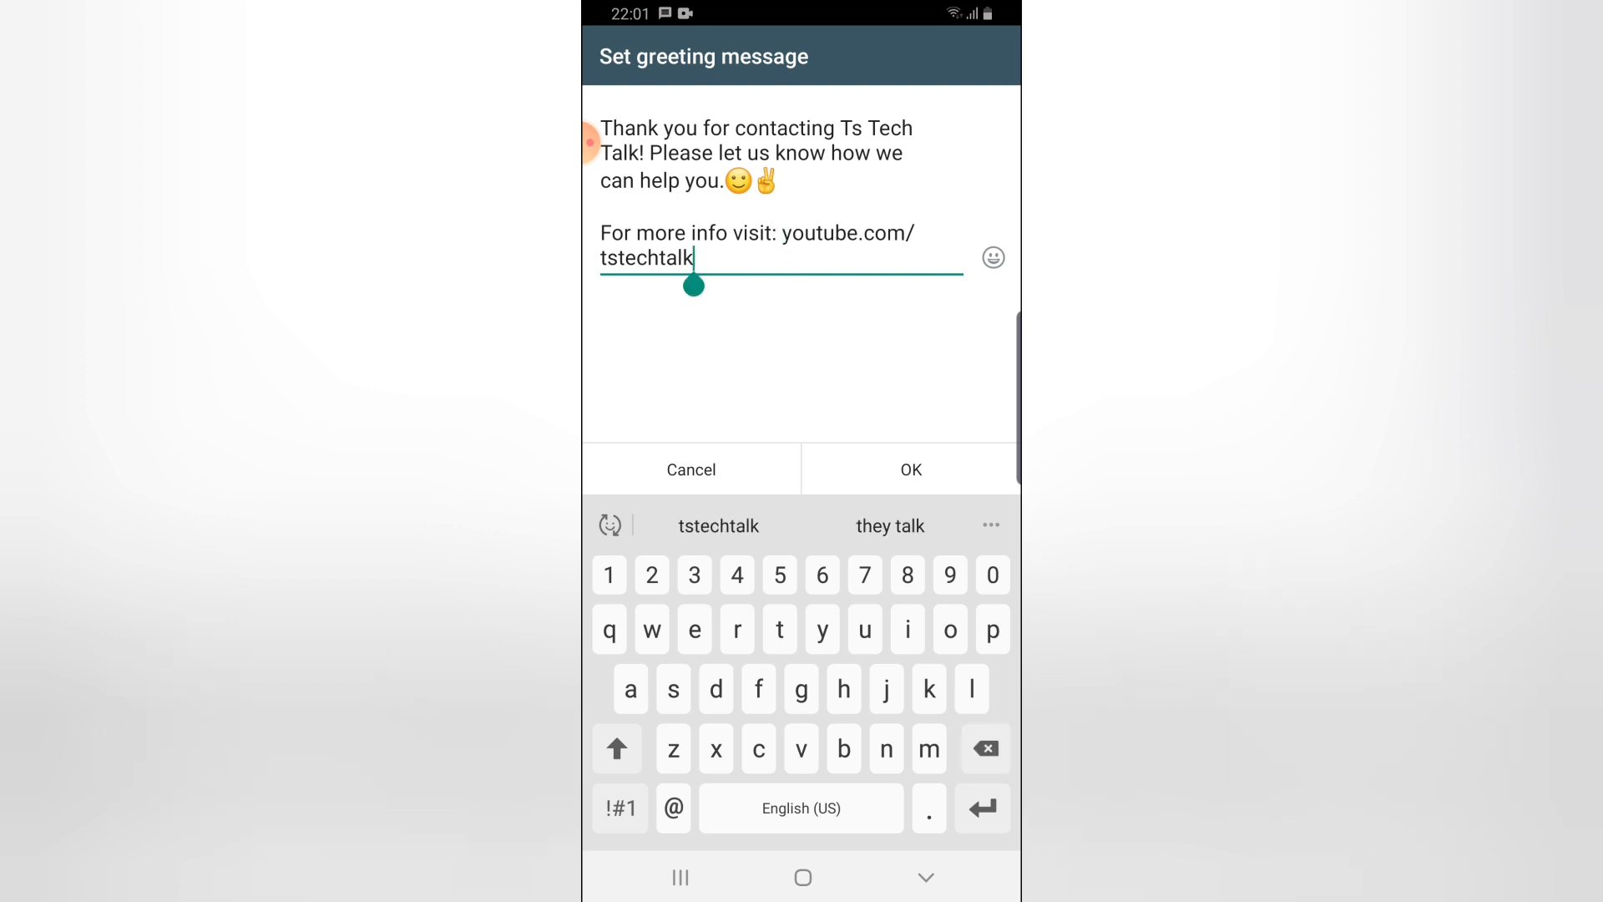
pyautogui.click(908, 470)
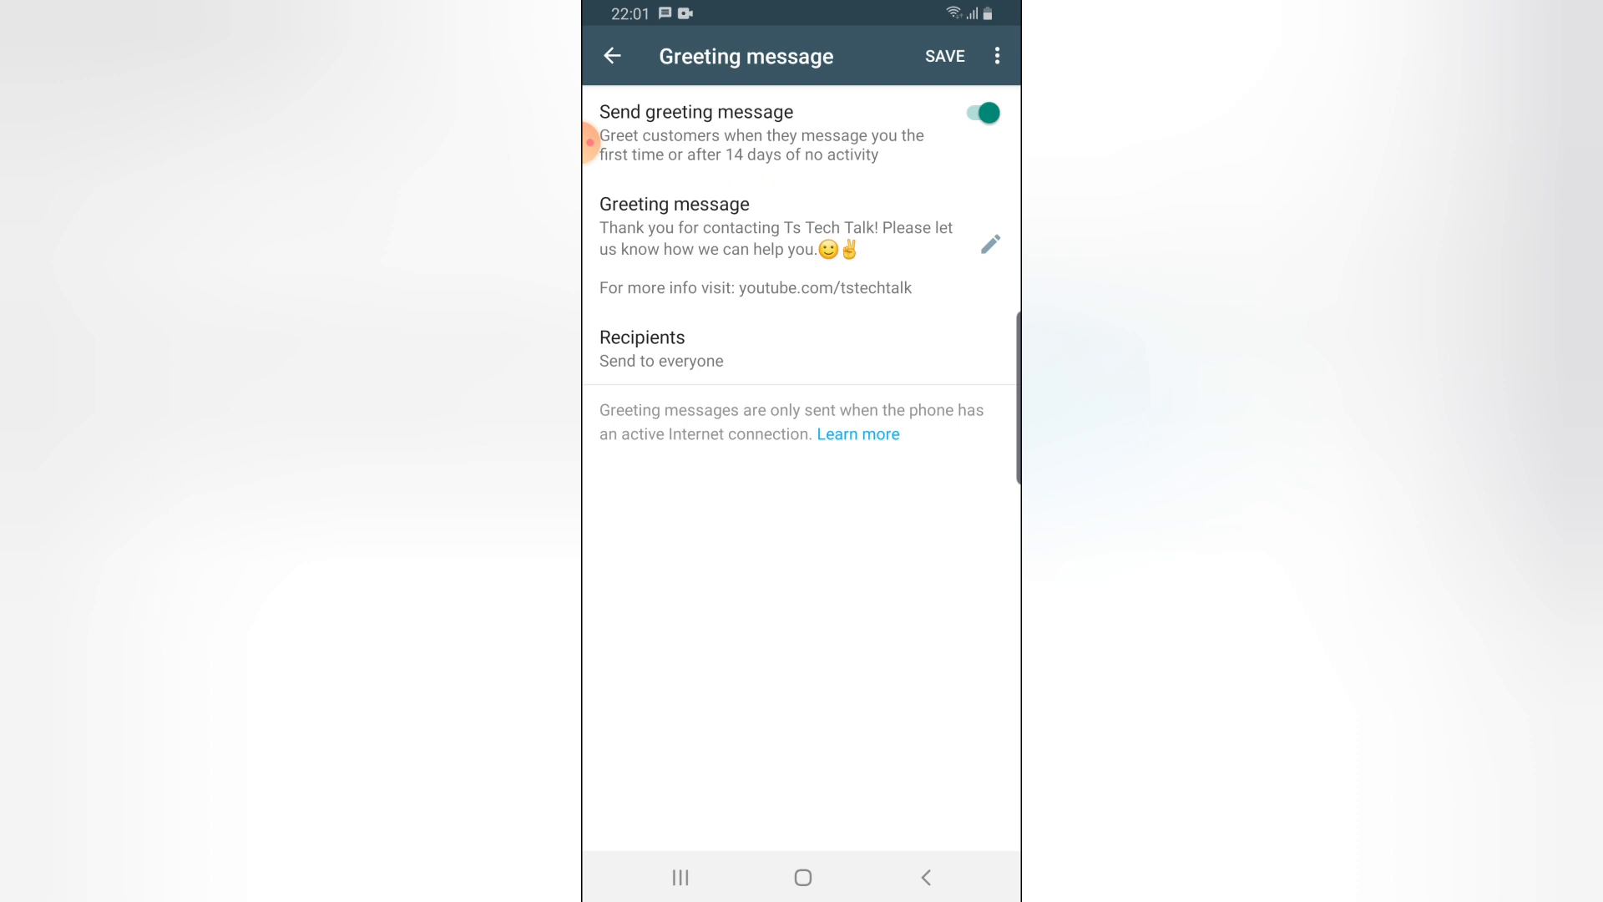
# Step: Save the greeting message, then open regular WhatsApp and dismiss the terms notice
pyautogui.click(944, 55)
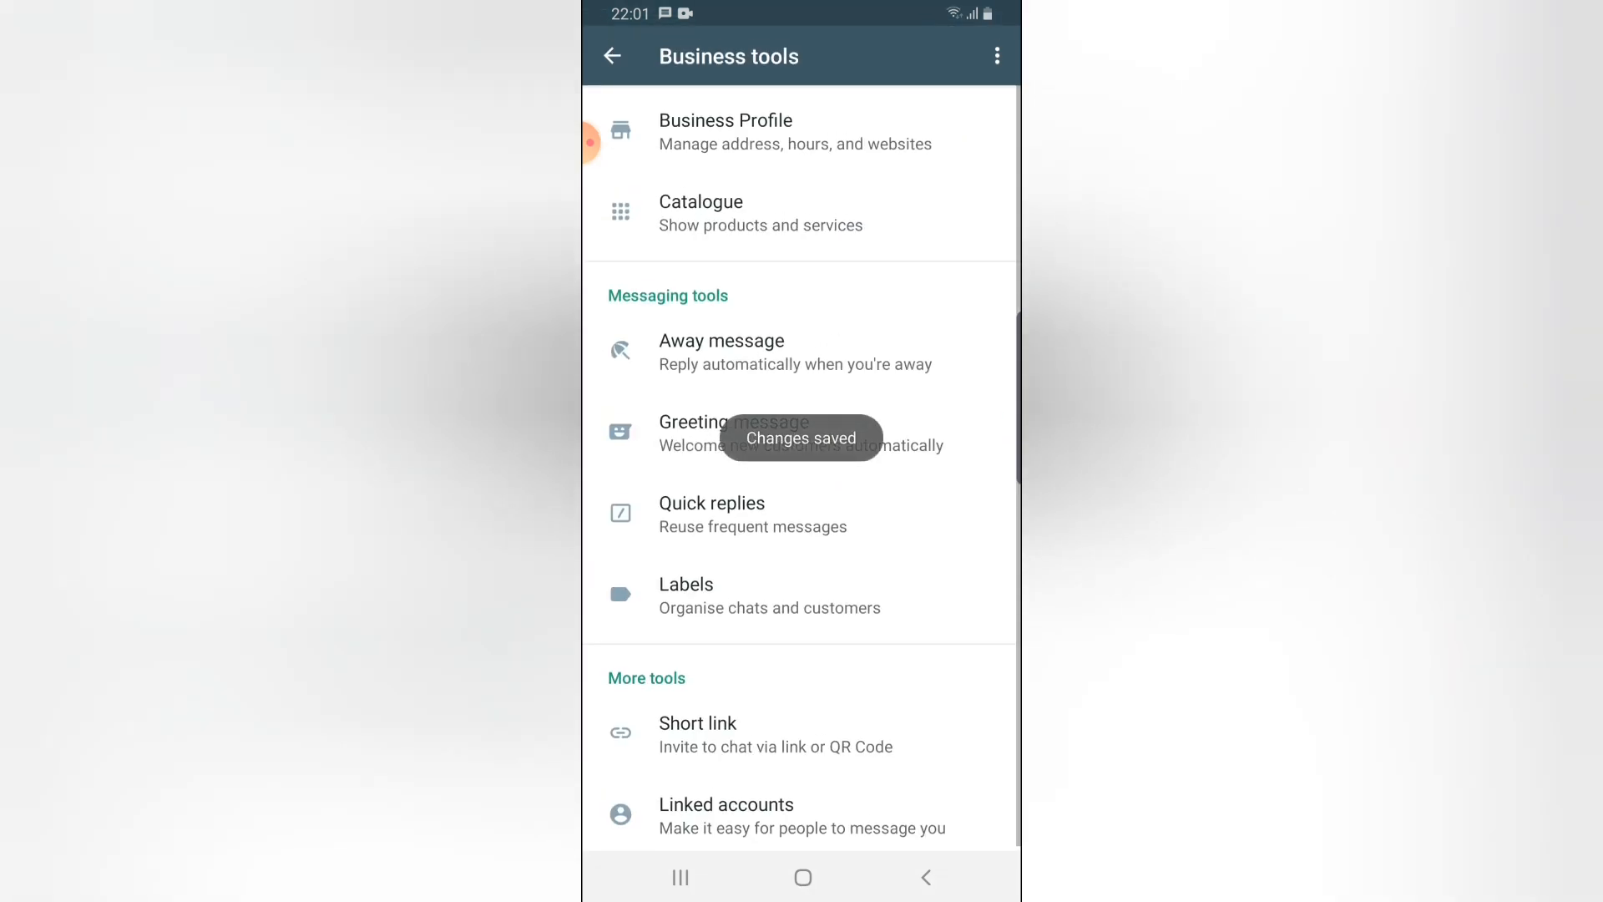
pyautogui.click(611, 56)
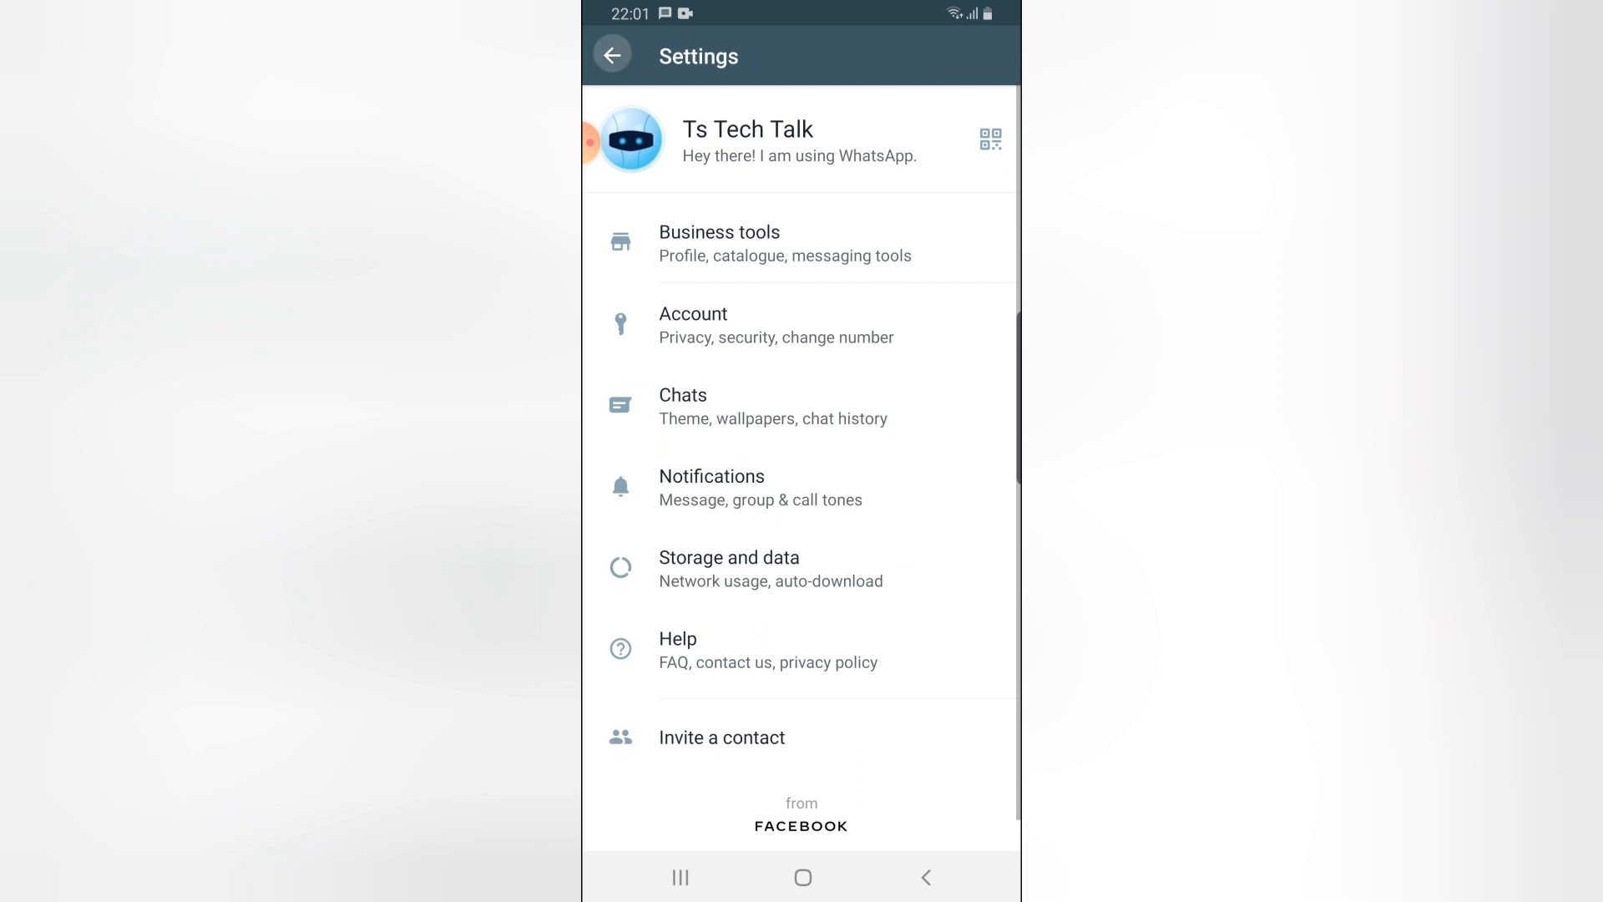
pyautogui.click(802, 878)
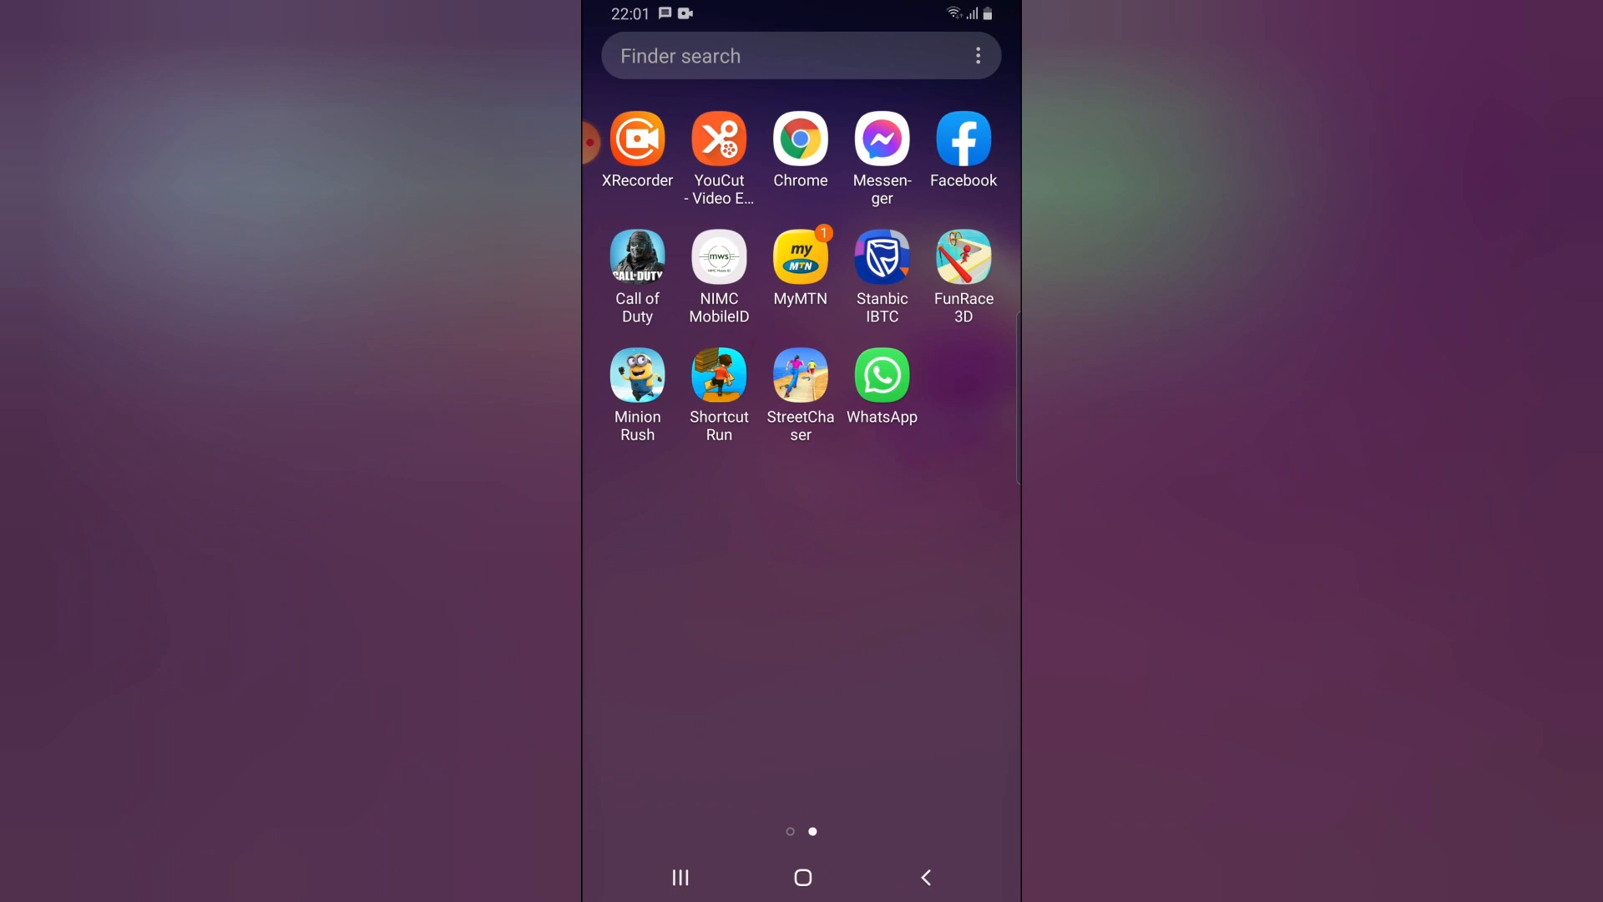
pyautogui.click(882, 371)
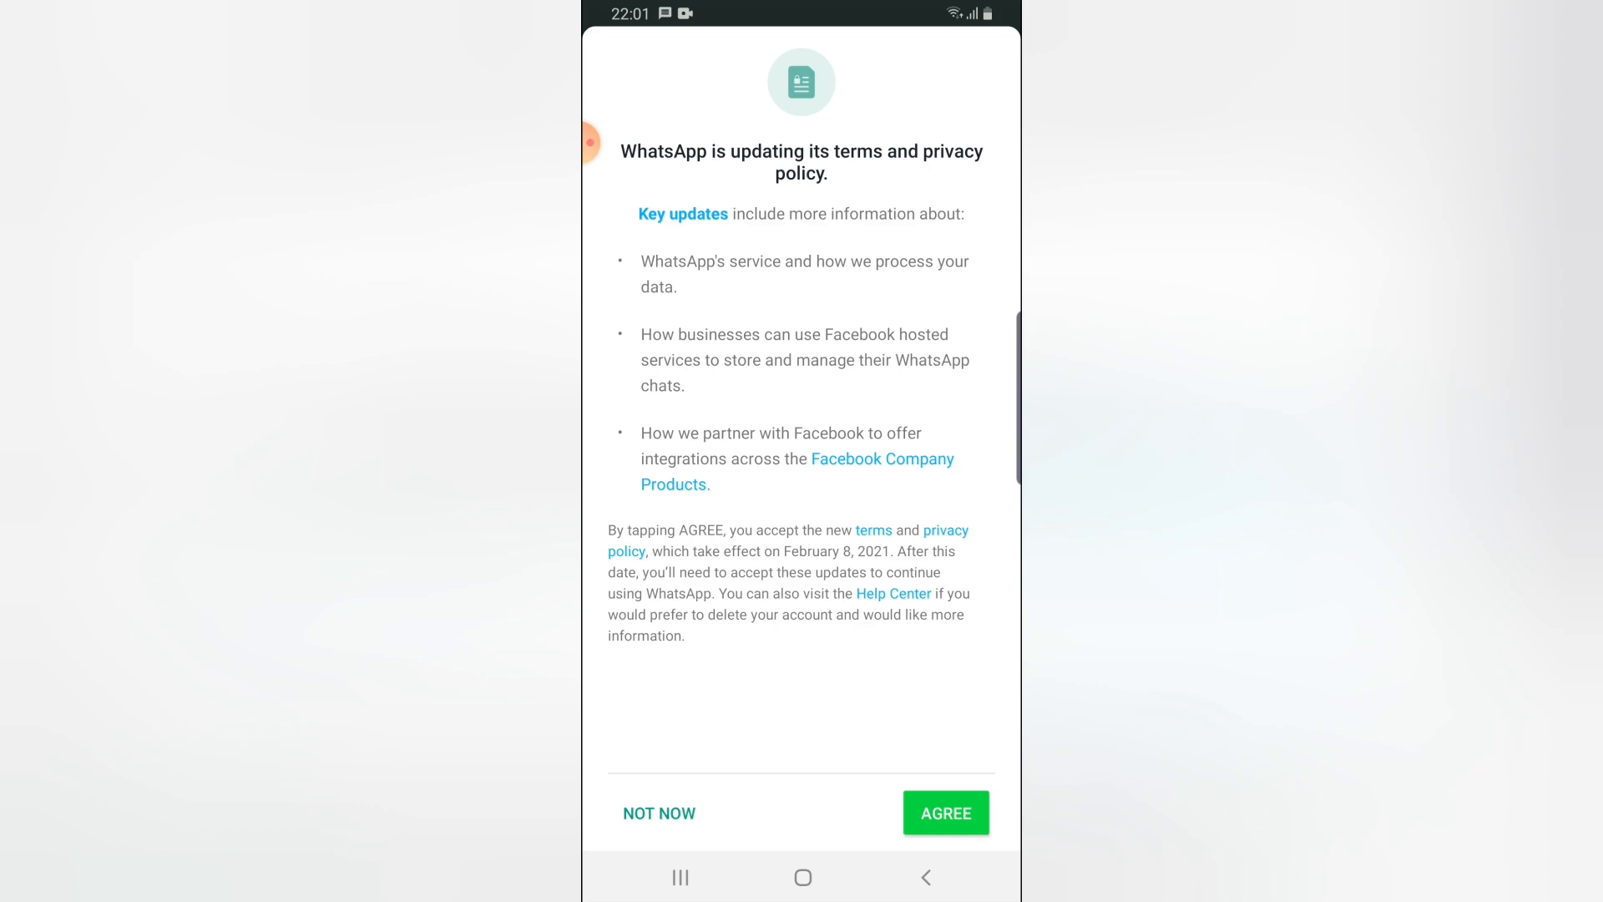
pyautogui.click(944, 812)
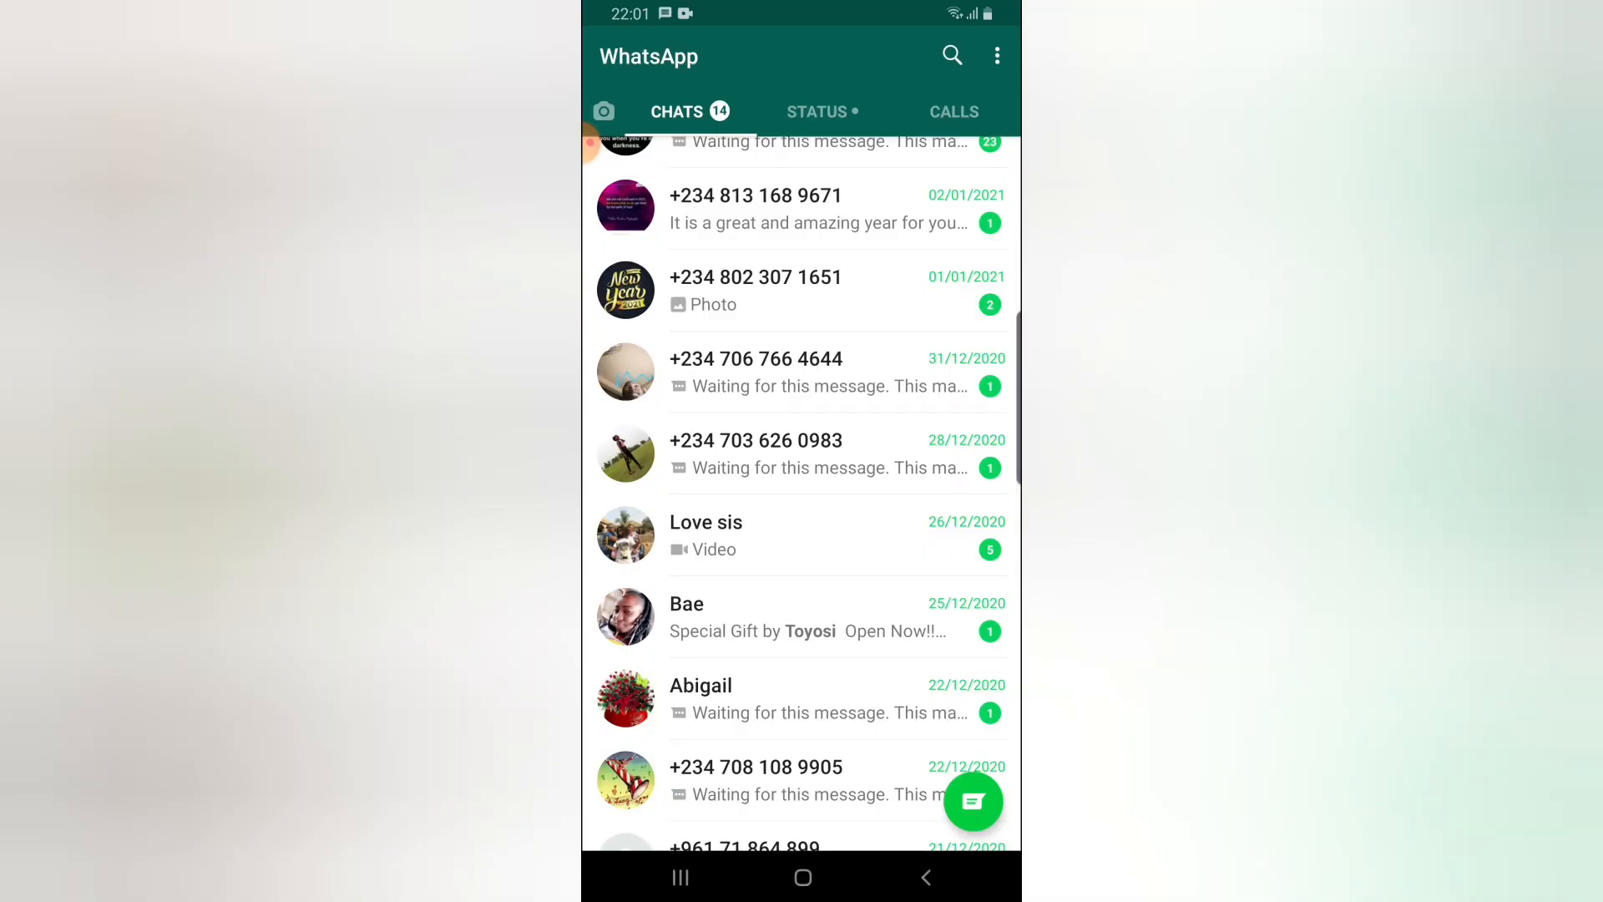
# Step: Send a hello test message in the Newest Mtn 2020 chat
pyautogui.scroll(3)
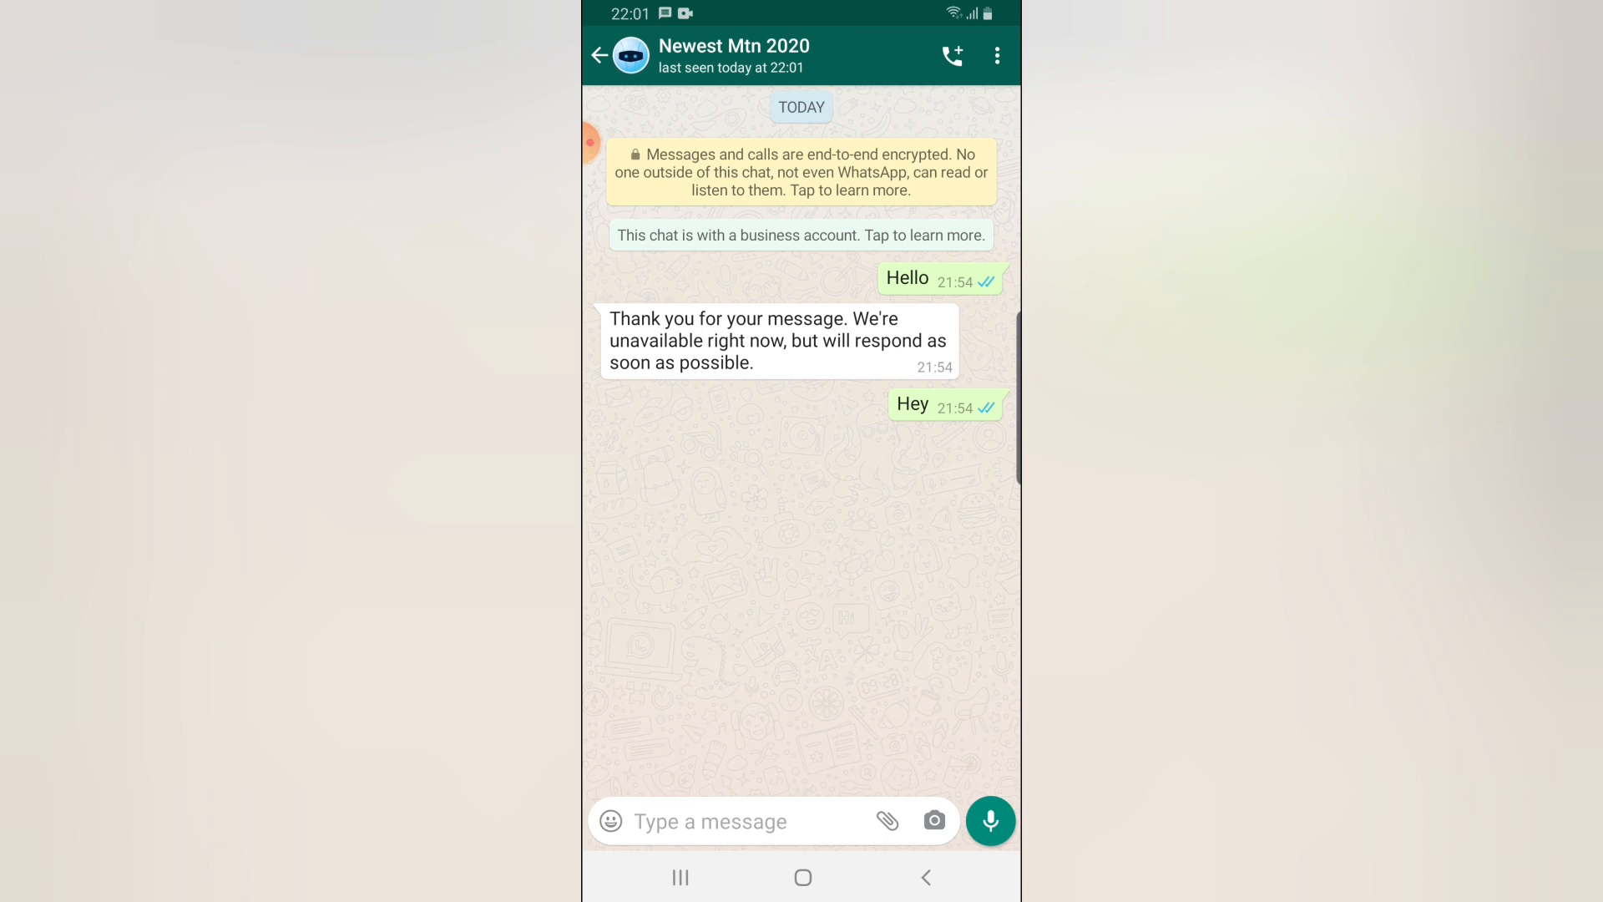
pyautogui.click(747, 821)
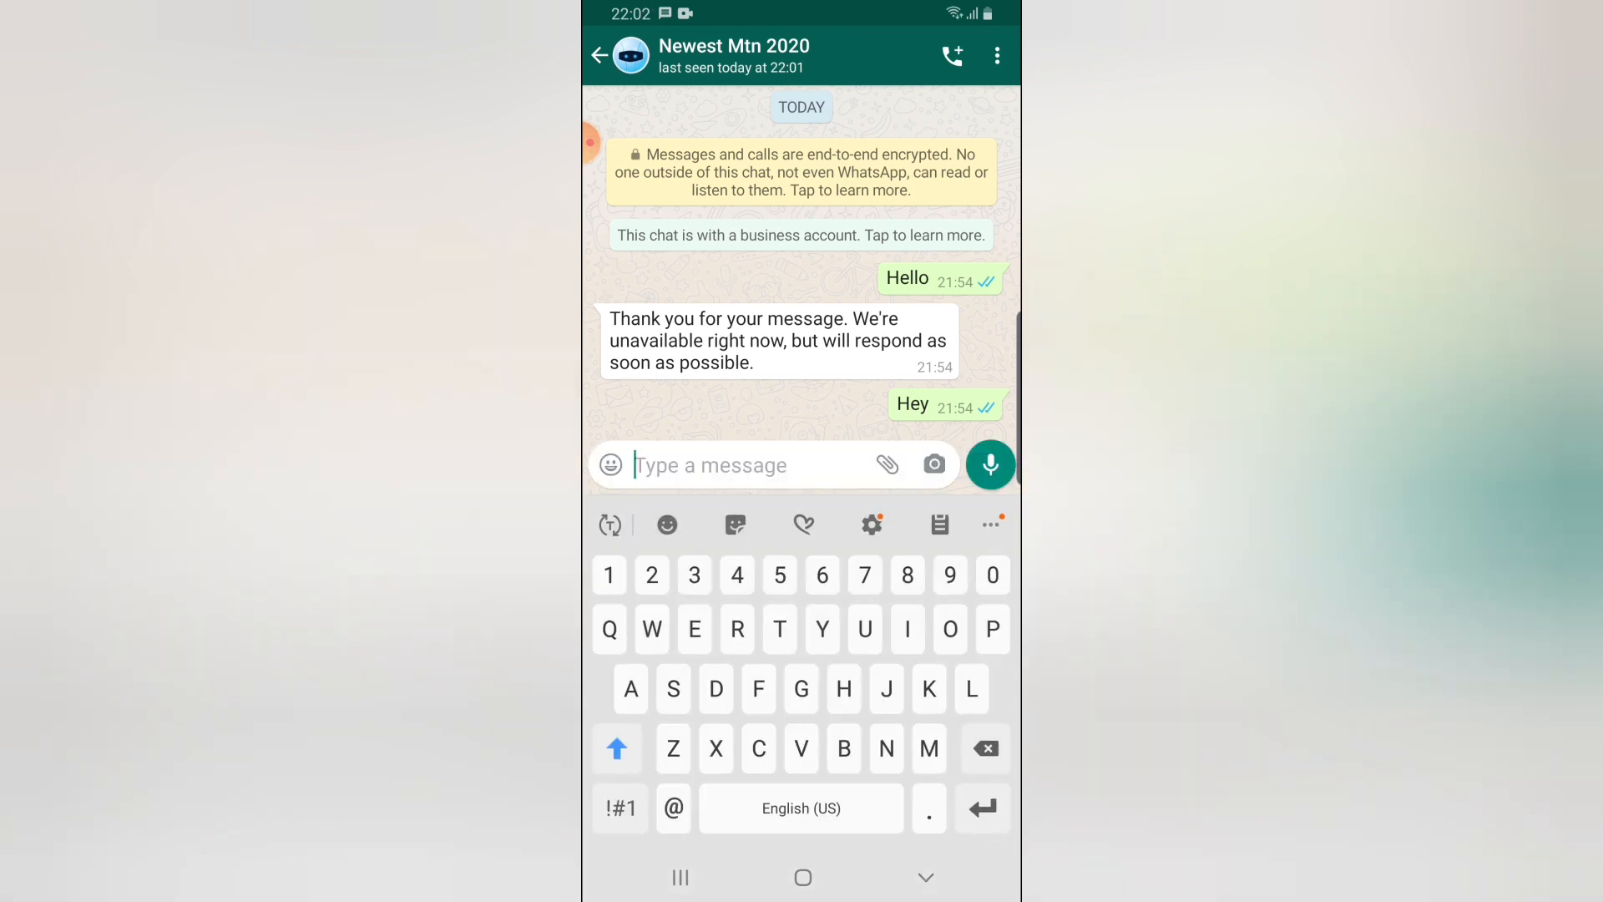
pyautogui.write('Hello b')
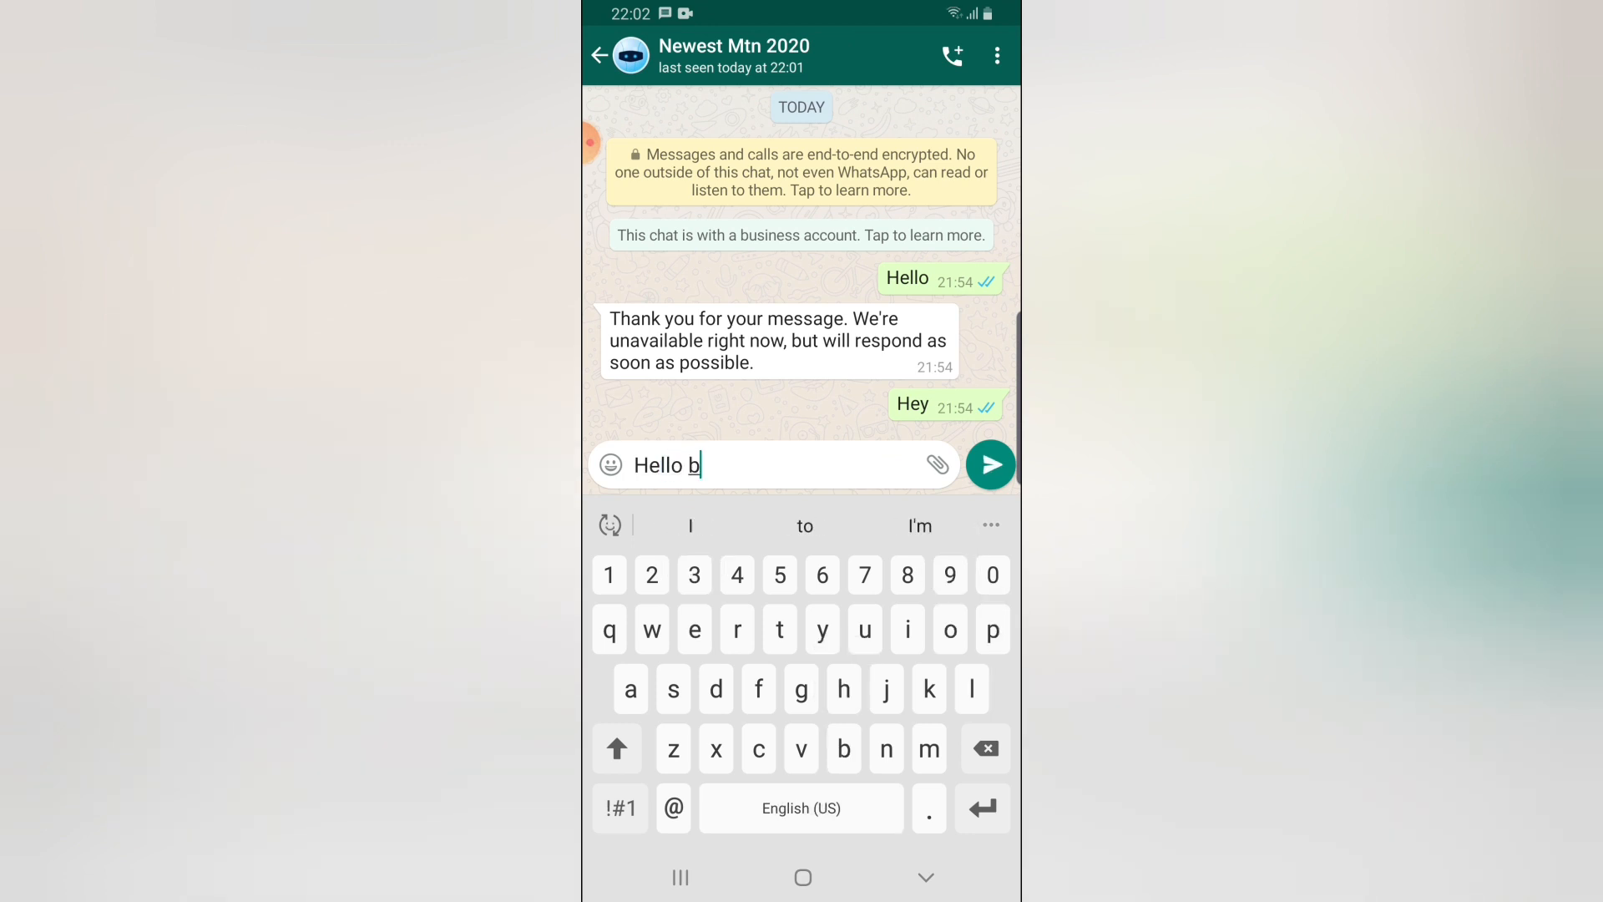
pyautogui.click(988, 465)
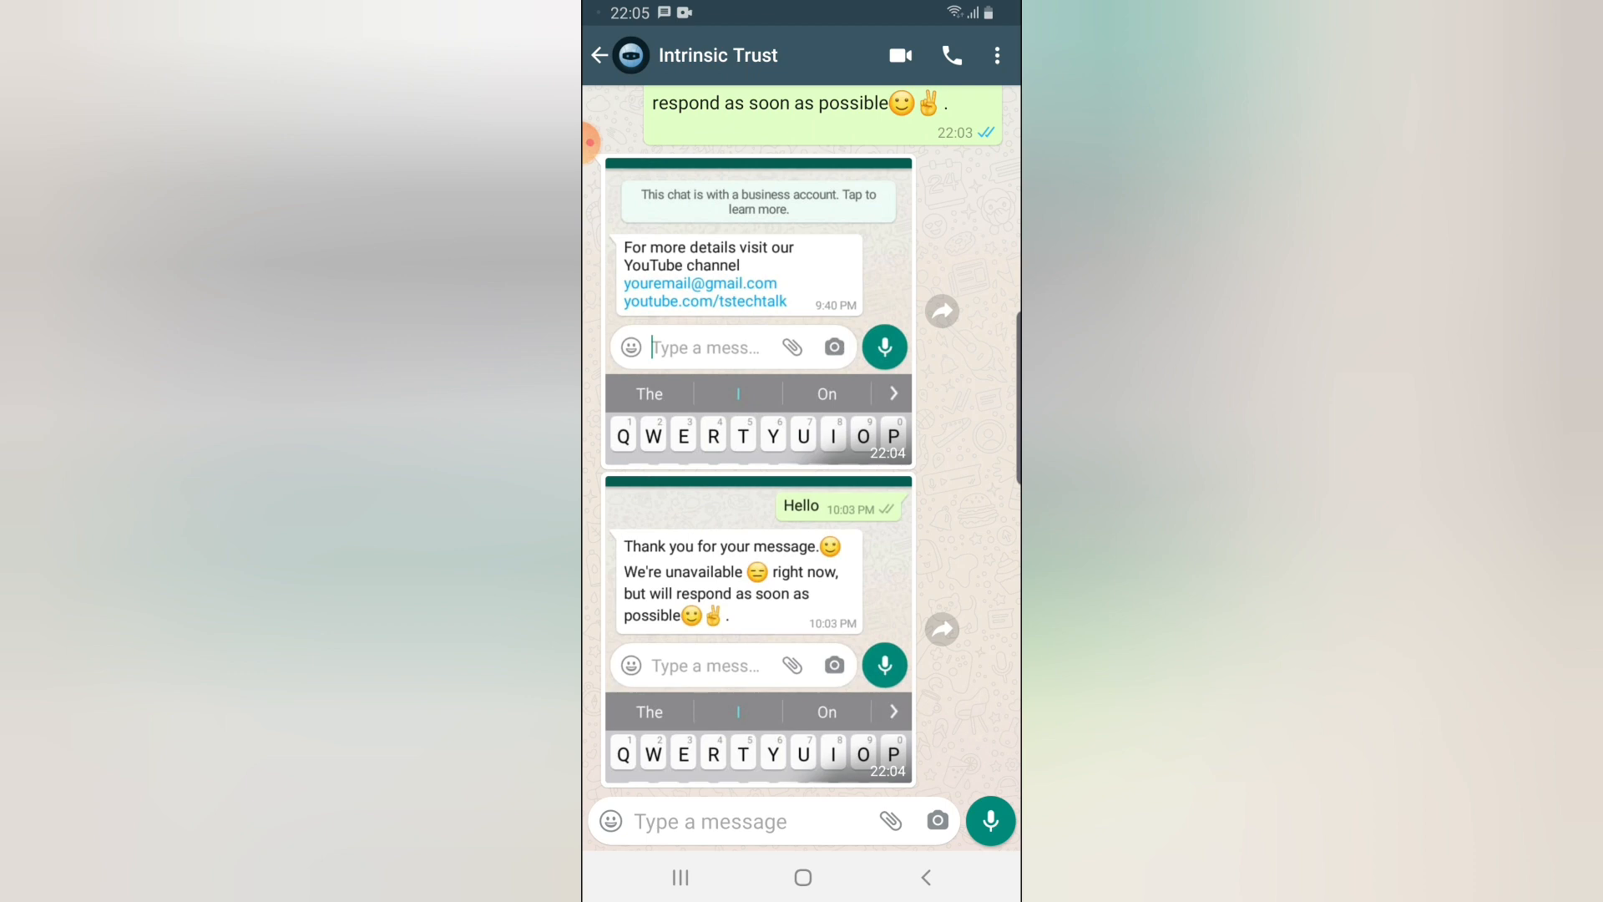
# Step: Tap the reply box in the Intrinsic Trust chat, then go back to the Chats list
pyautogui.click(715, 821)
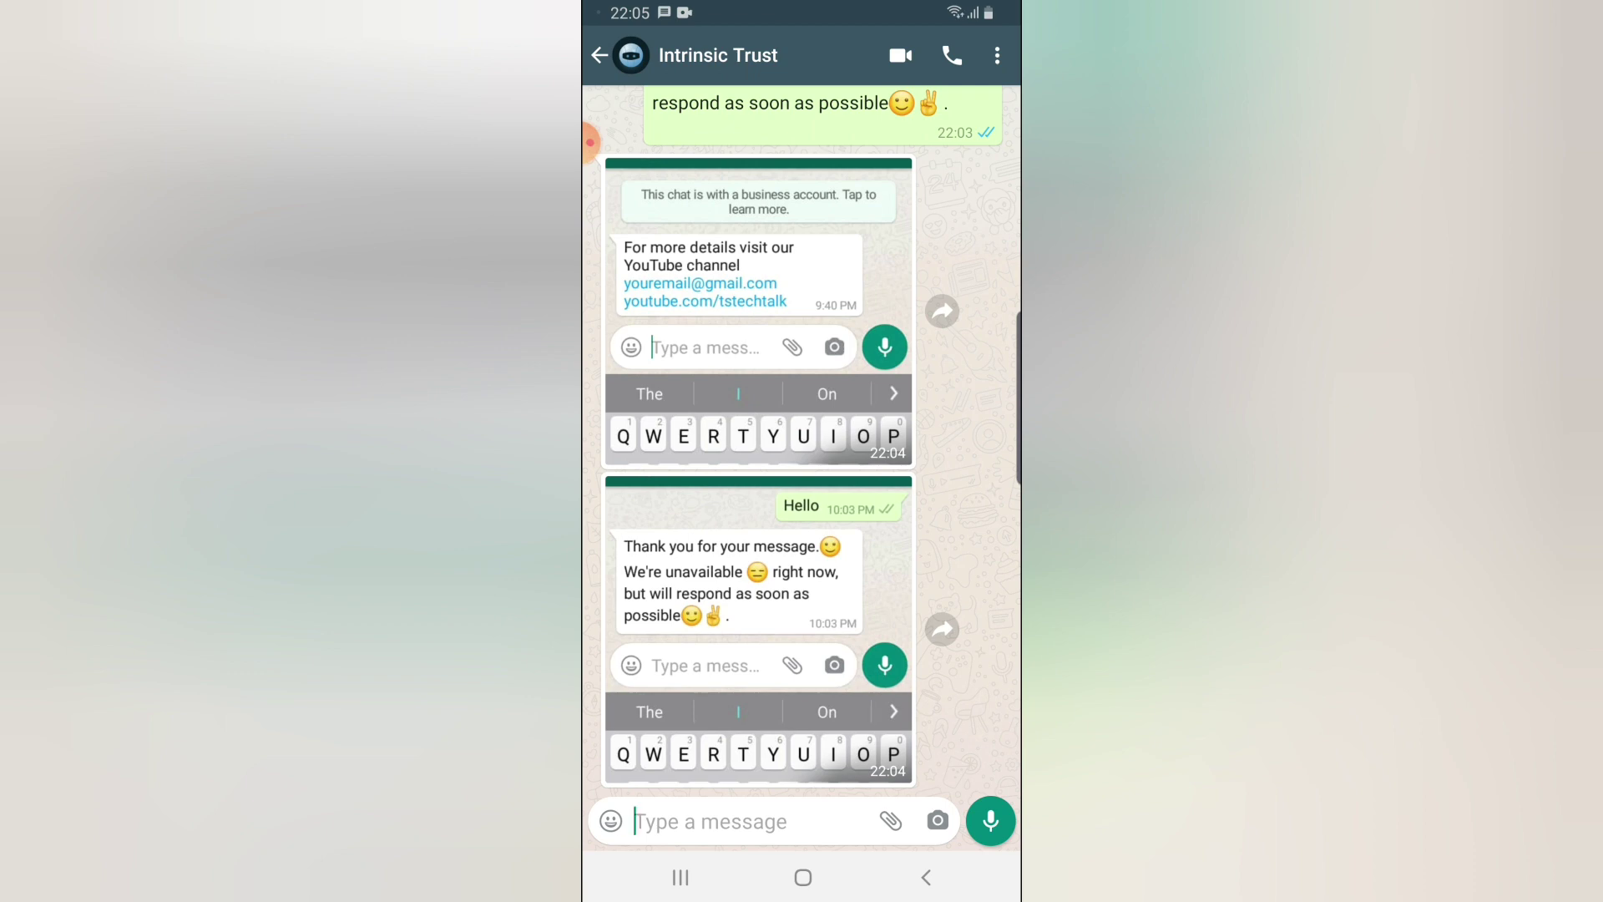
pyautogui.click(601, 55)
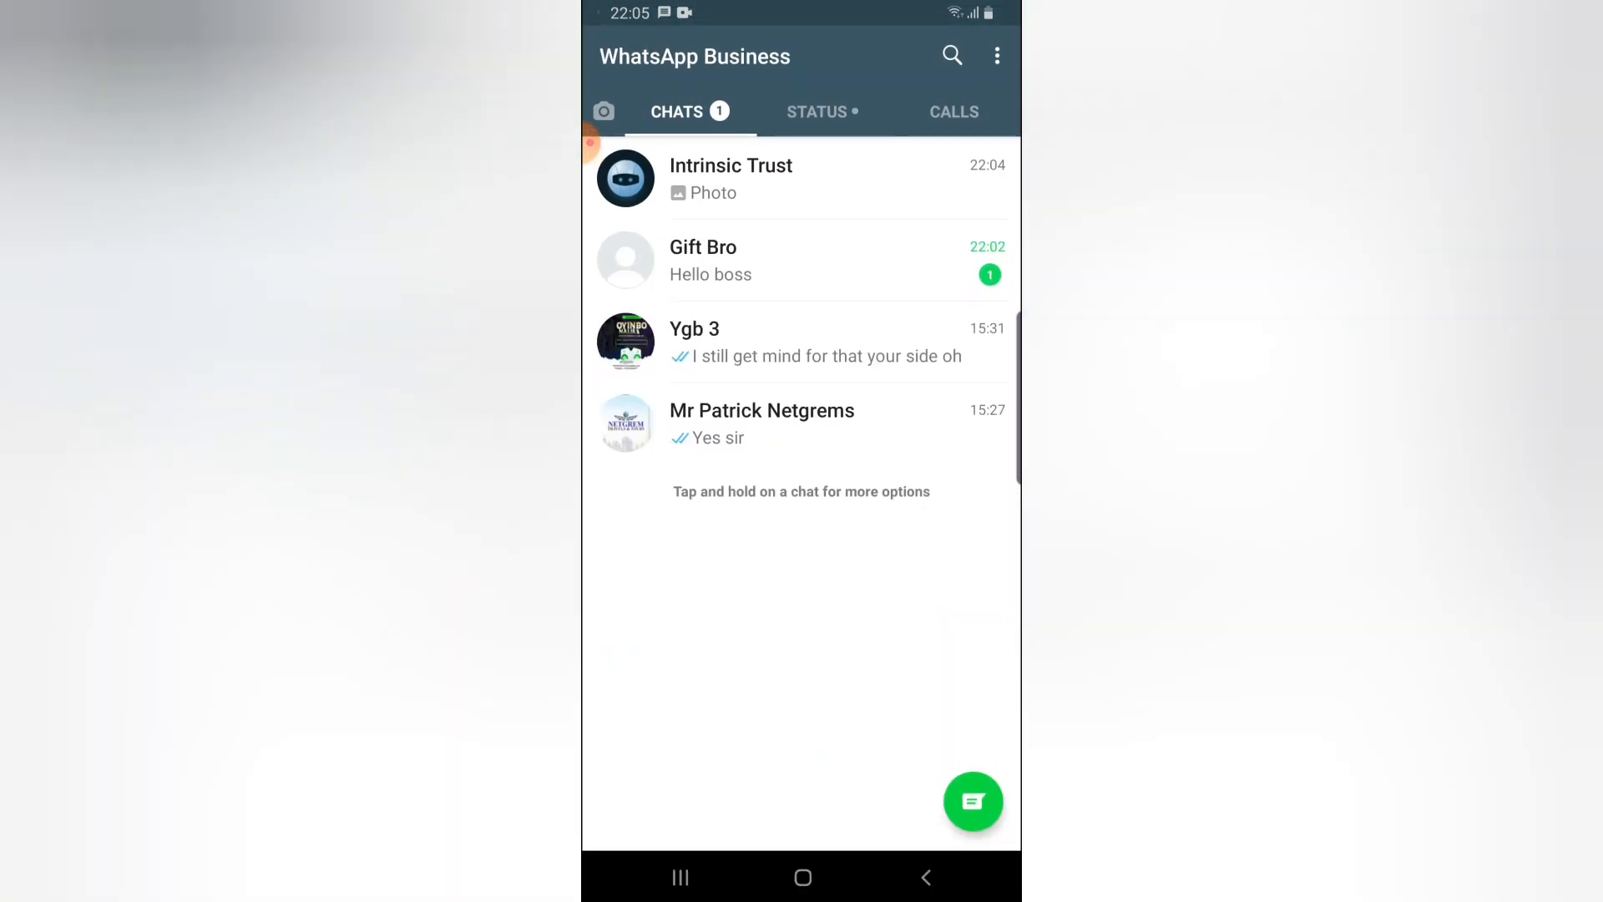